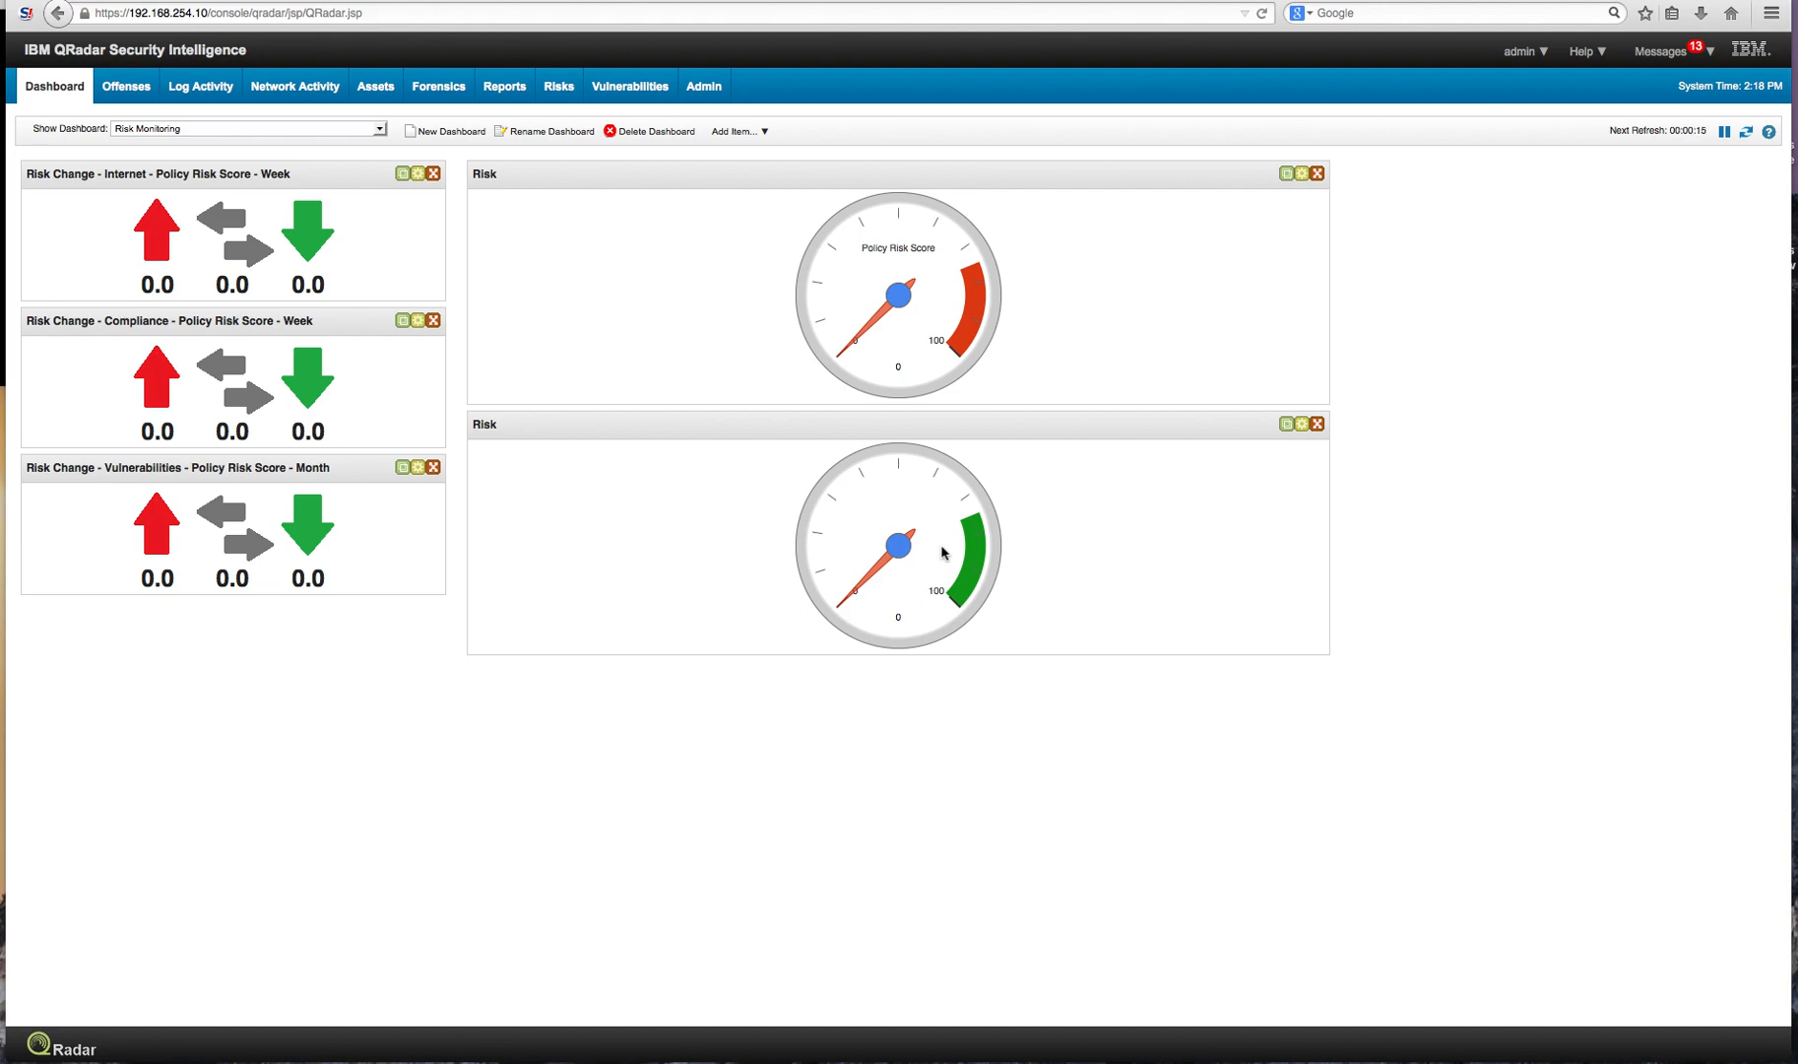
mouse_move(583, 248)
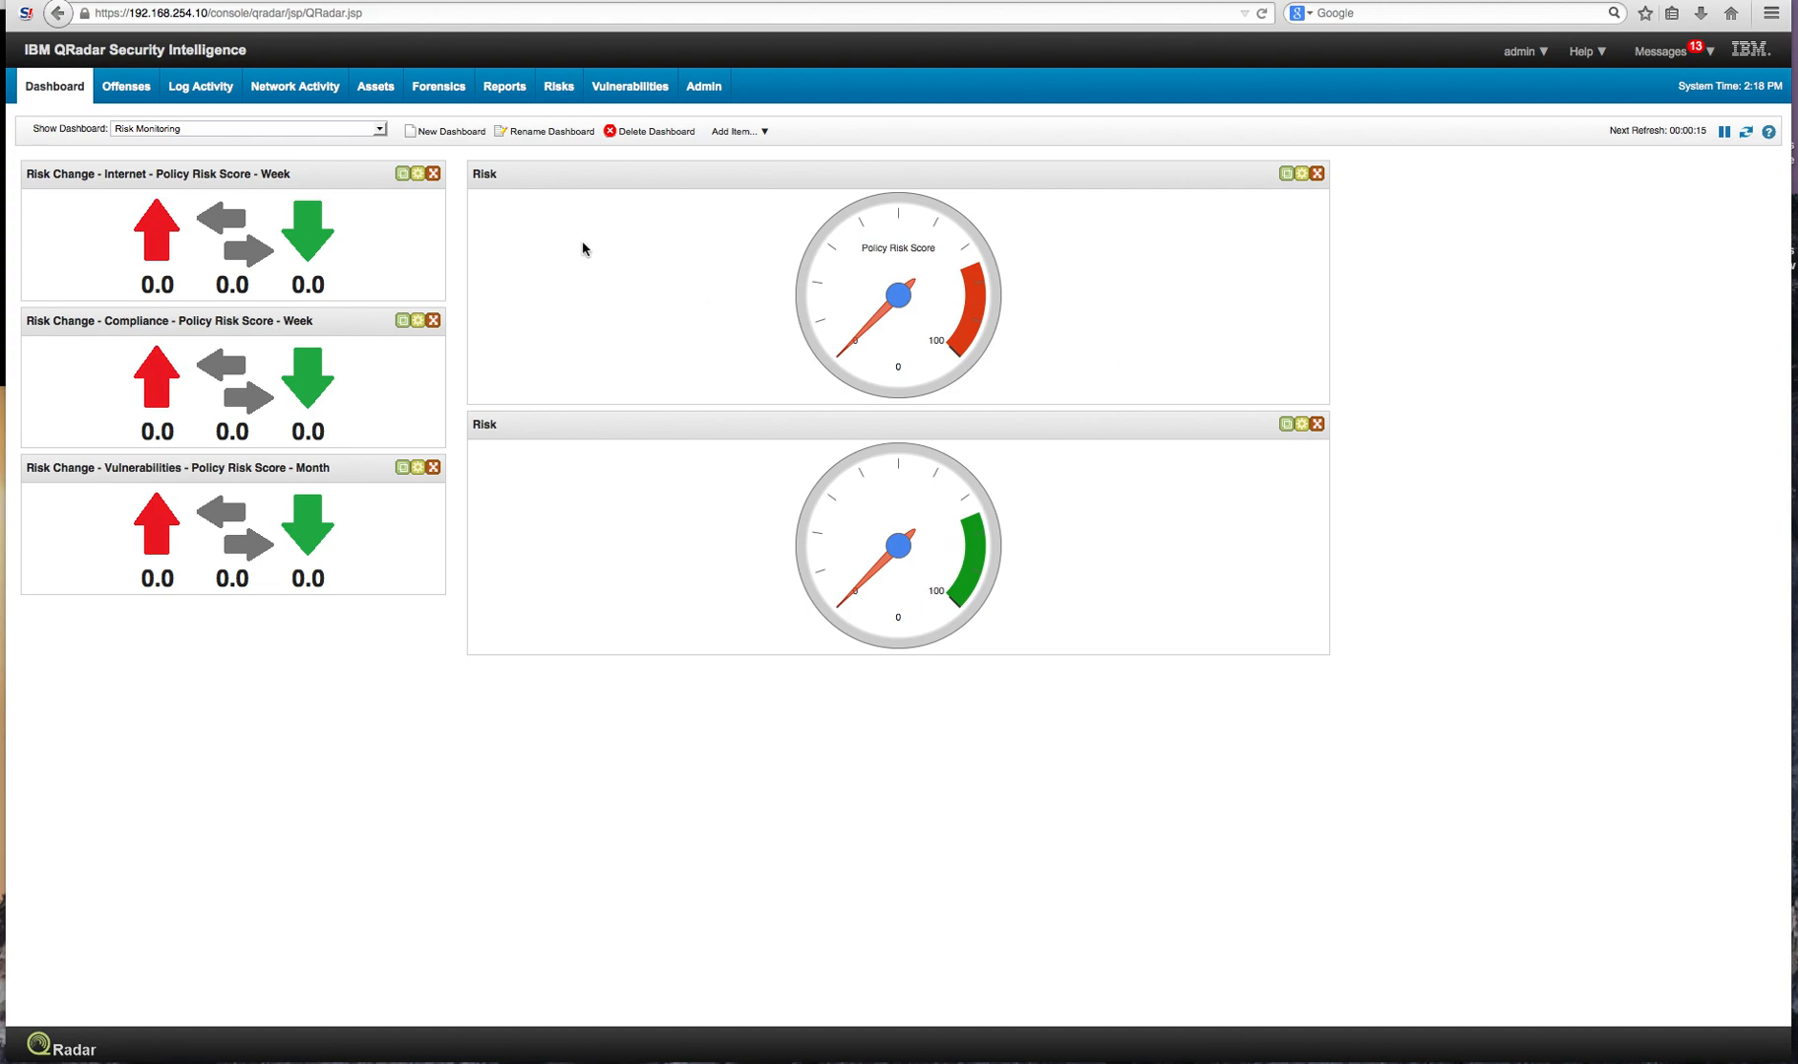
Go to the Forensics section showing the Gmail_Document_Loss case results.
click(437, 85)
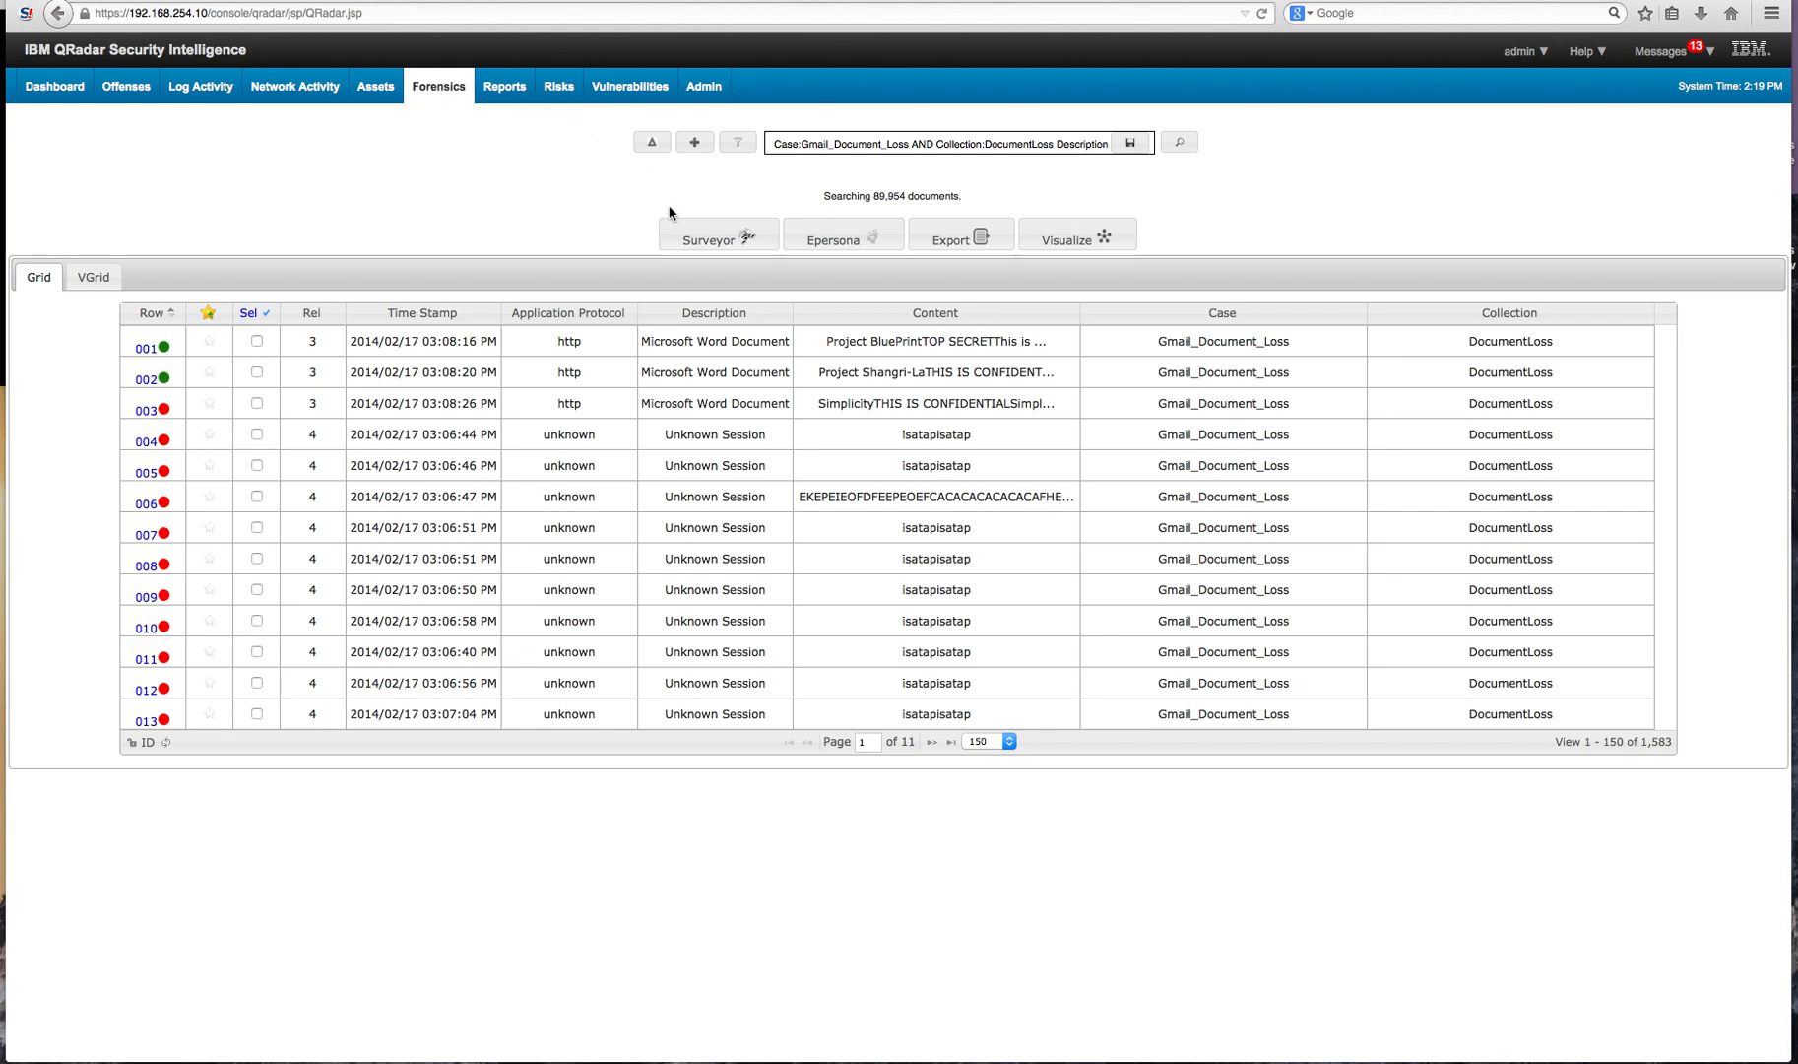
Rerun the search without the Description term and bring up Query Builder.
click(652, 142)
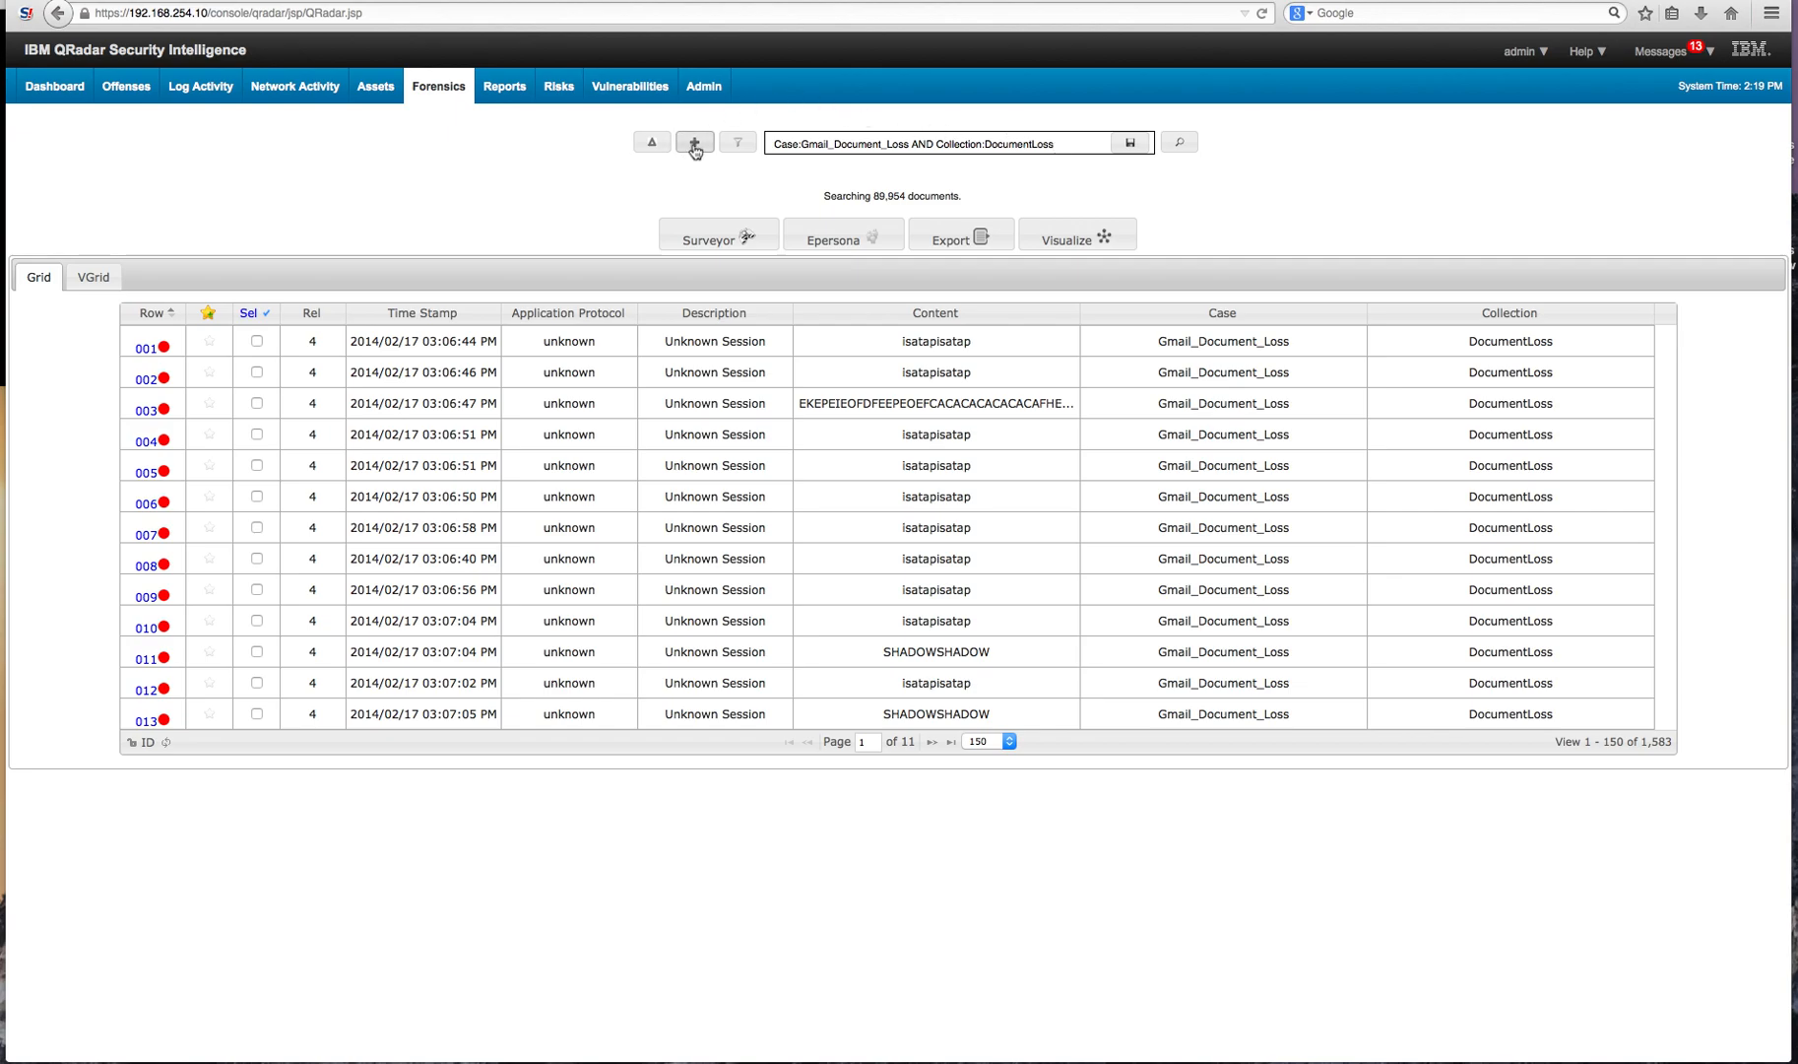
click(693, 142)
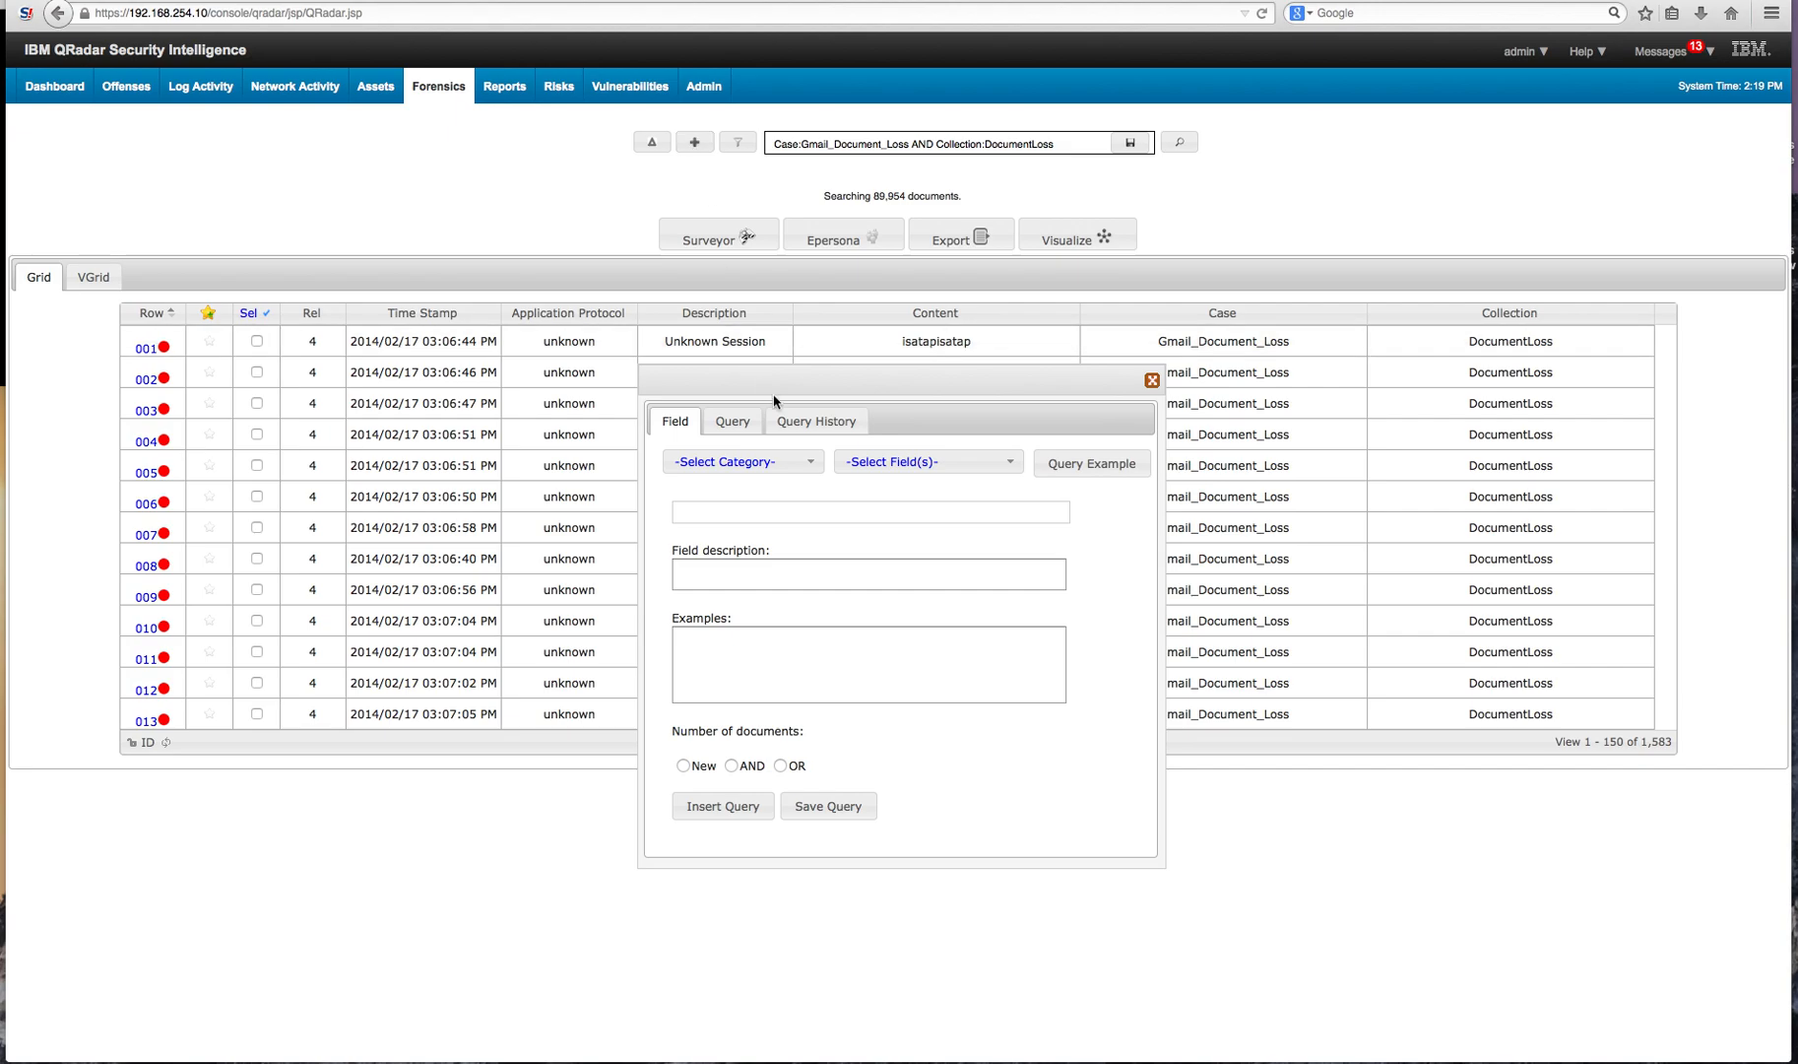
Build a new query EPersona > CreditCardNumber:* and insert it, returning 637 sessions.
click(743, 461)
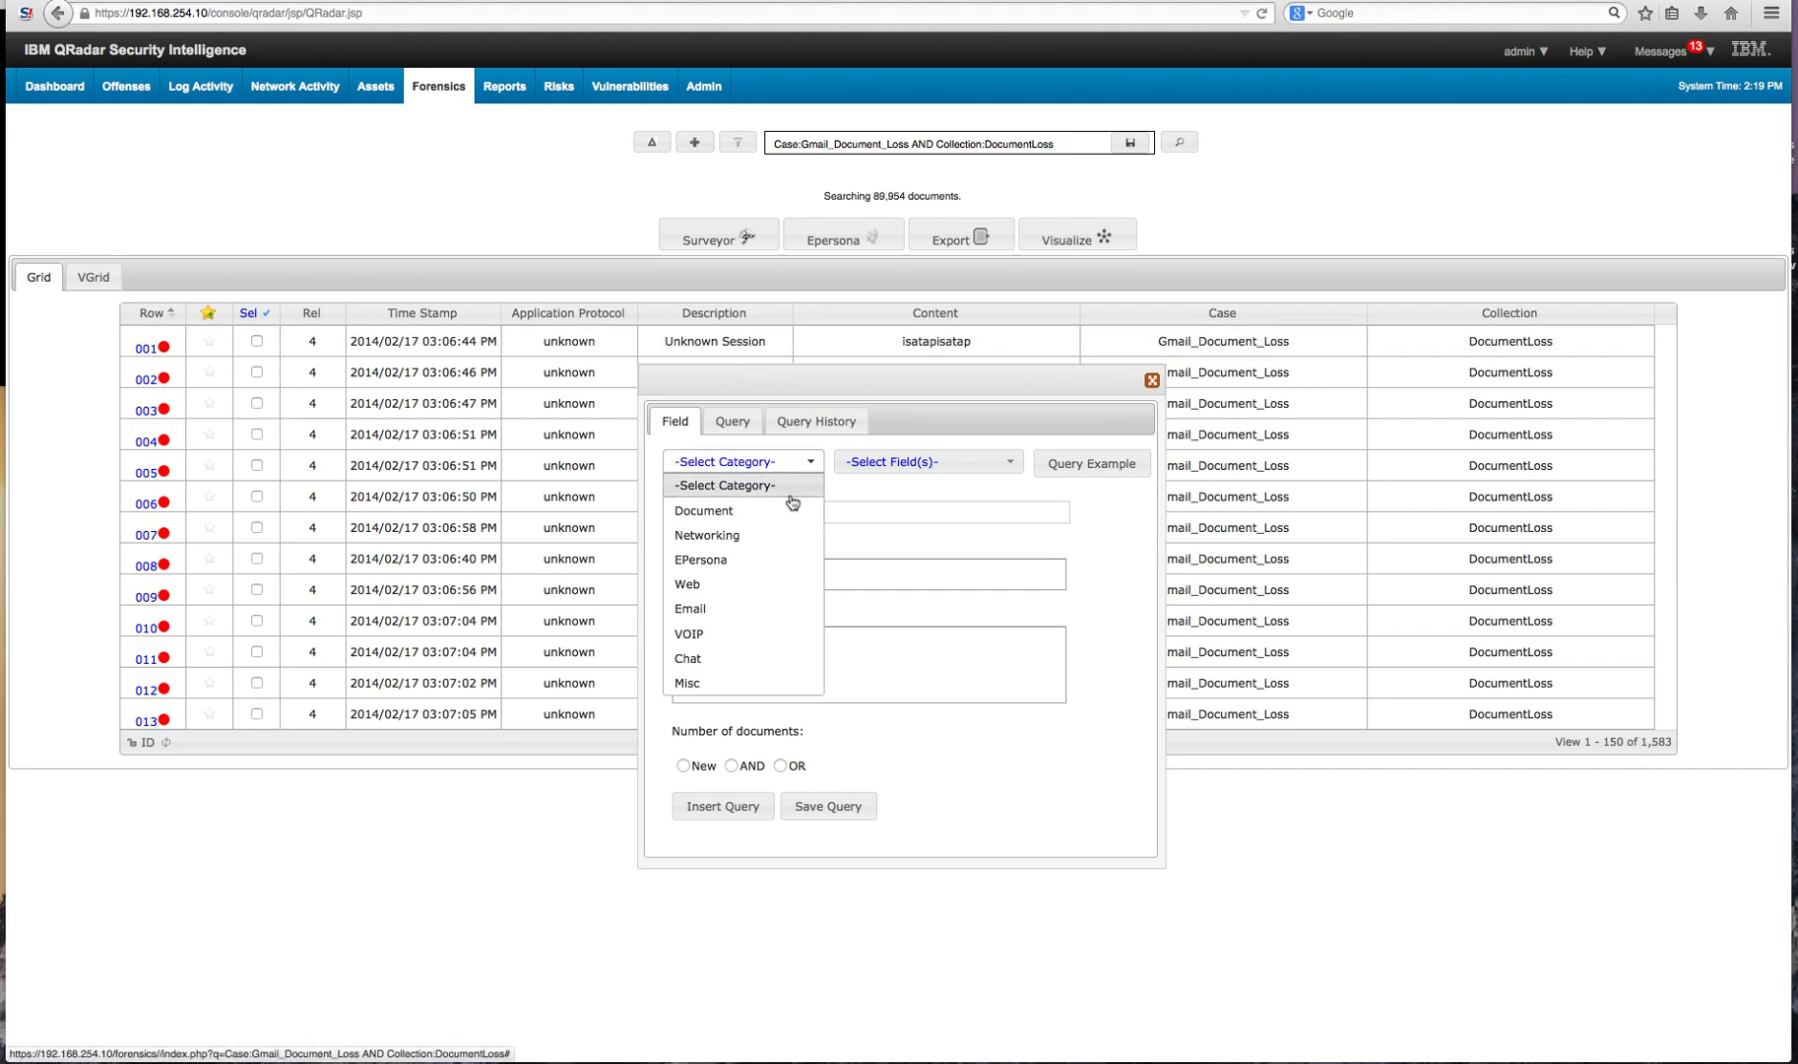
click(699, 559)
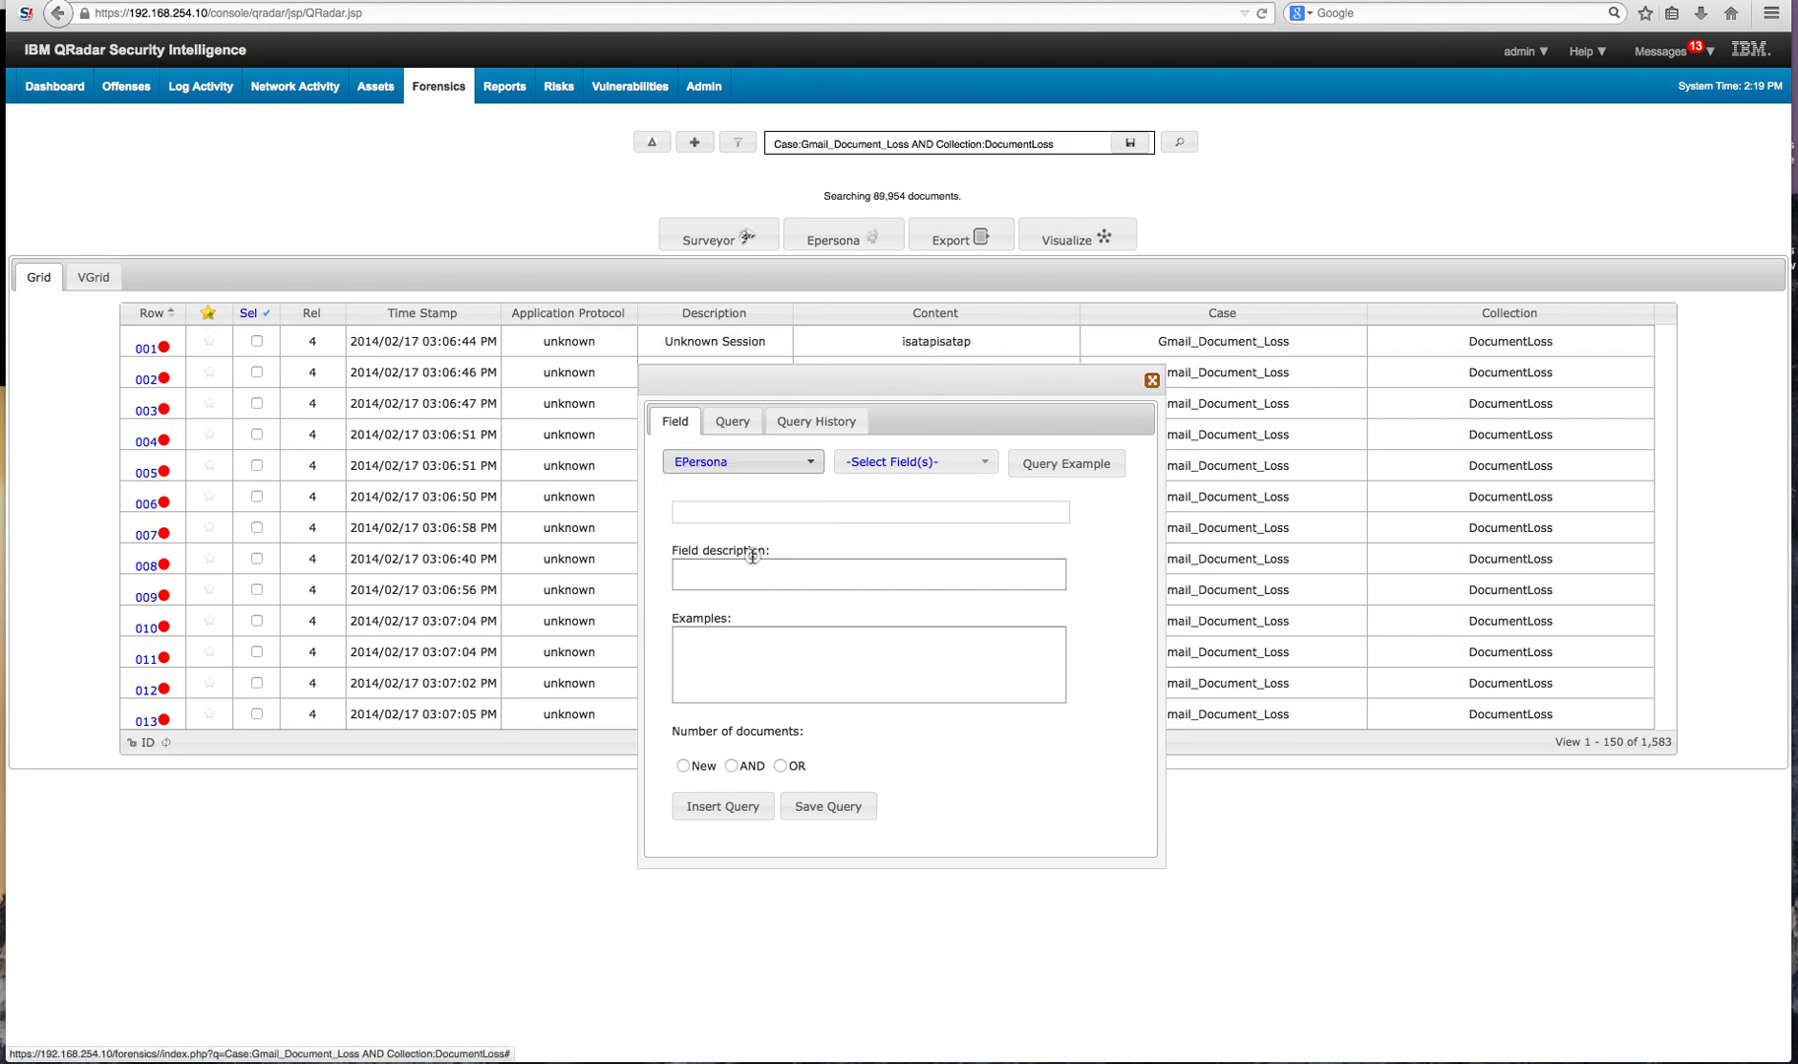
mouse_move(752, 558)
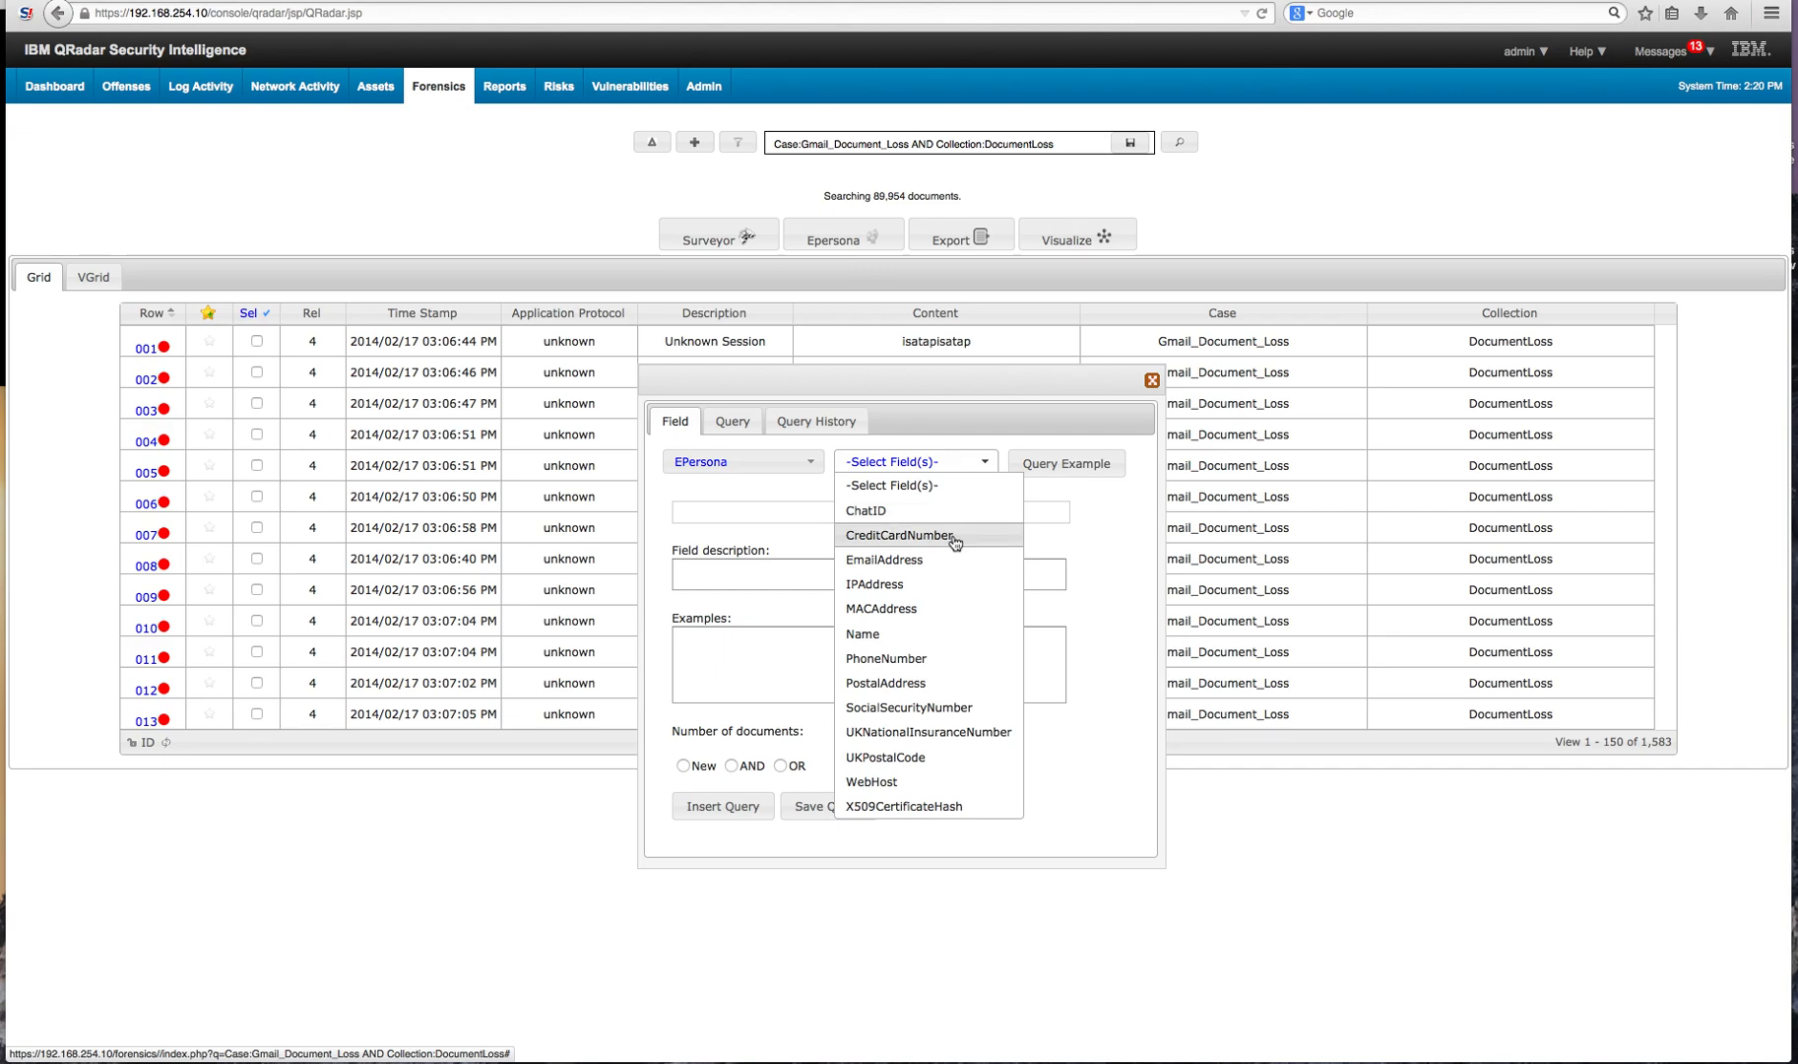
click(900, 534)
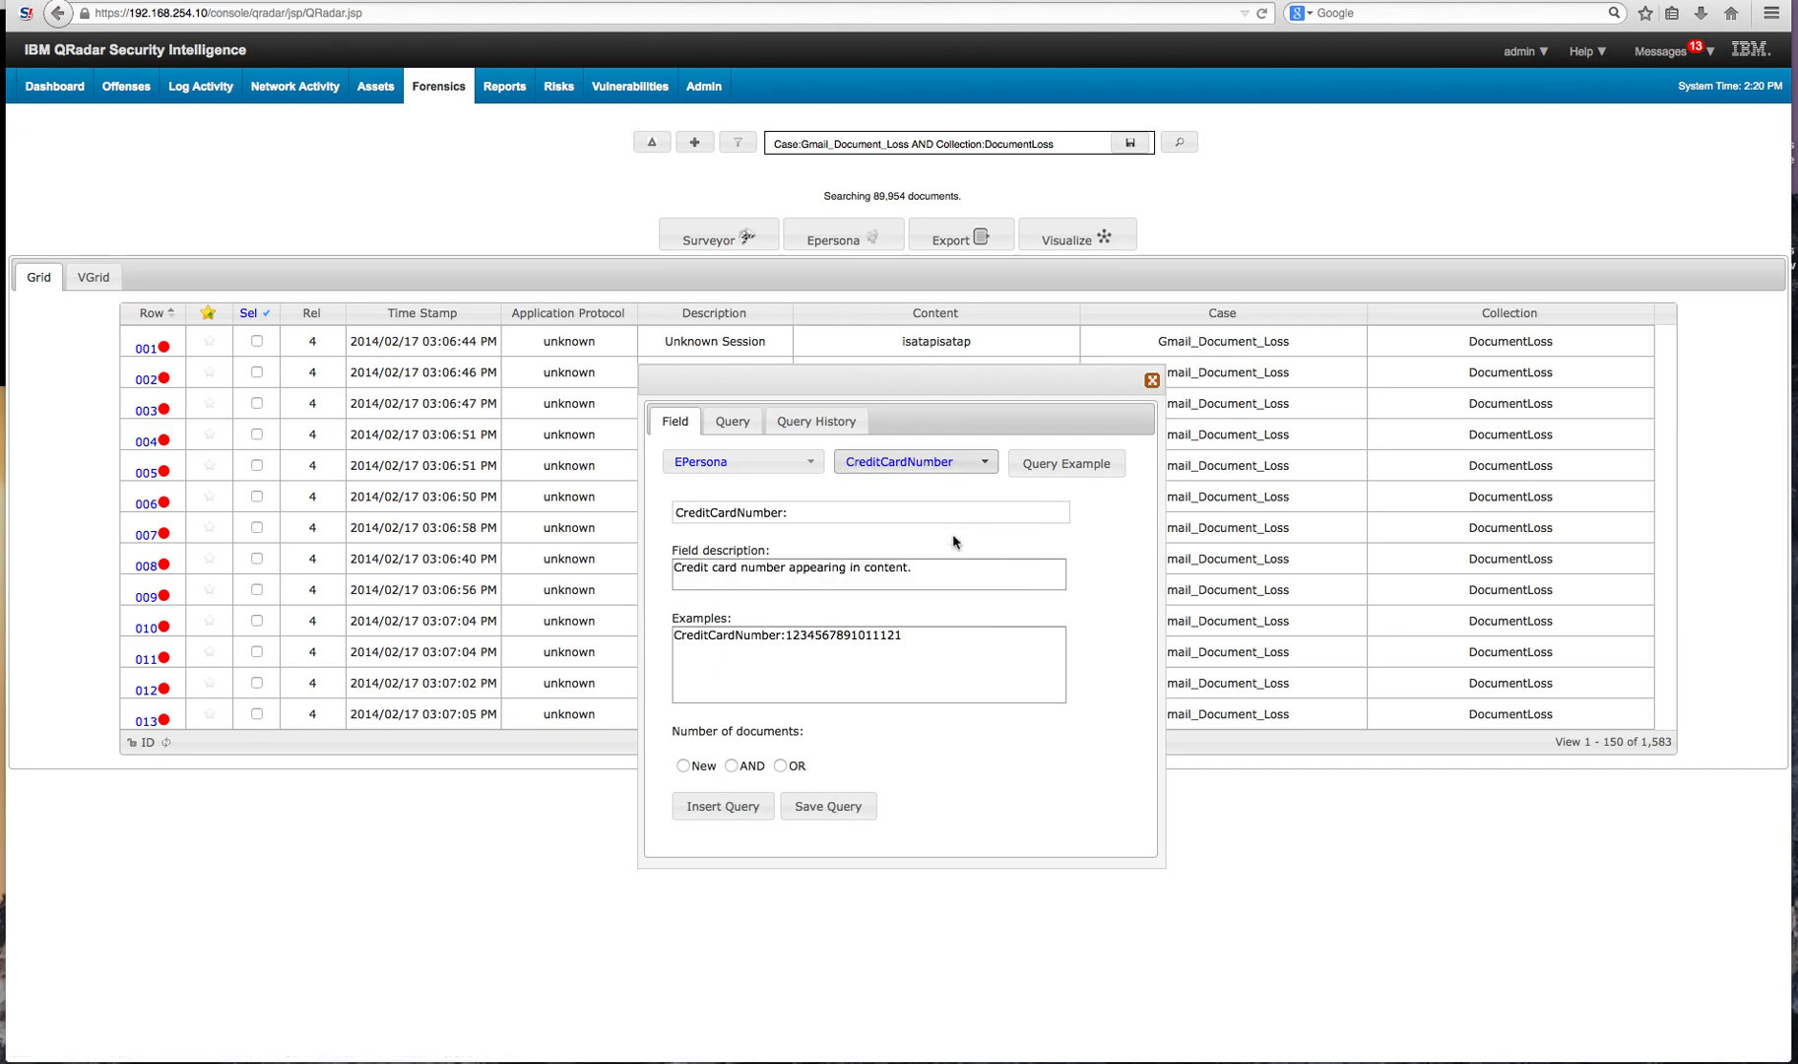
mouse_move(761, 738)
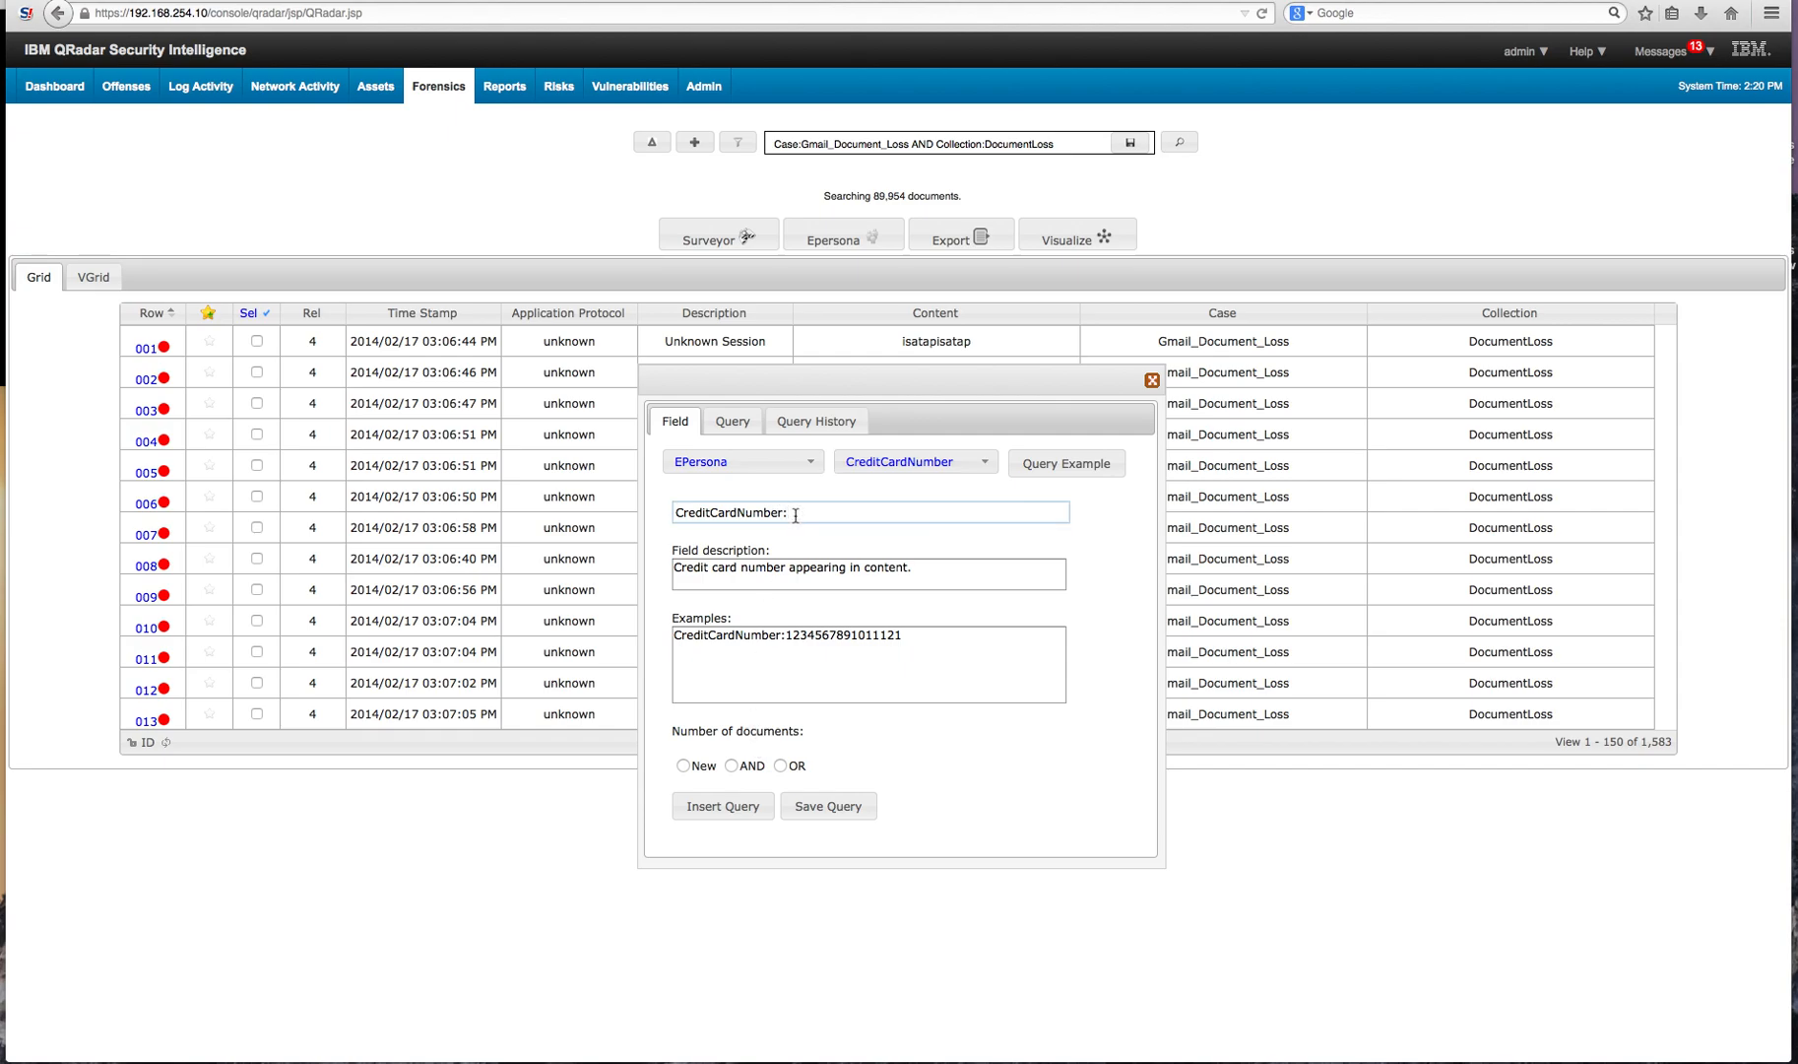
text(*)
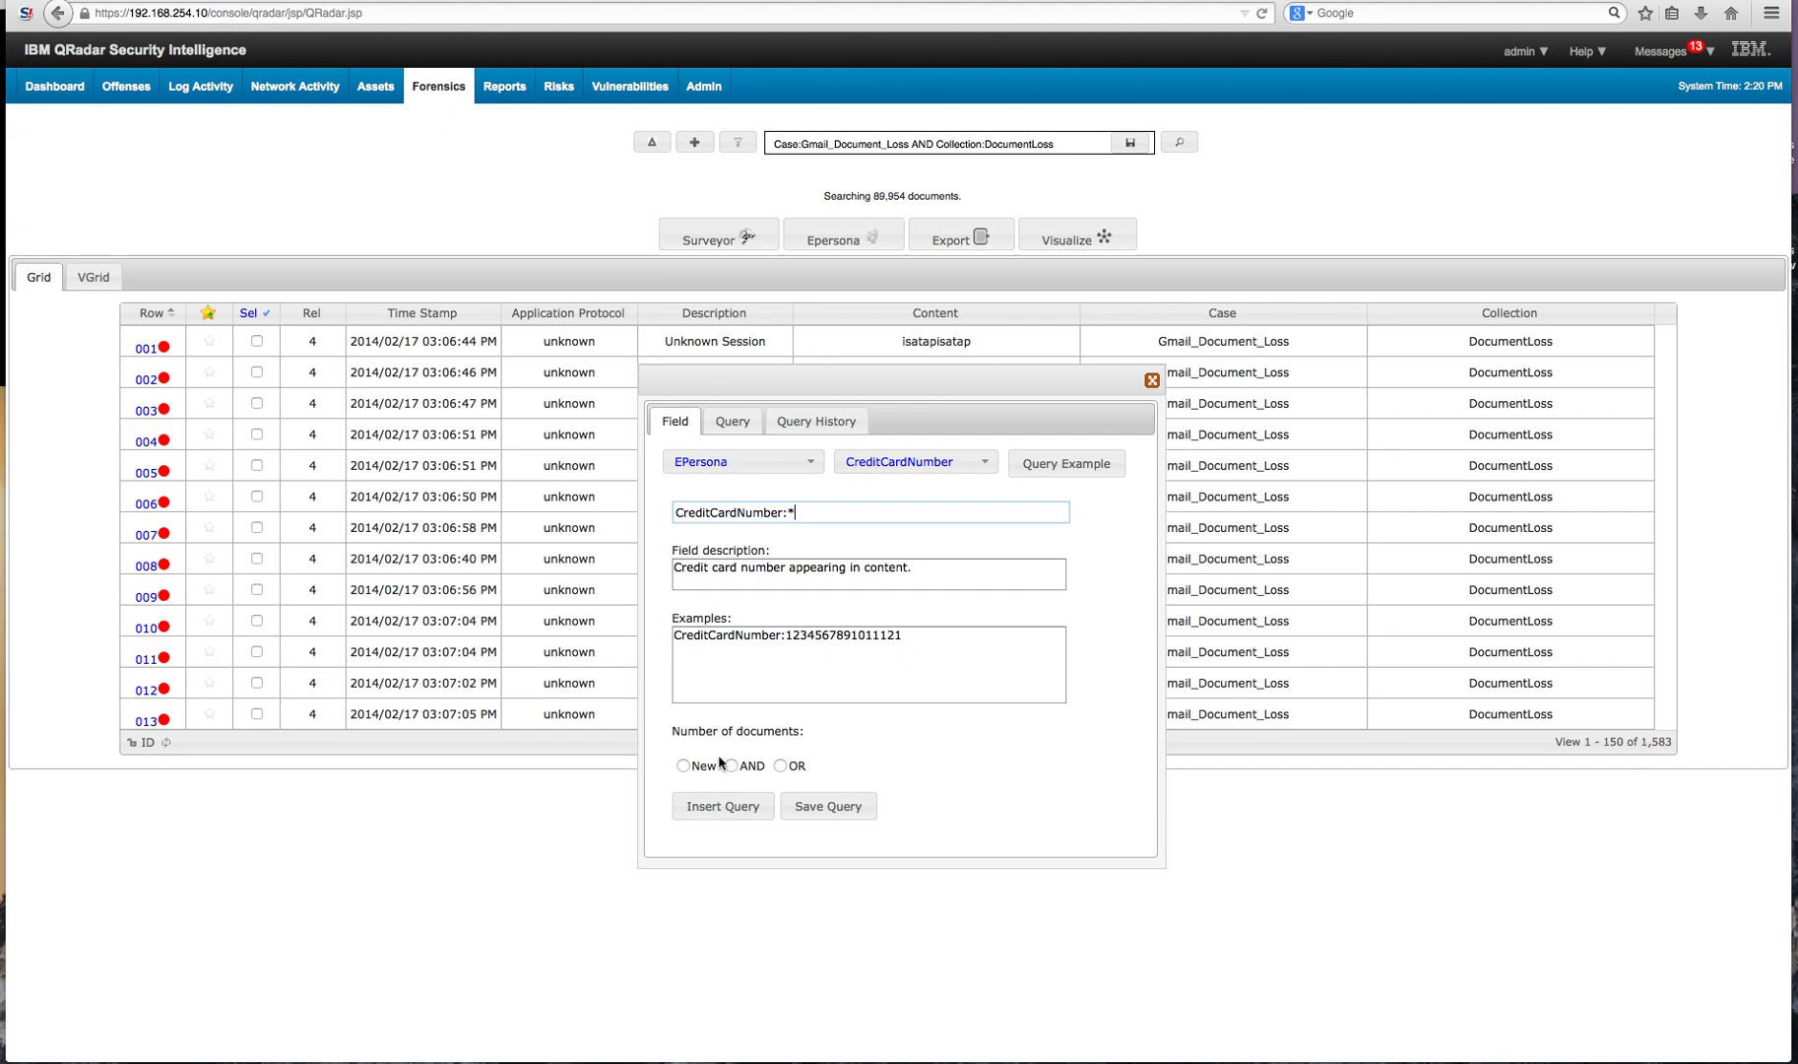
click(682, 767)
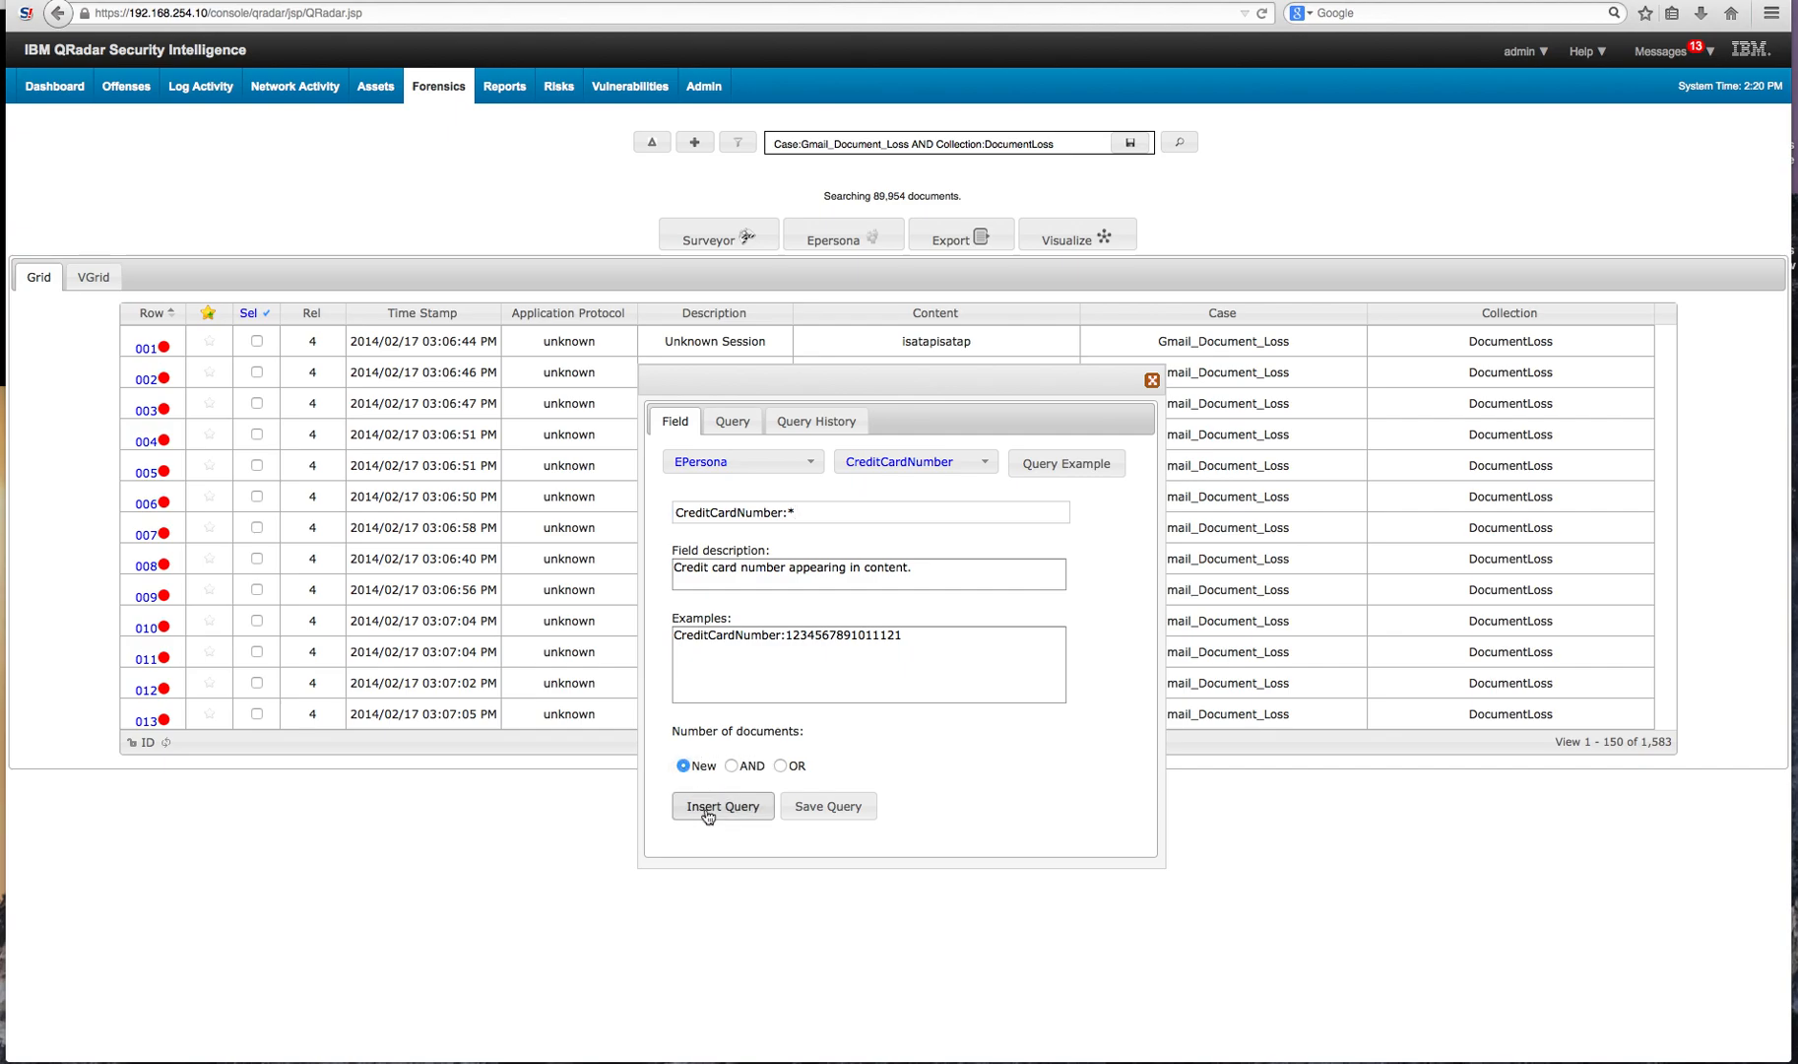
click(723, 806)
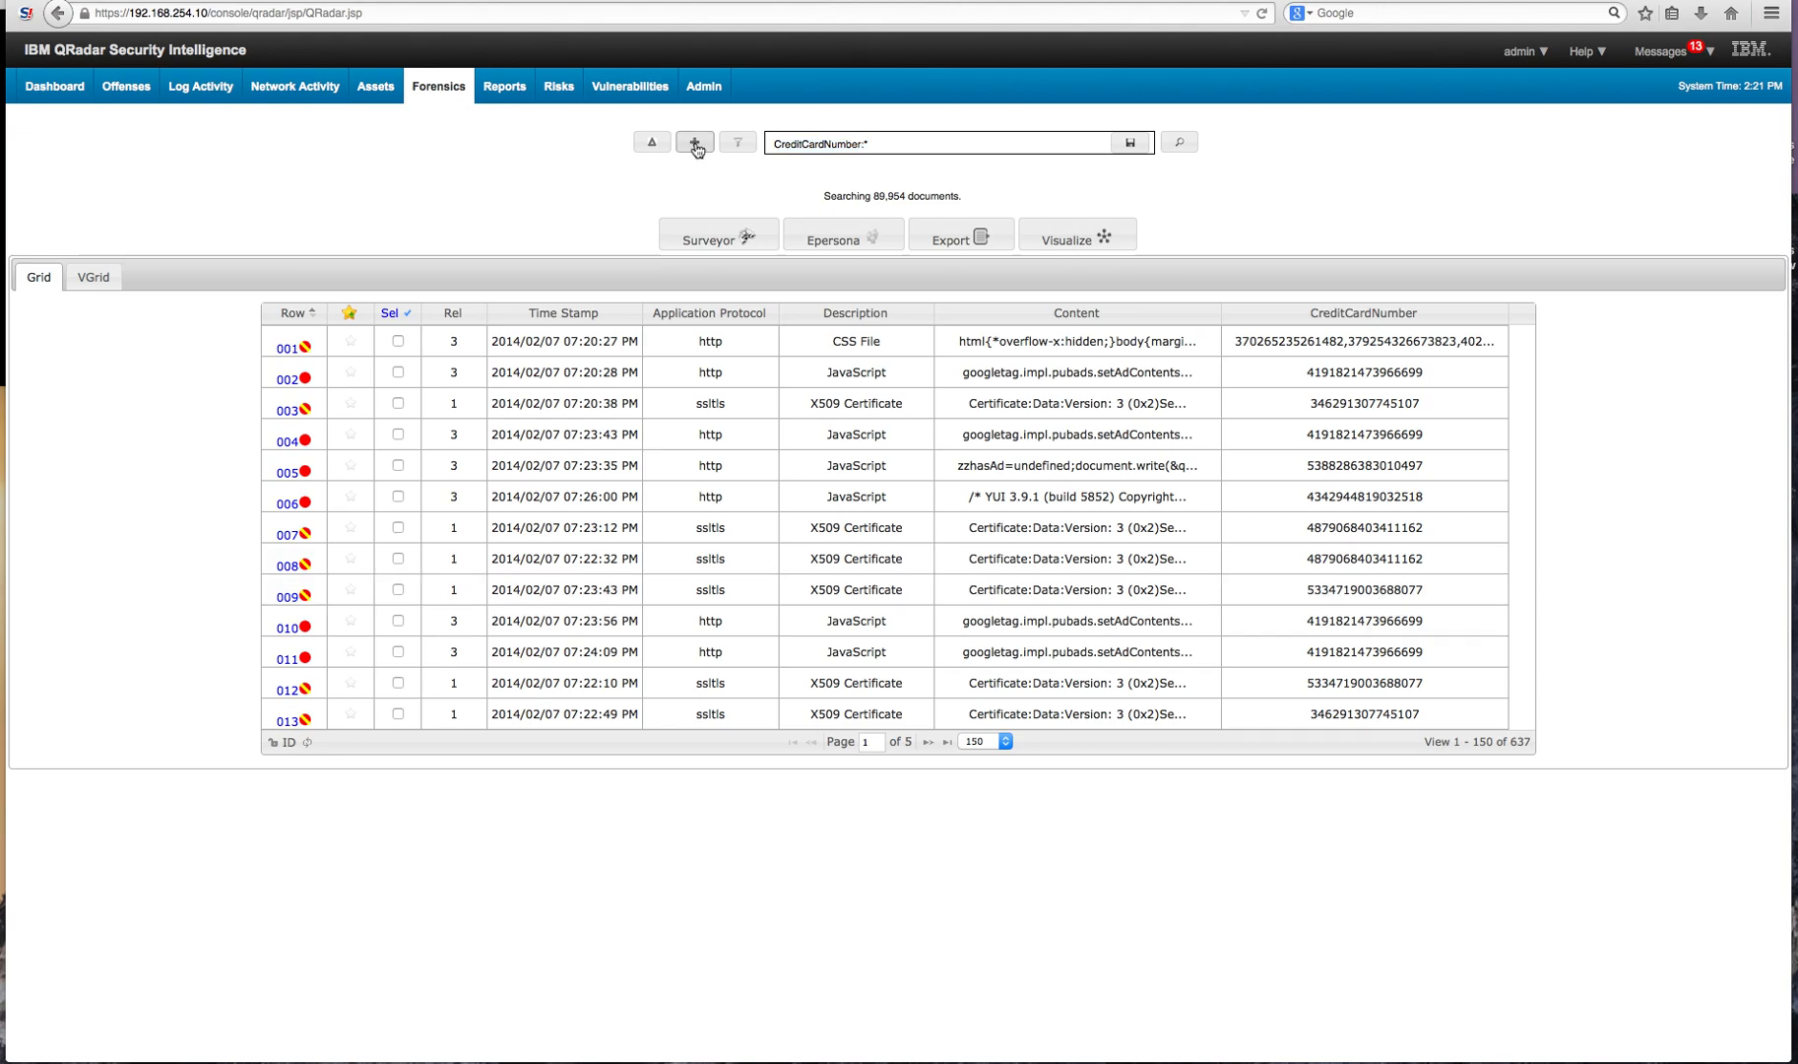
Reopen Query Builder and pick the Email category's To field.
click(693, 141)
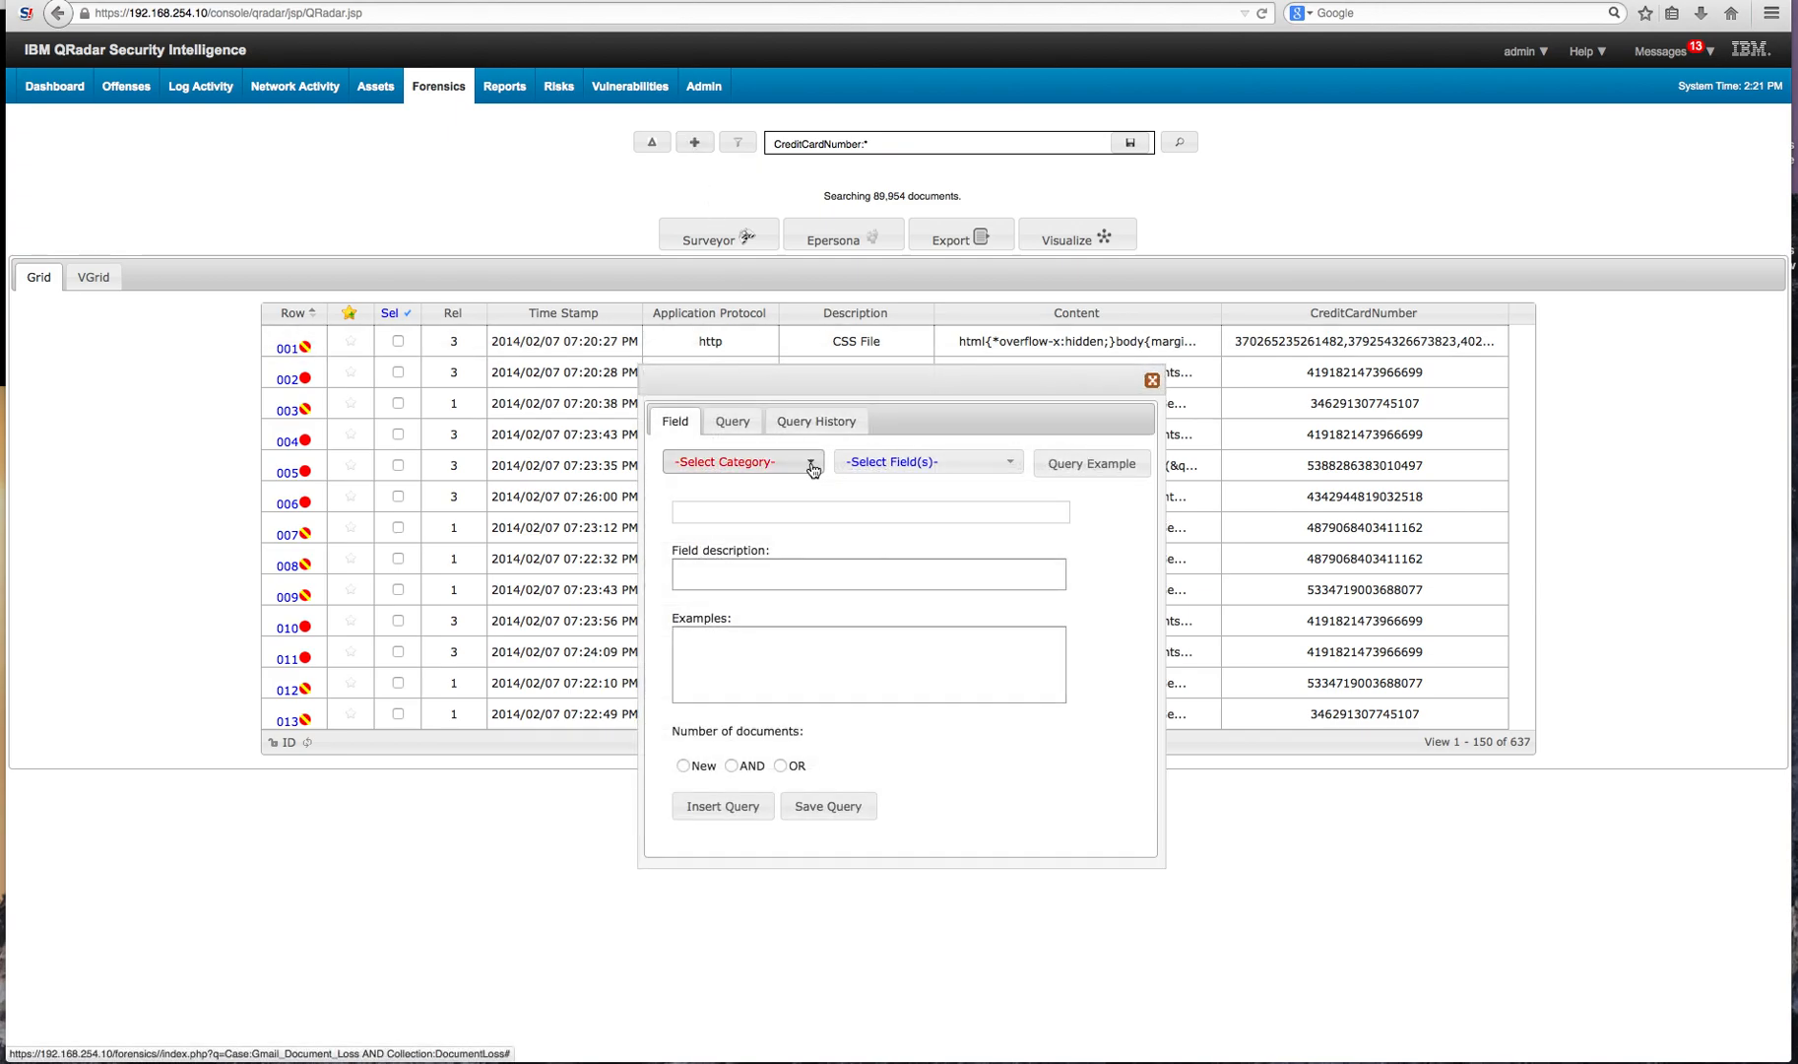
click(739, 461)
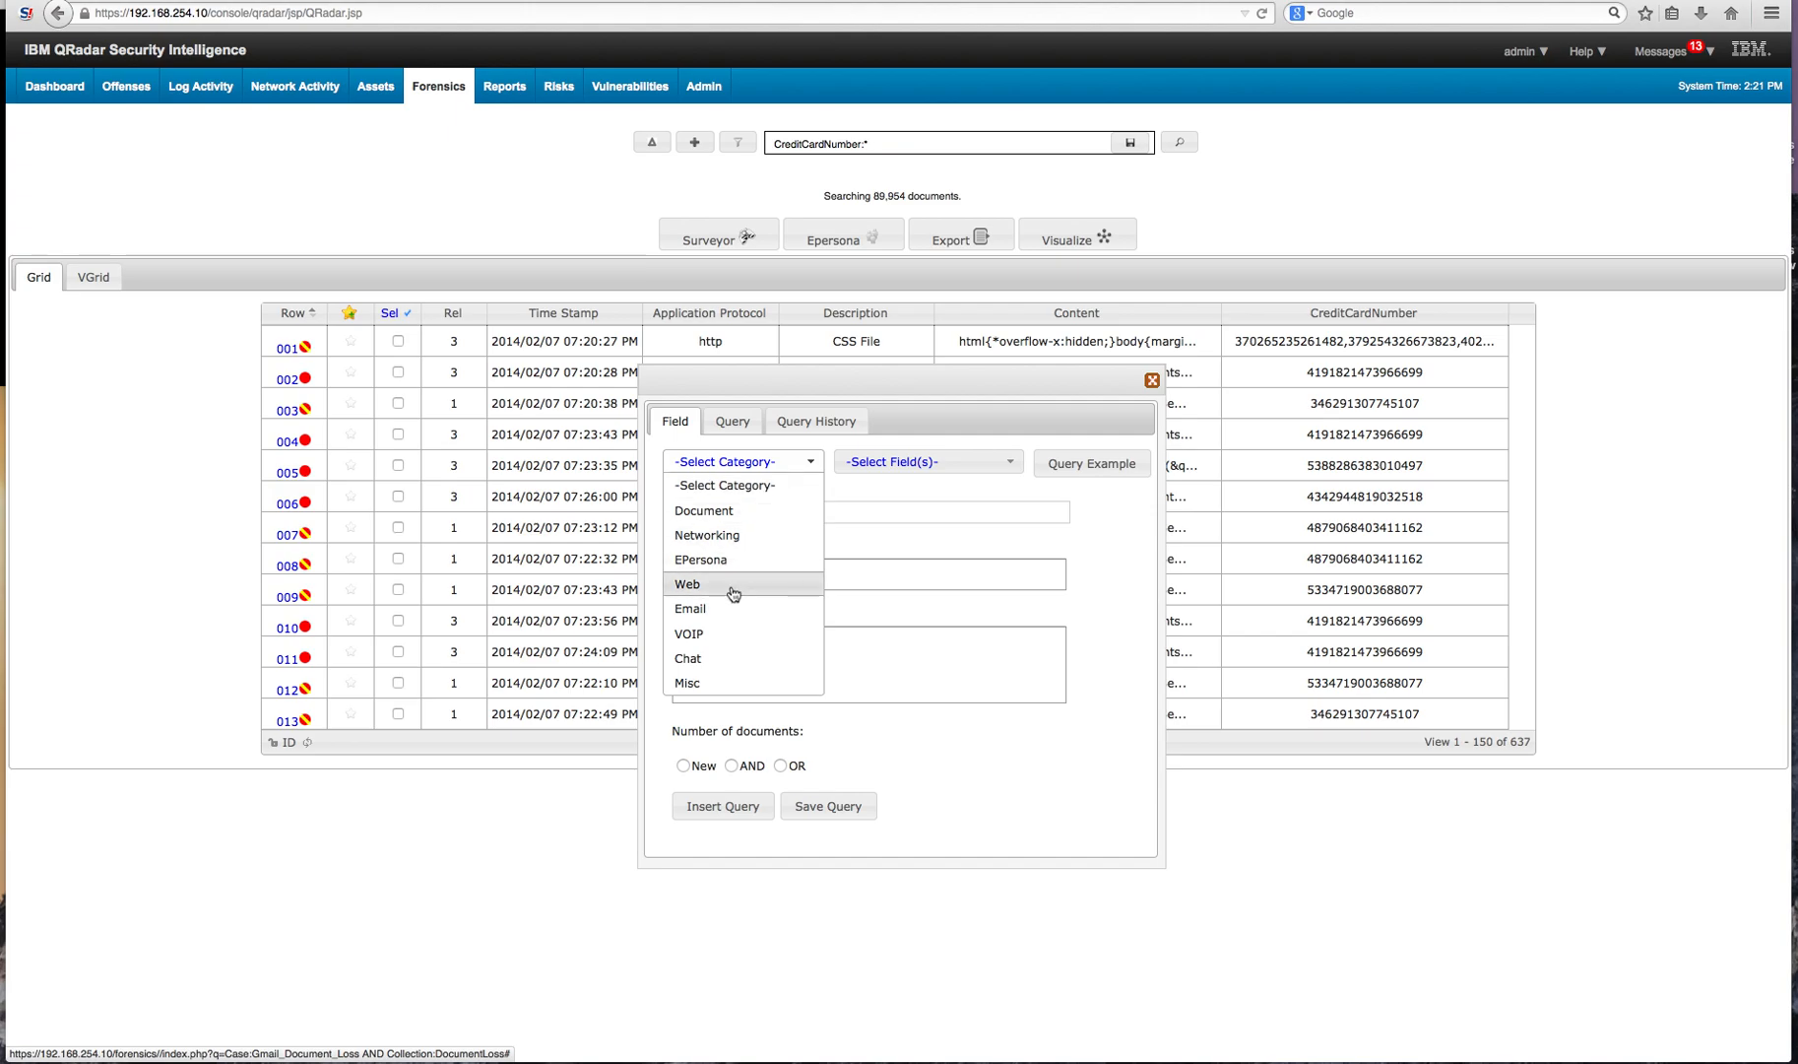
mouse_move(743, 534)
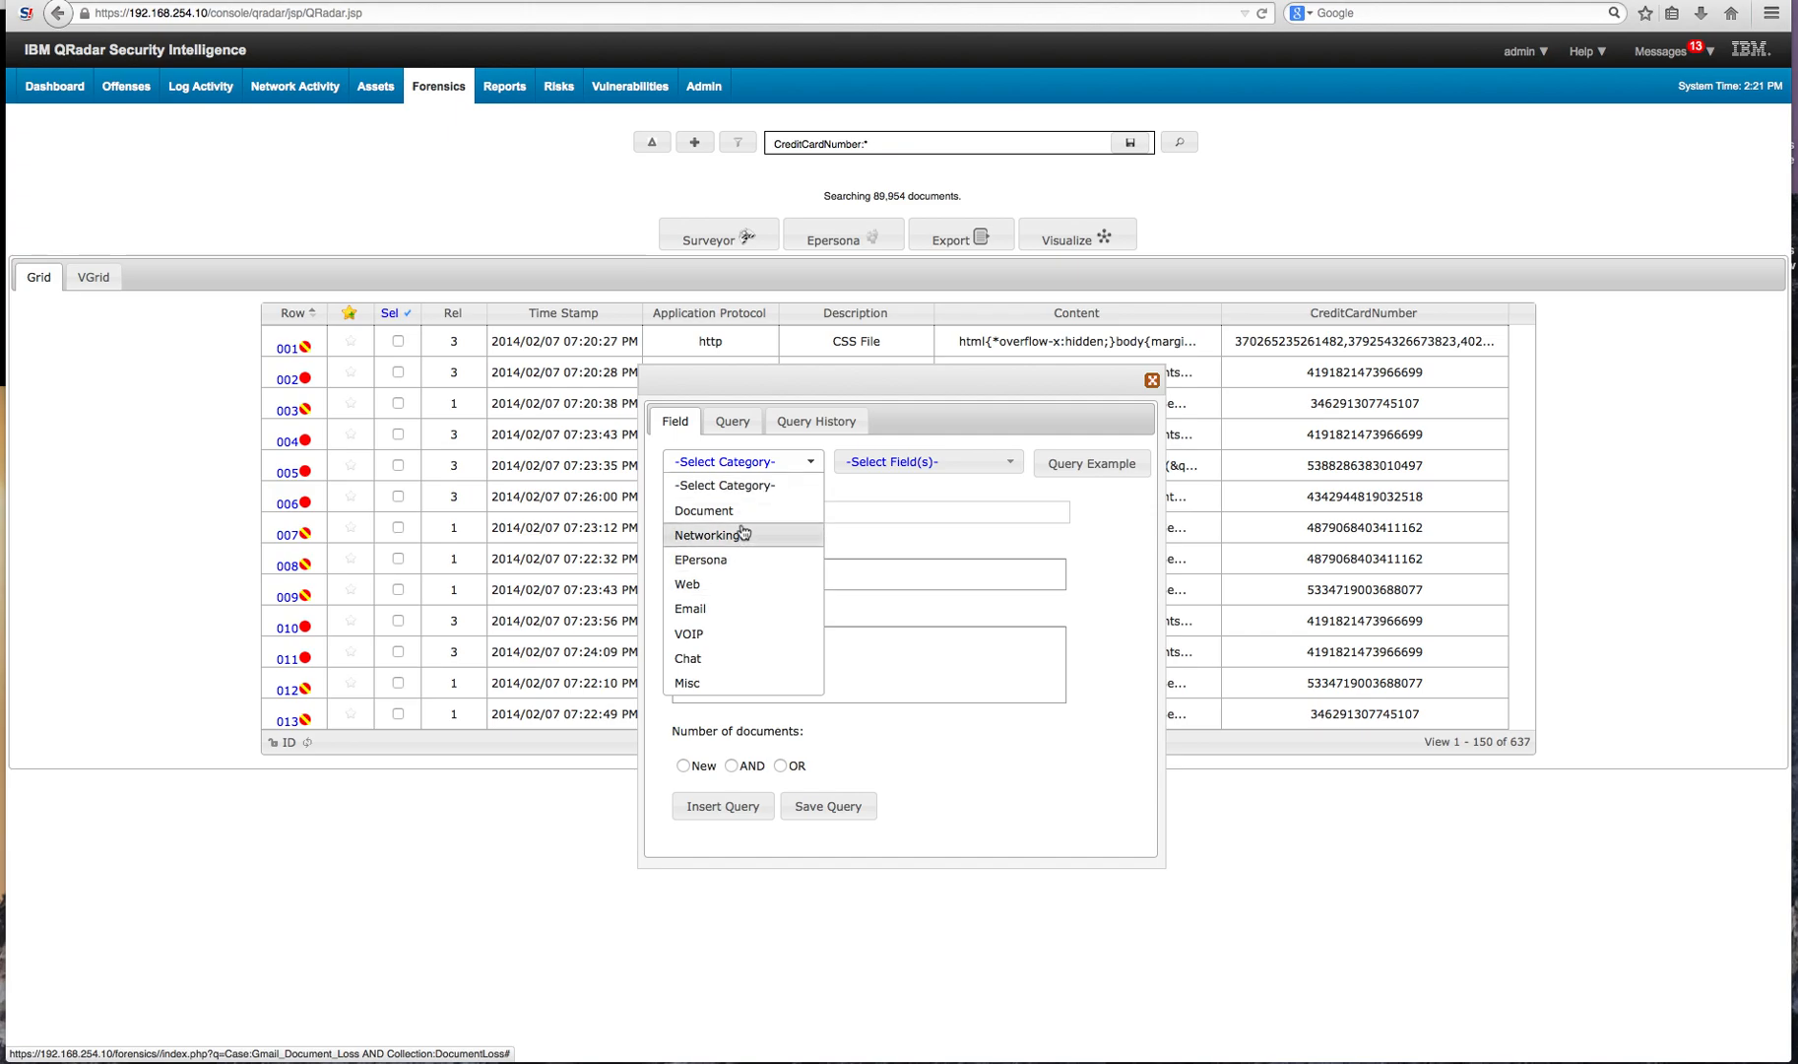
click(691, 609)
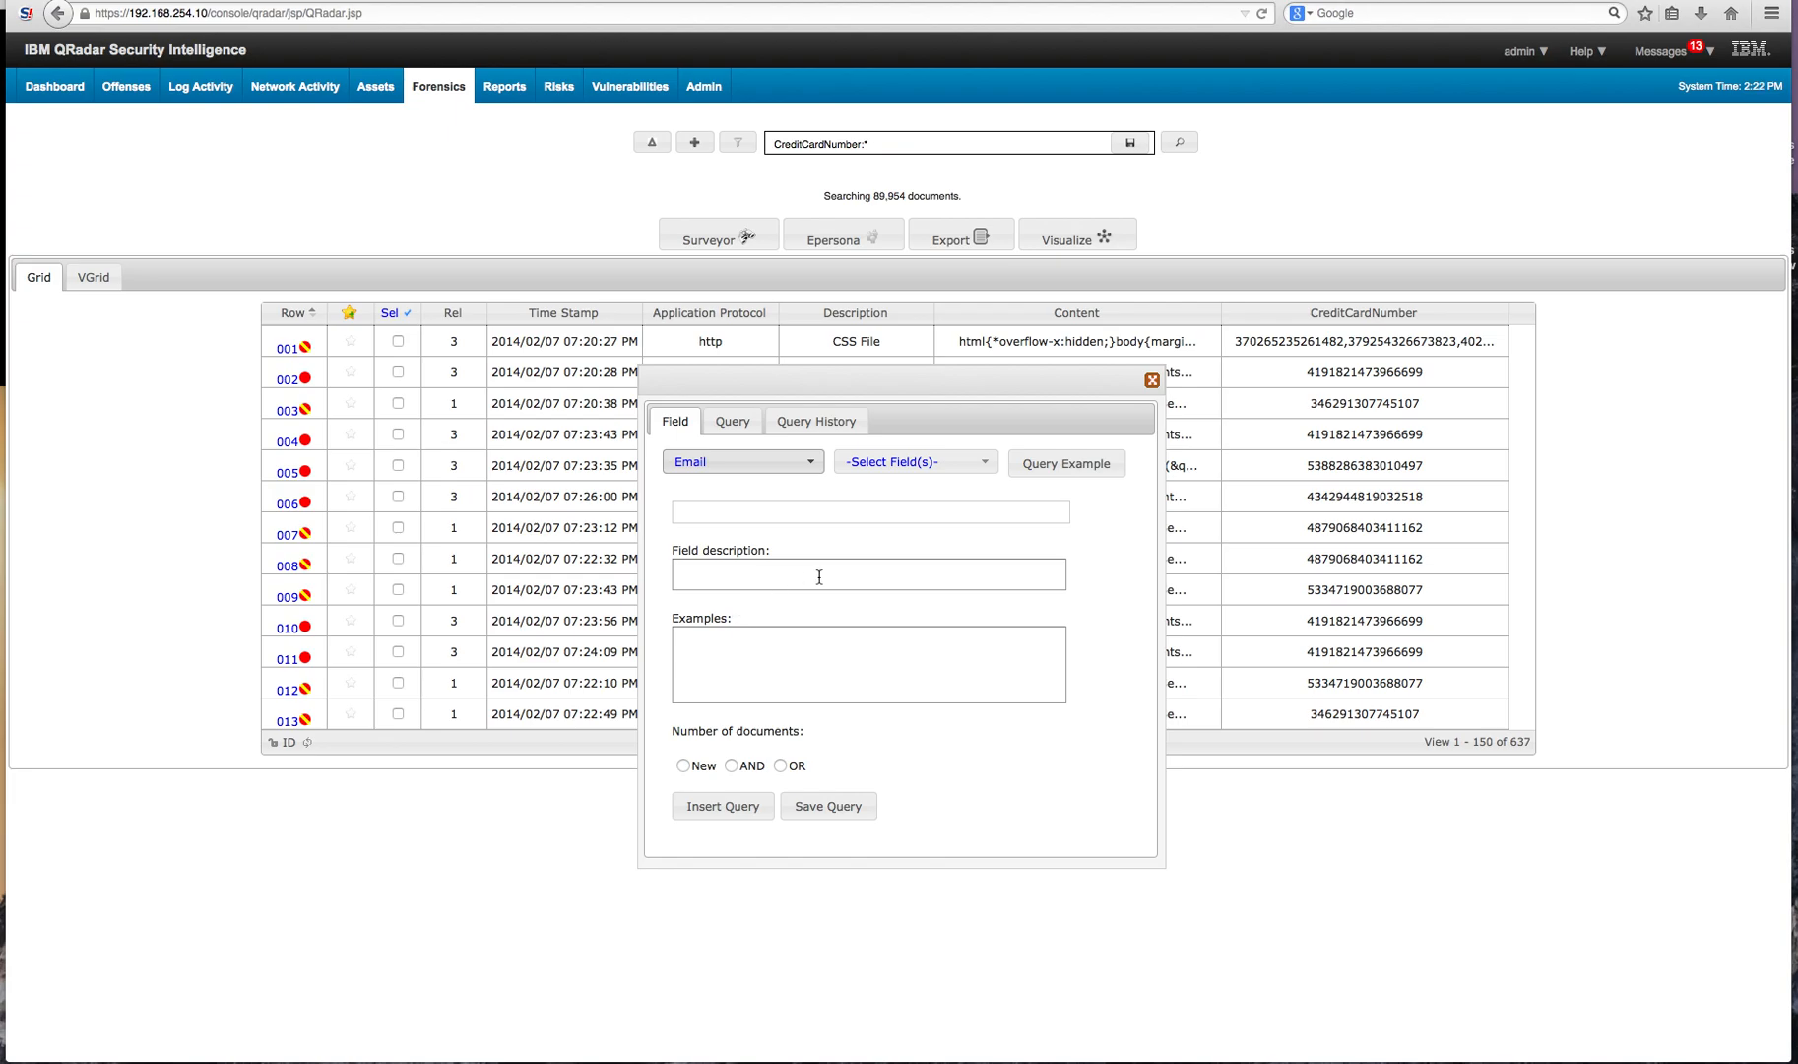
click(912, 461)
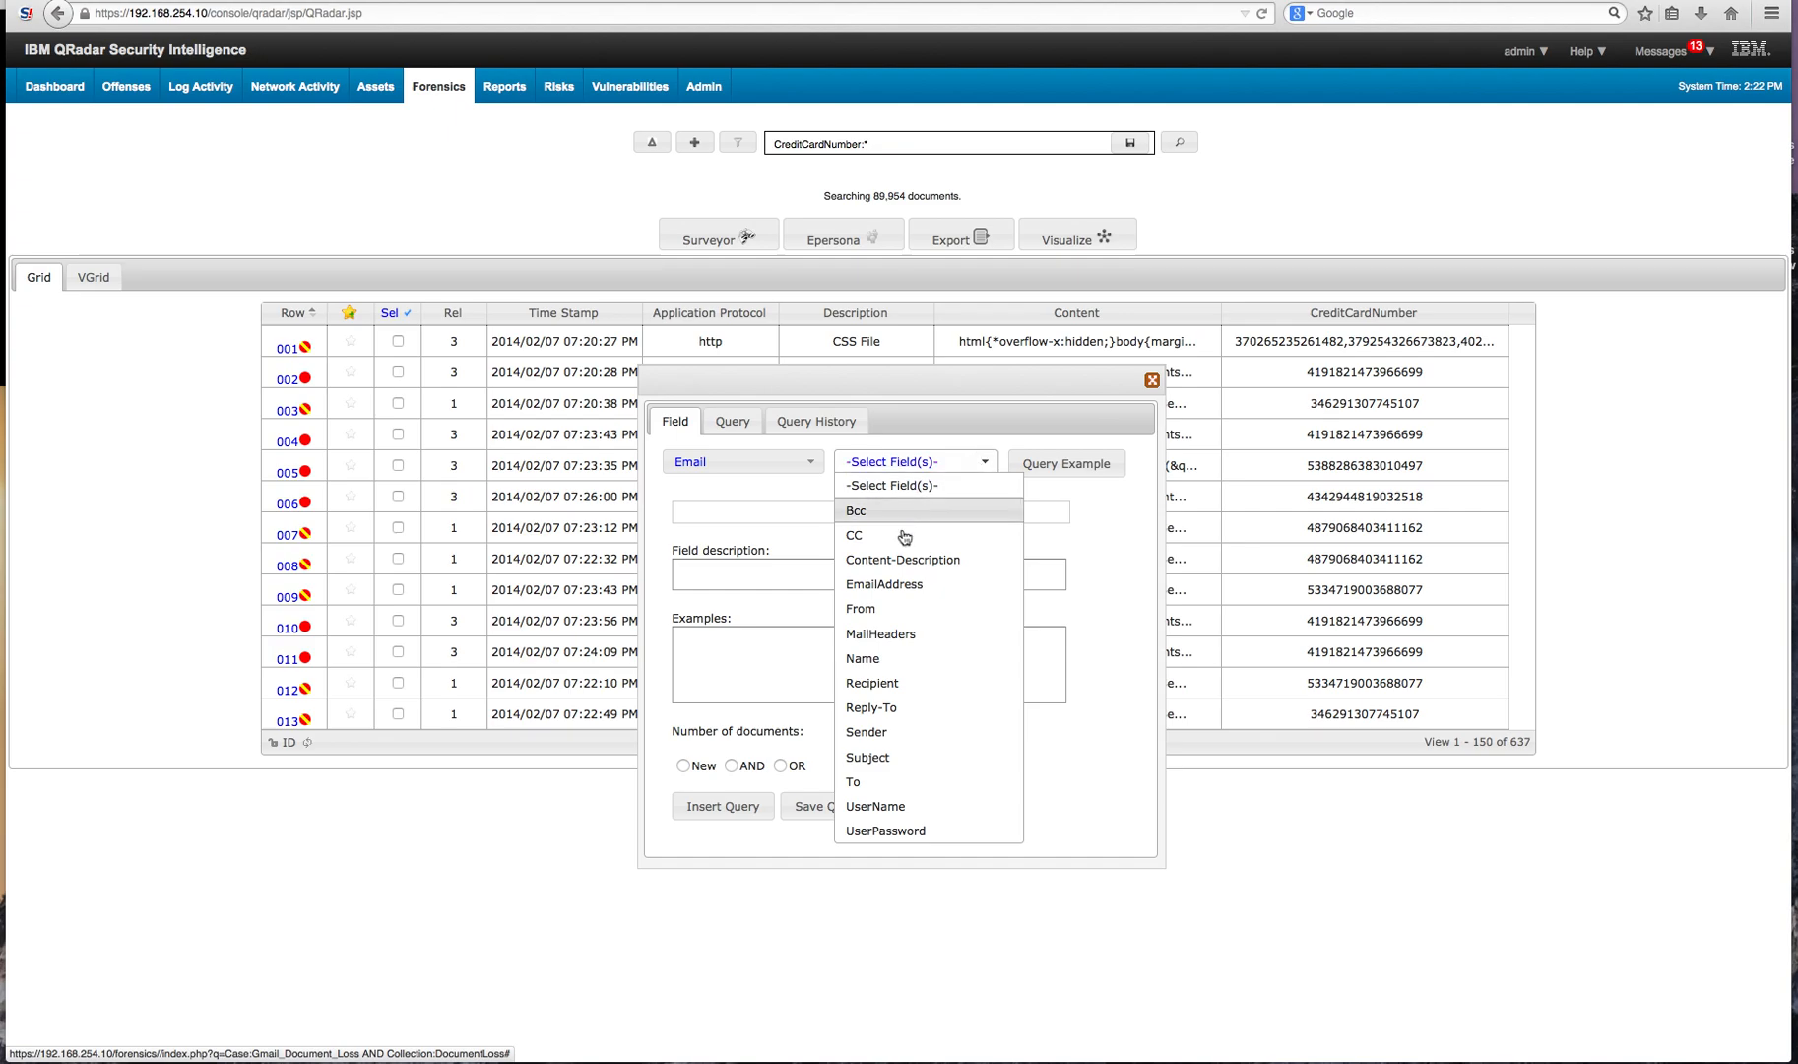
click(853, 782)
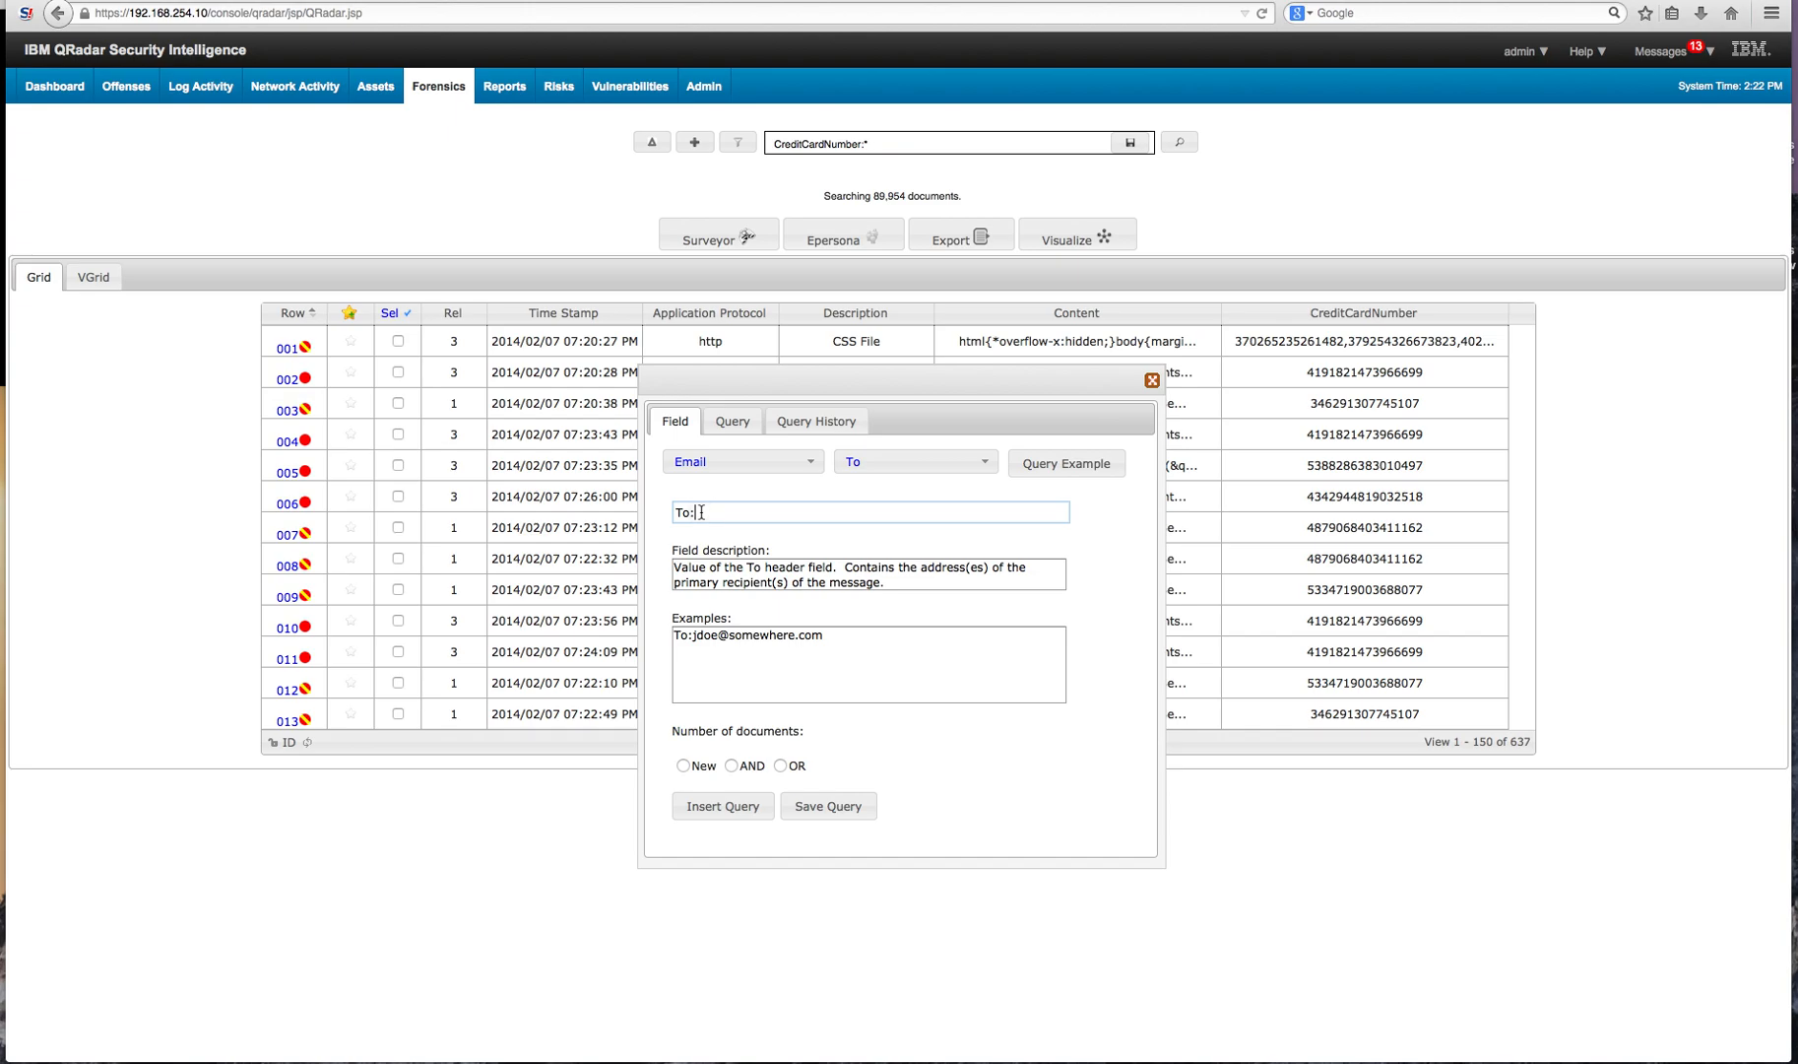
Set To:* and AND it into the credit card query, narrowing to 13 sessions.
text(*)
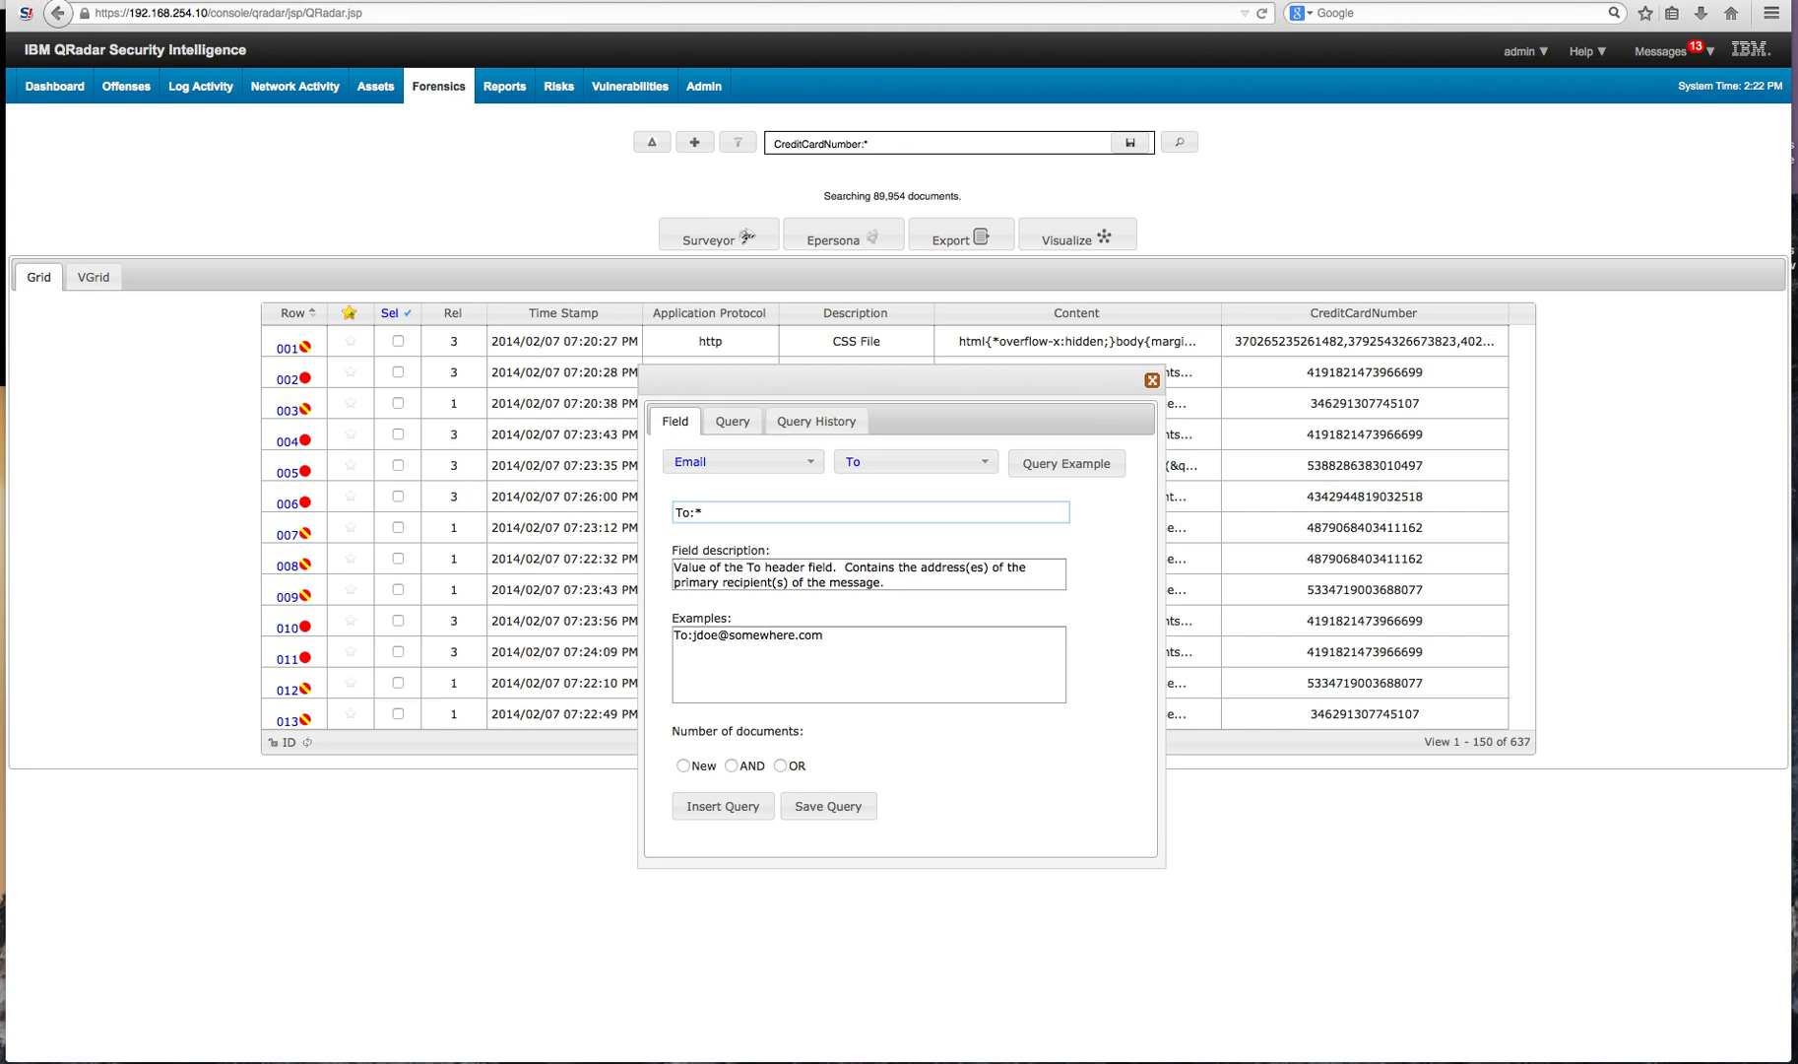
click(869, 512)
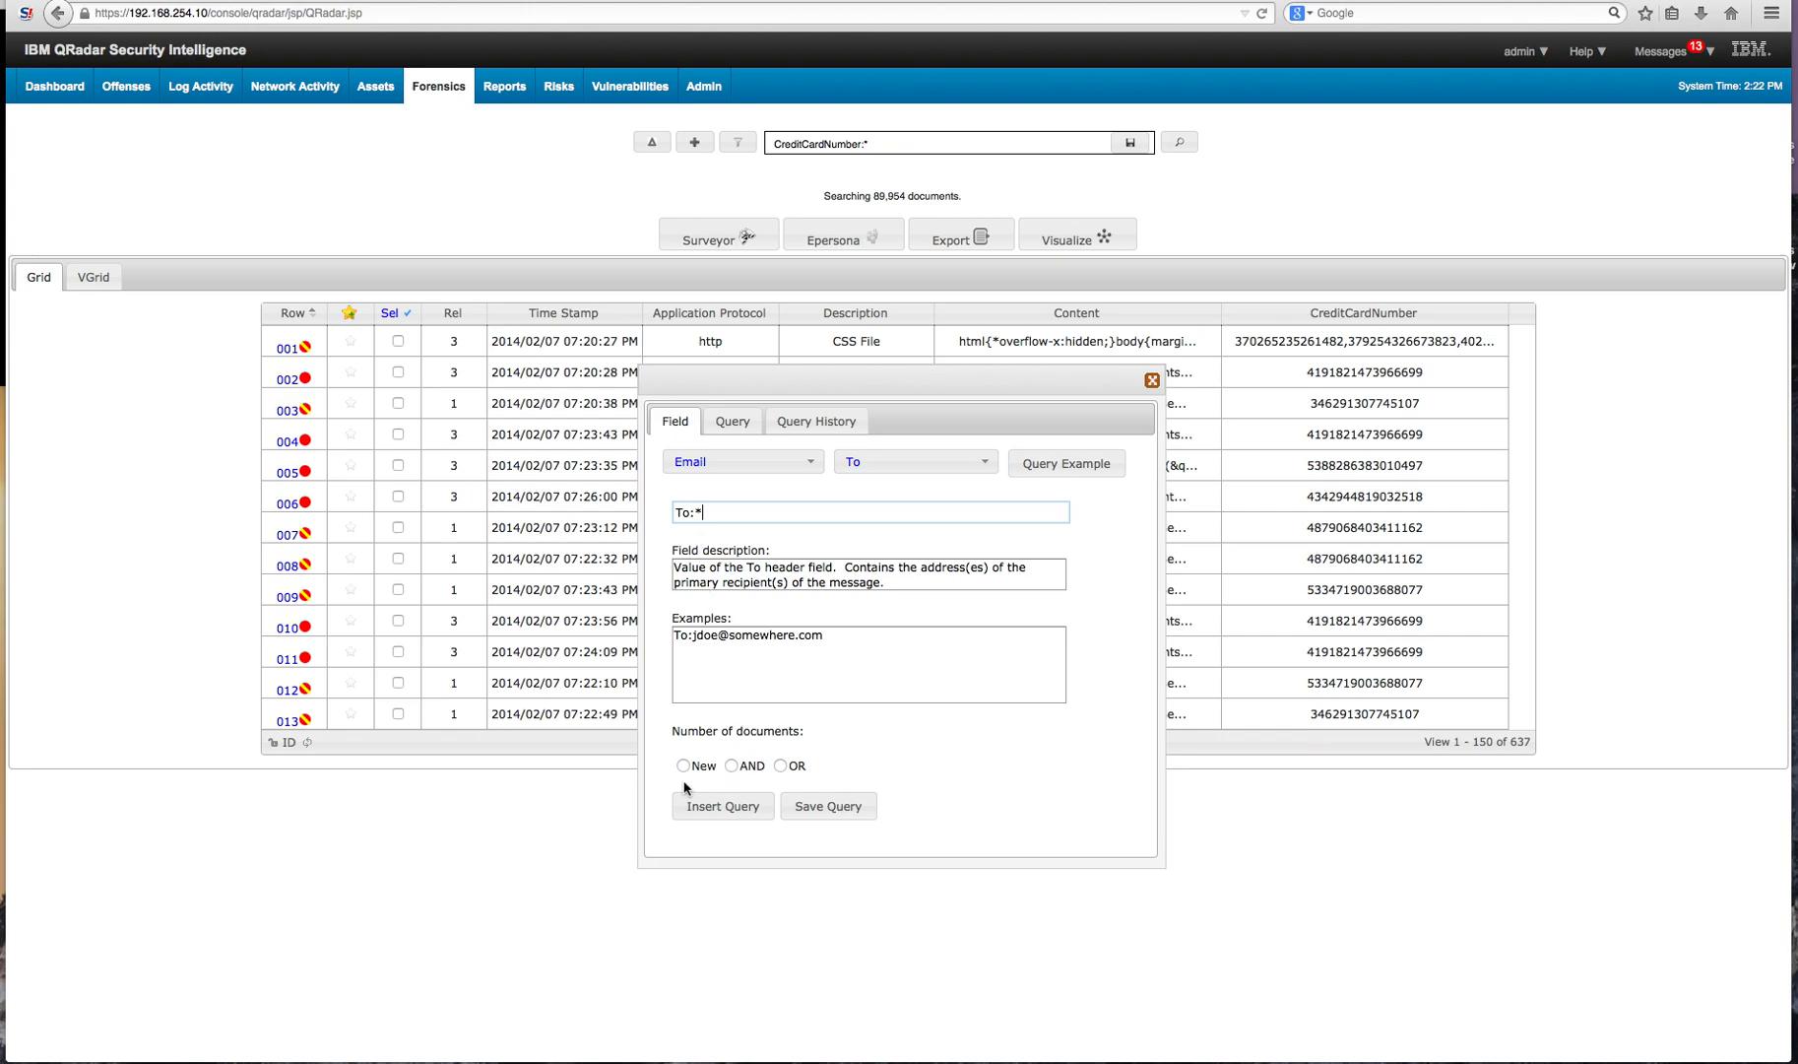
click(735, 766)
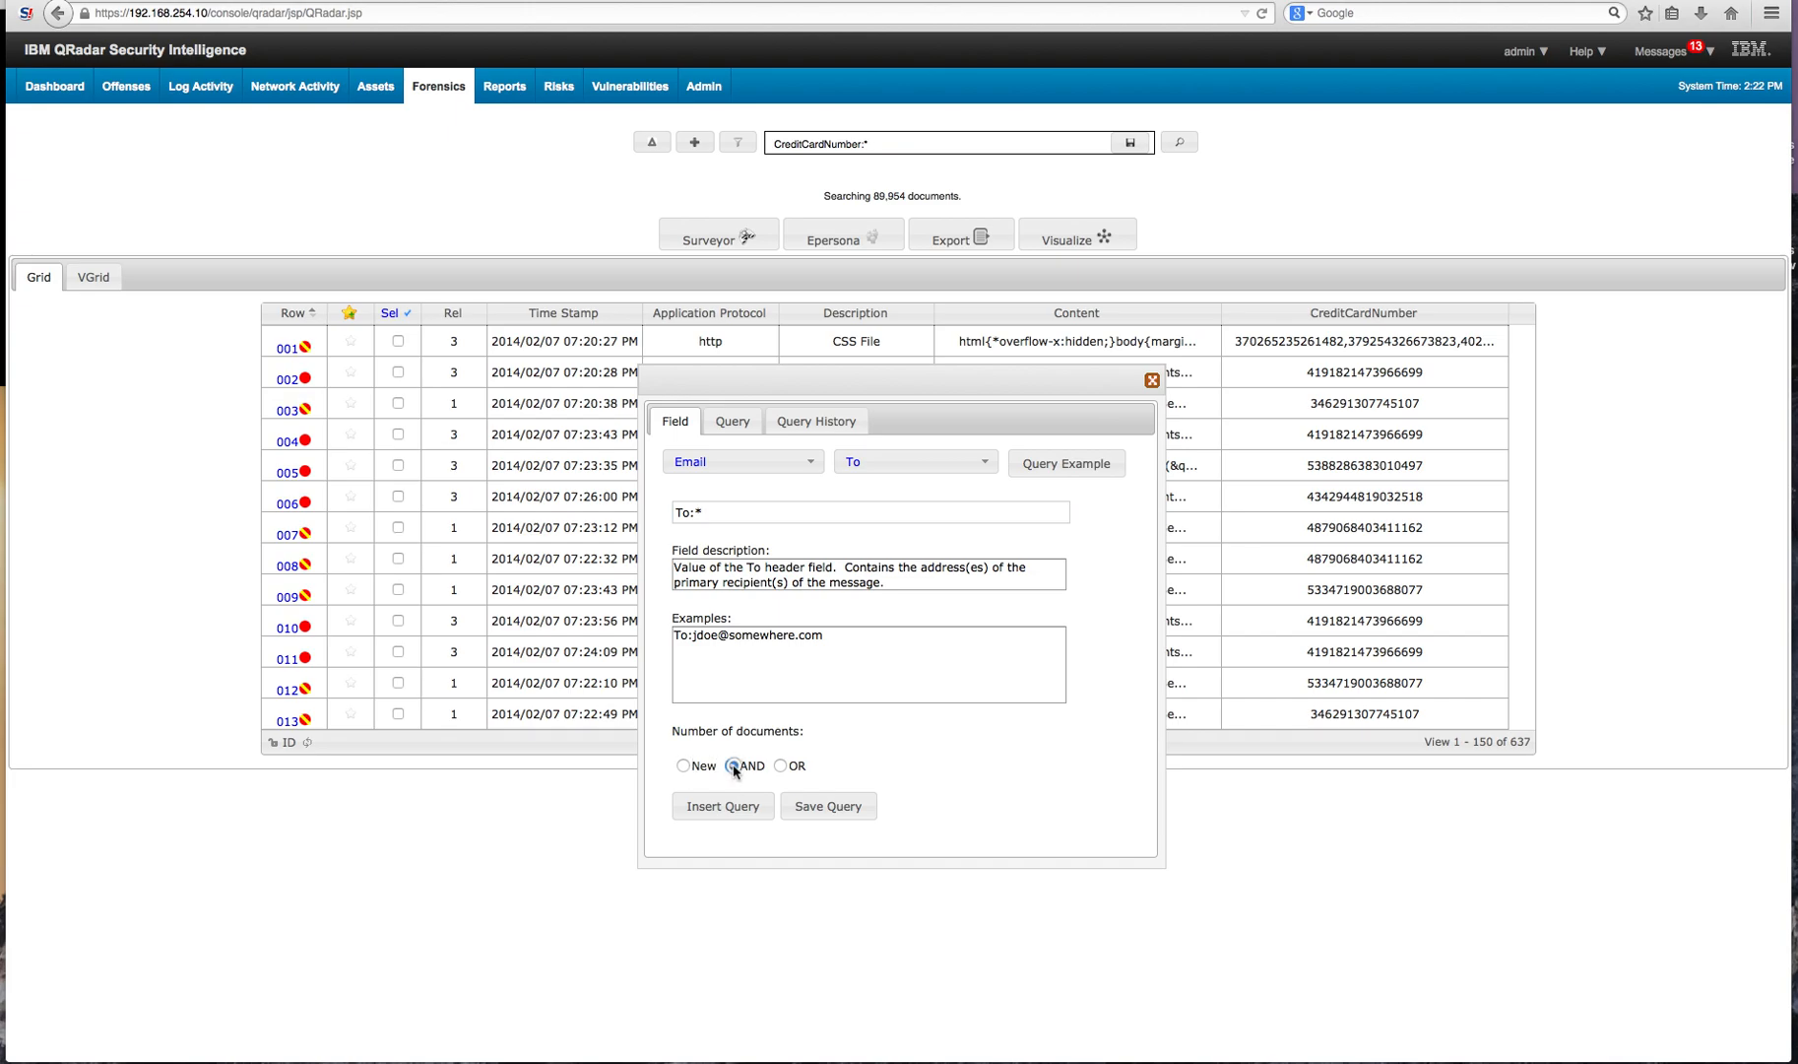
click(731, 766)
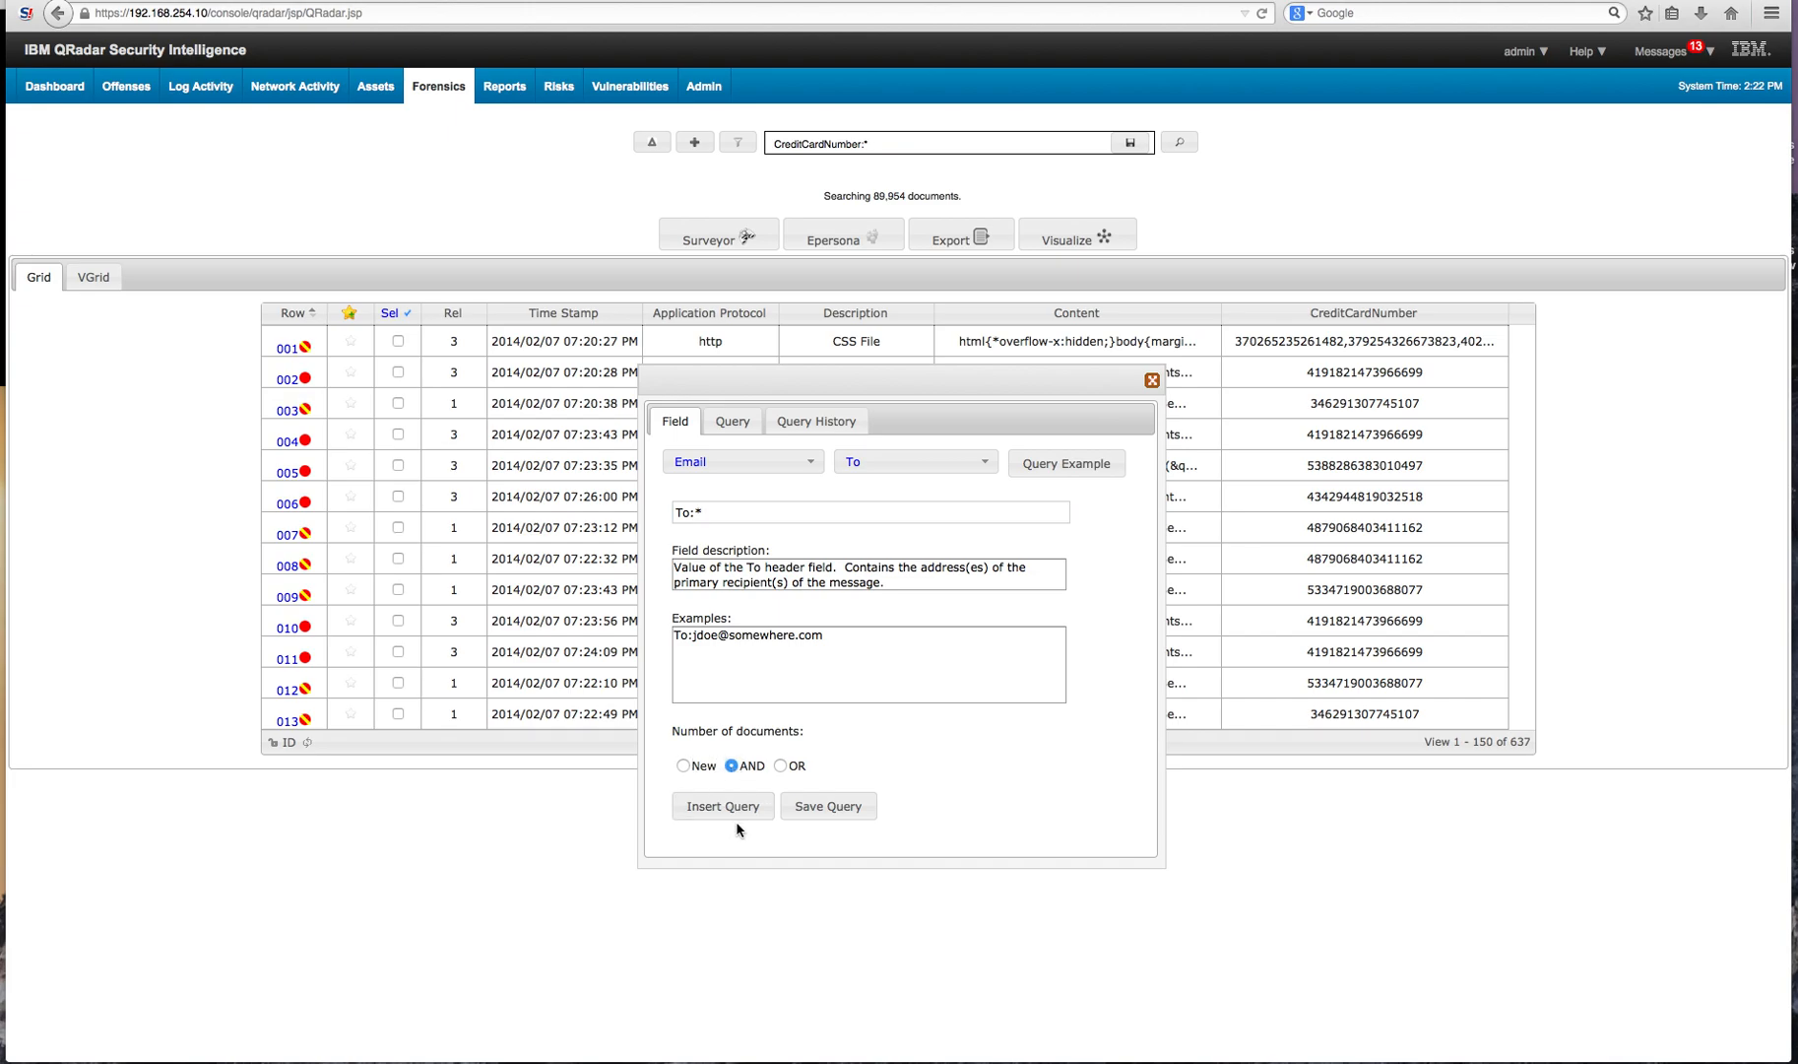
click(723, 805)
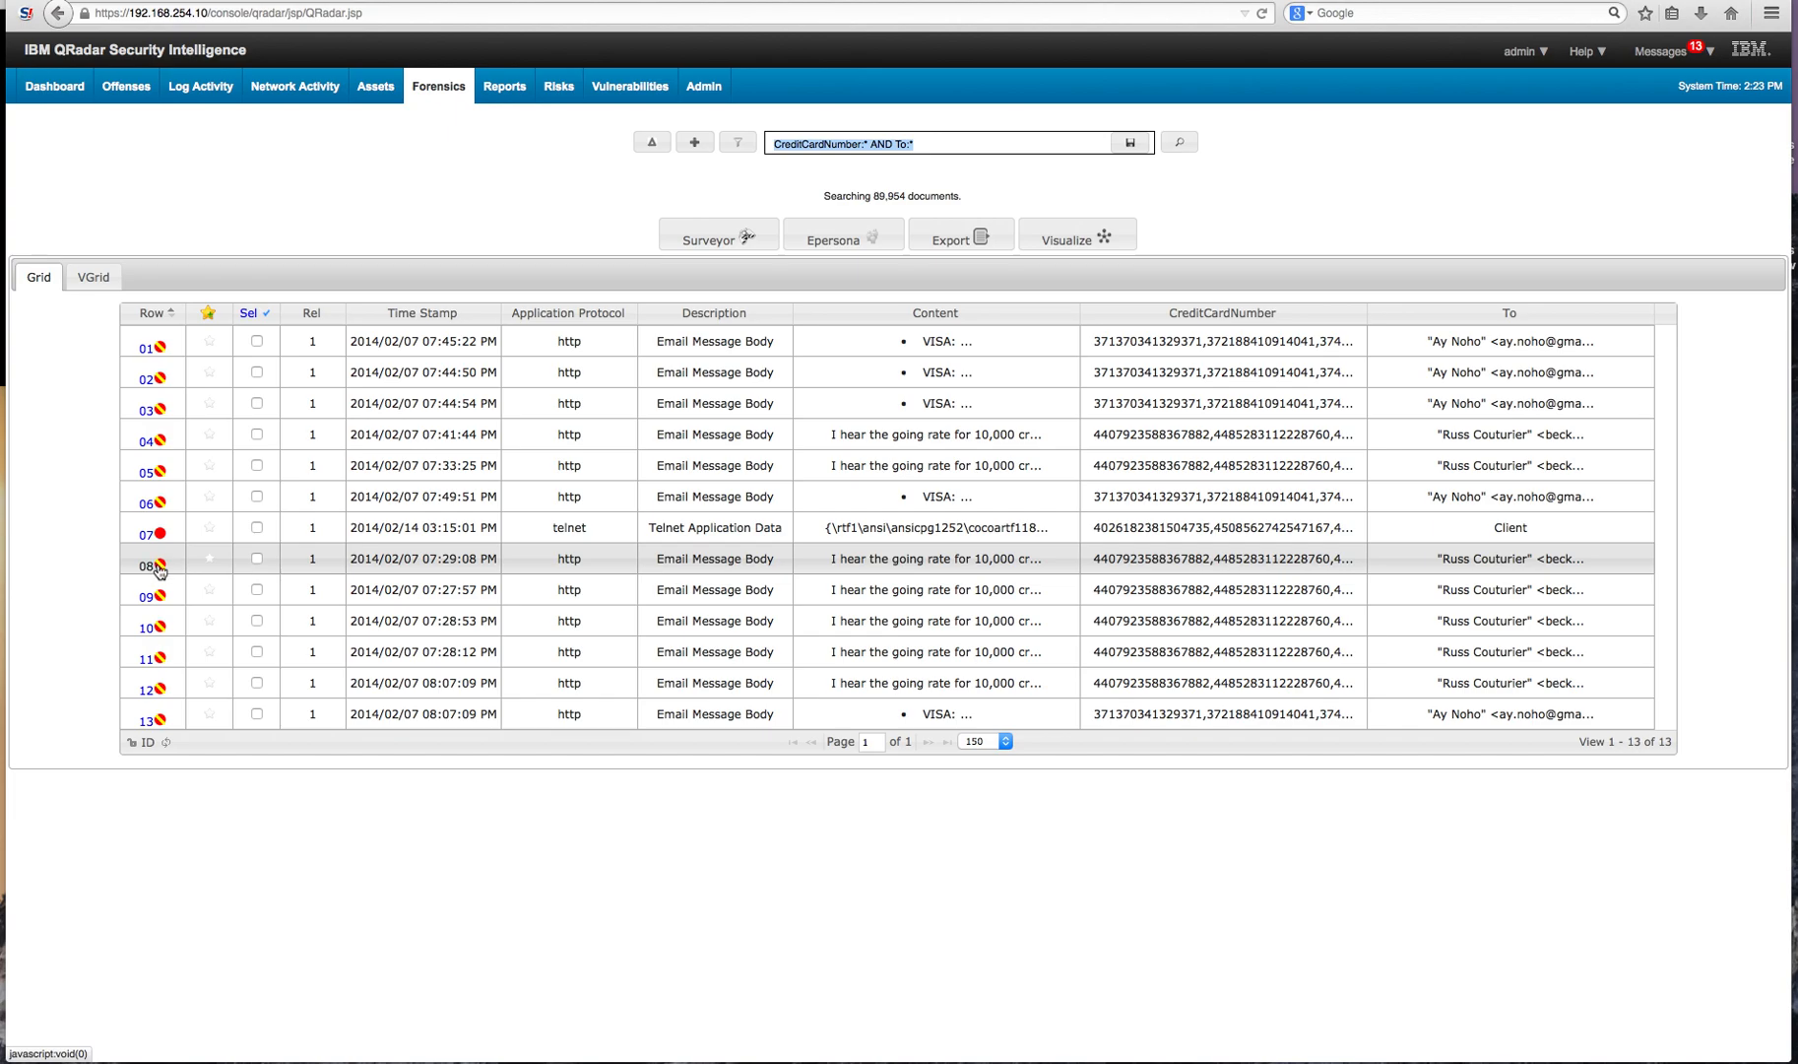
mouse_move(161, 569)
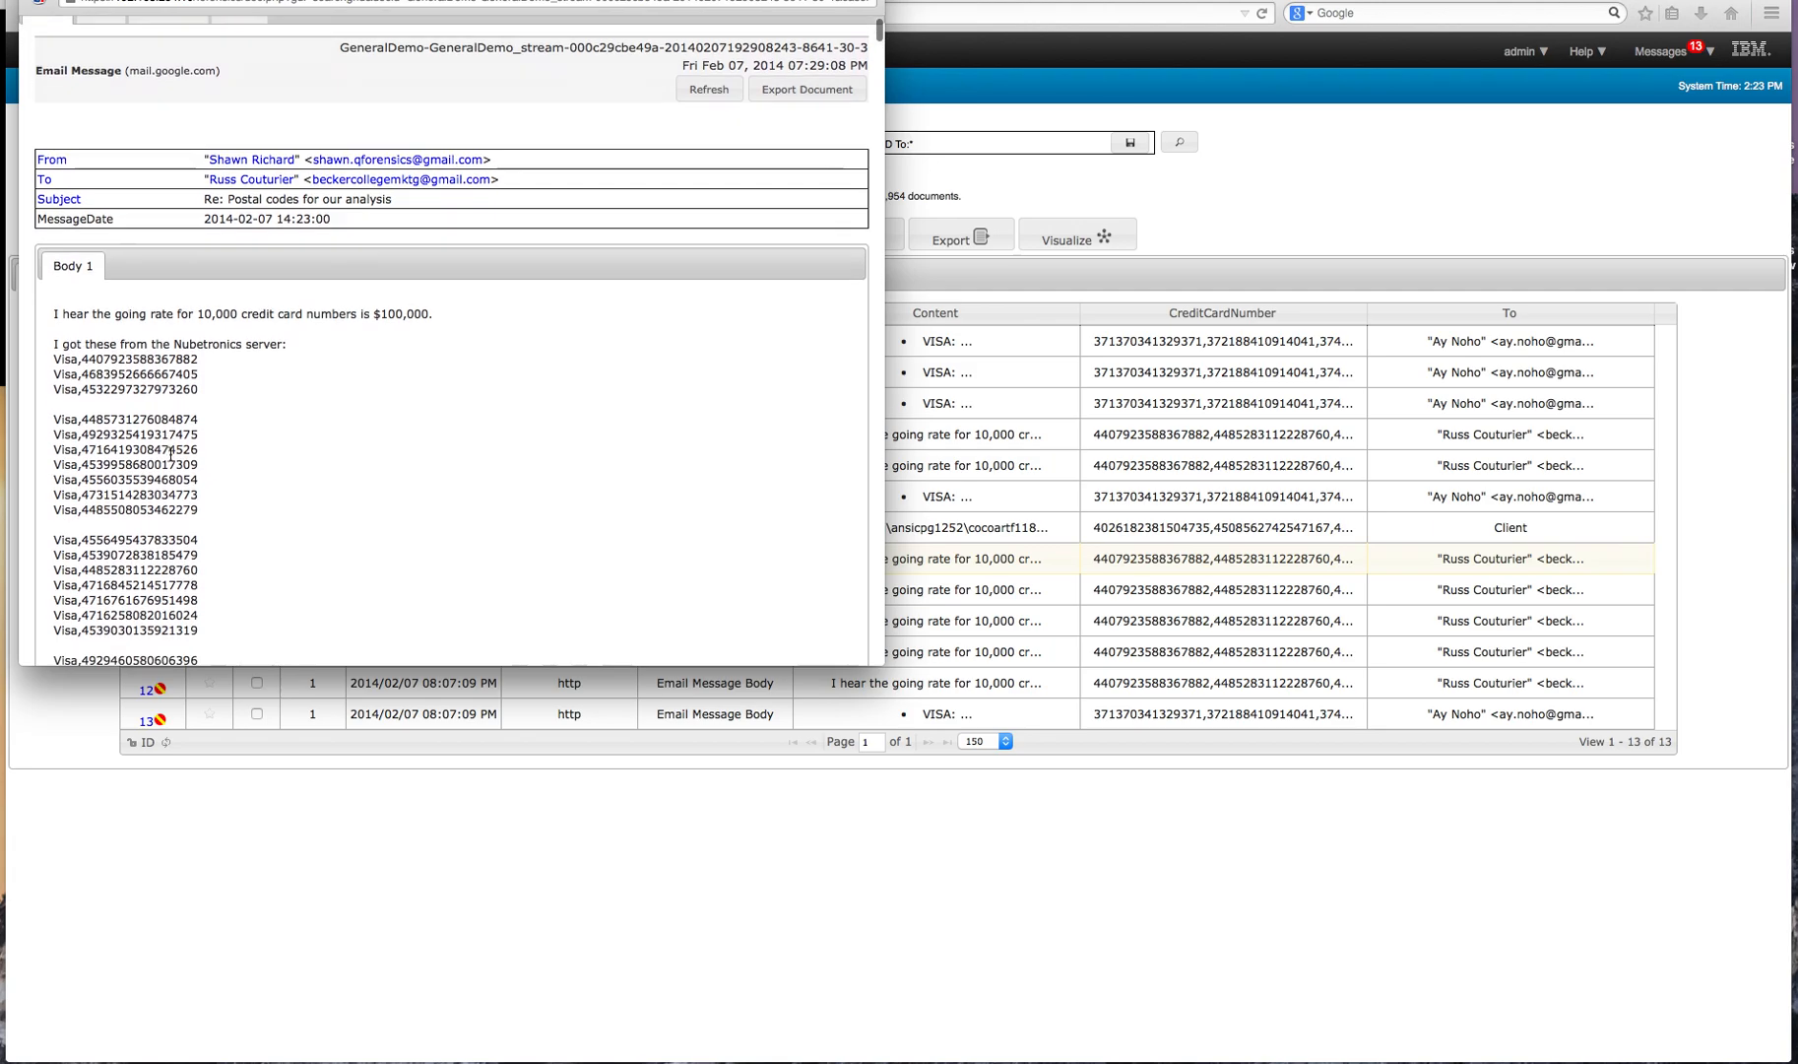
Scroll through the email's list of Visa numbers before closing it.
scroll(down, 3)
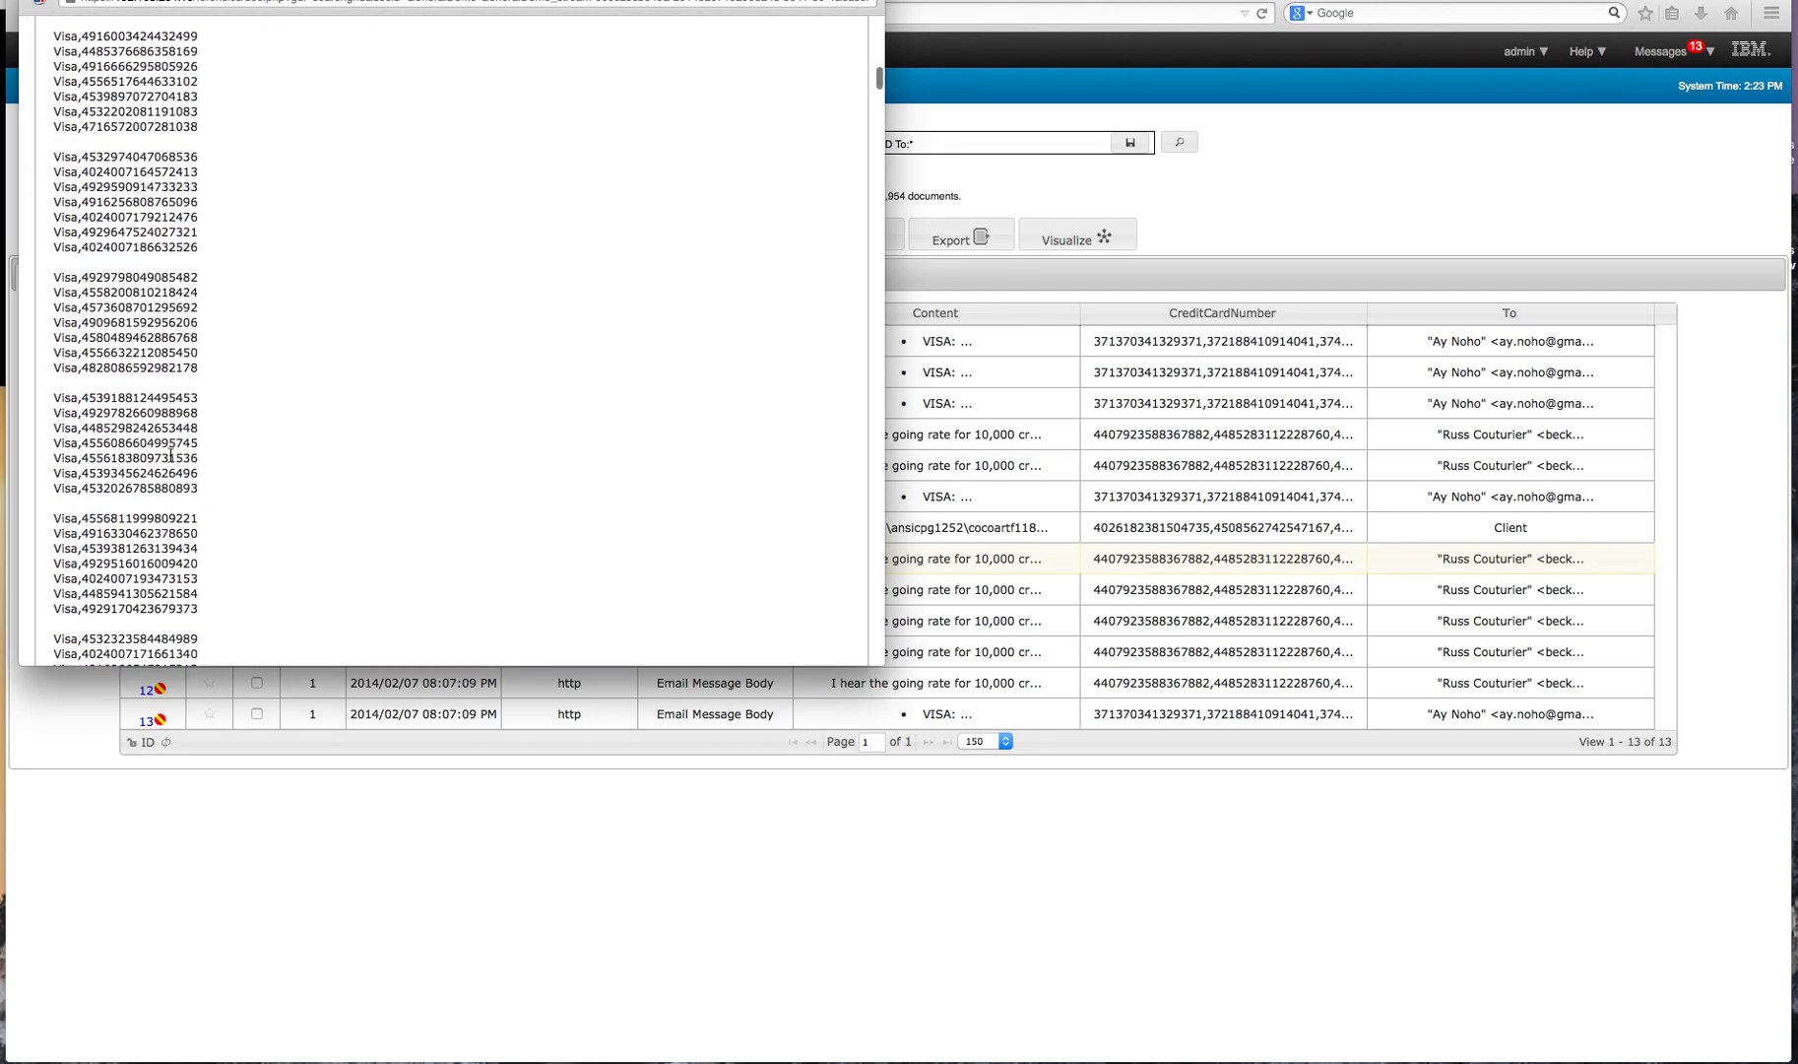
scroll(down, 3)
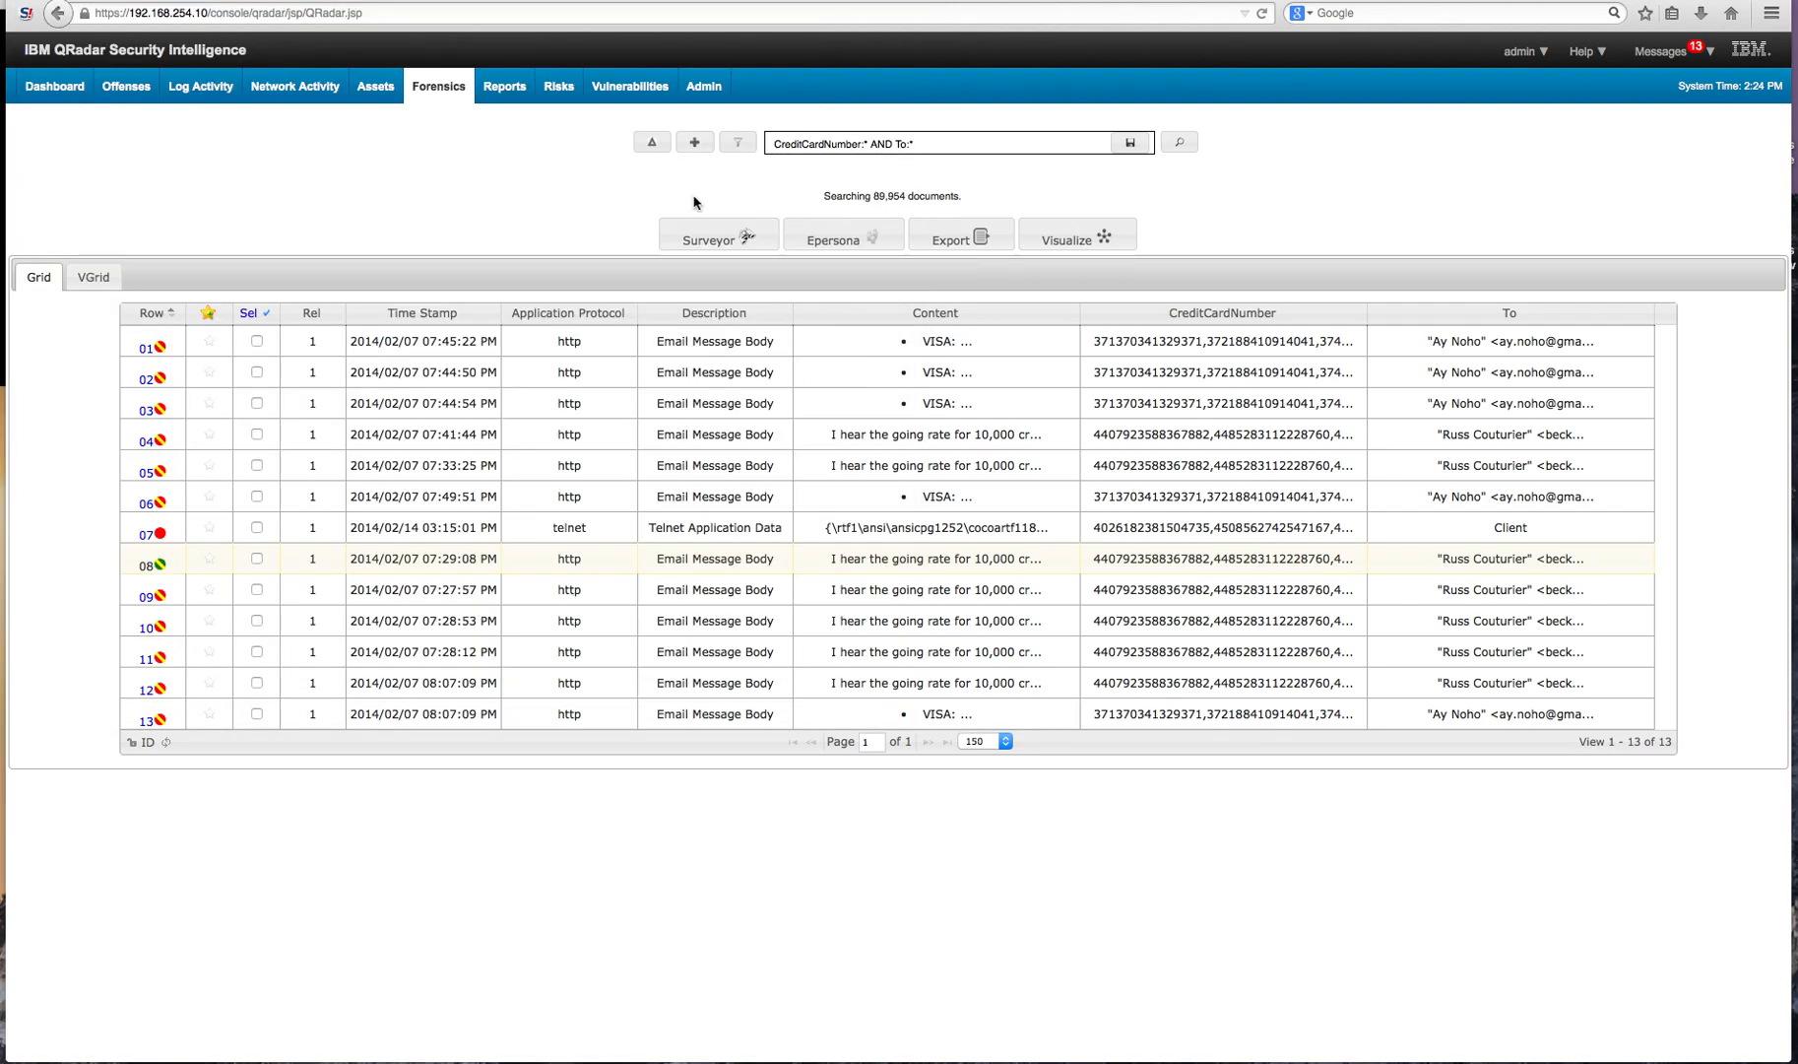
Replace the search with a new Web > WebSite:* query, listing 21,725 web sessions.
click(693, 142)
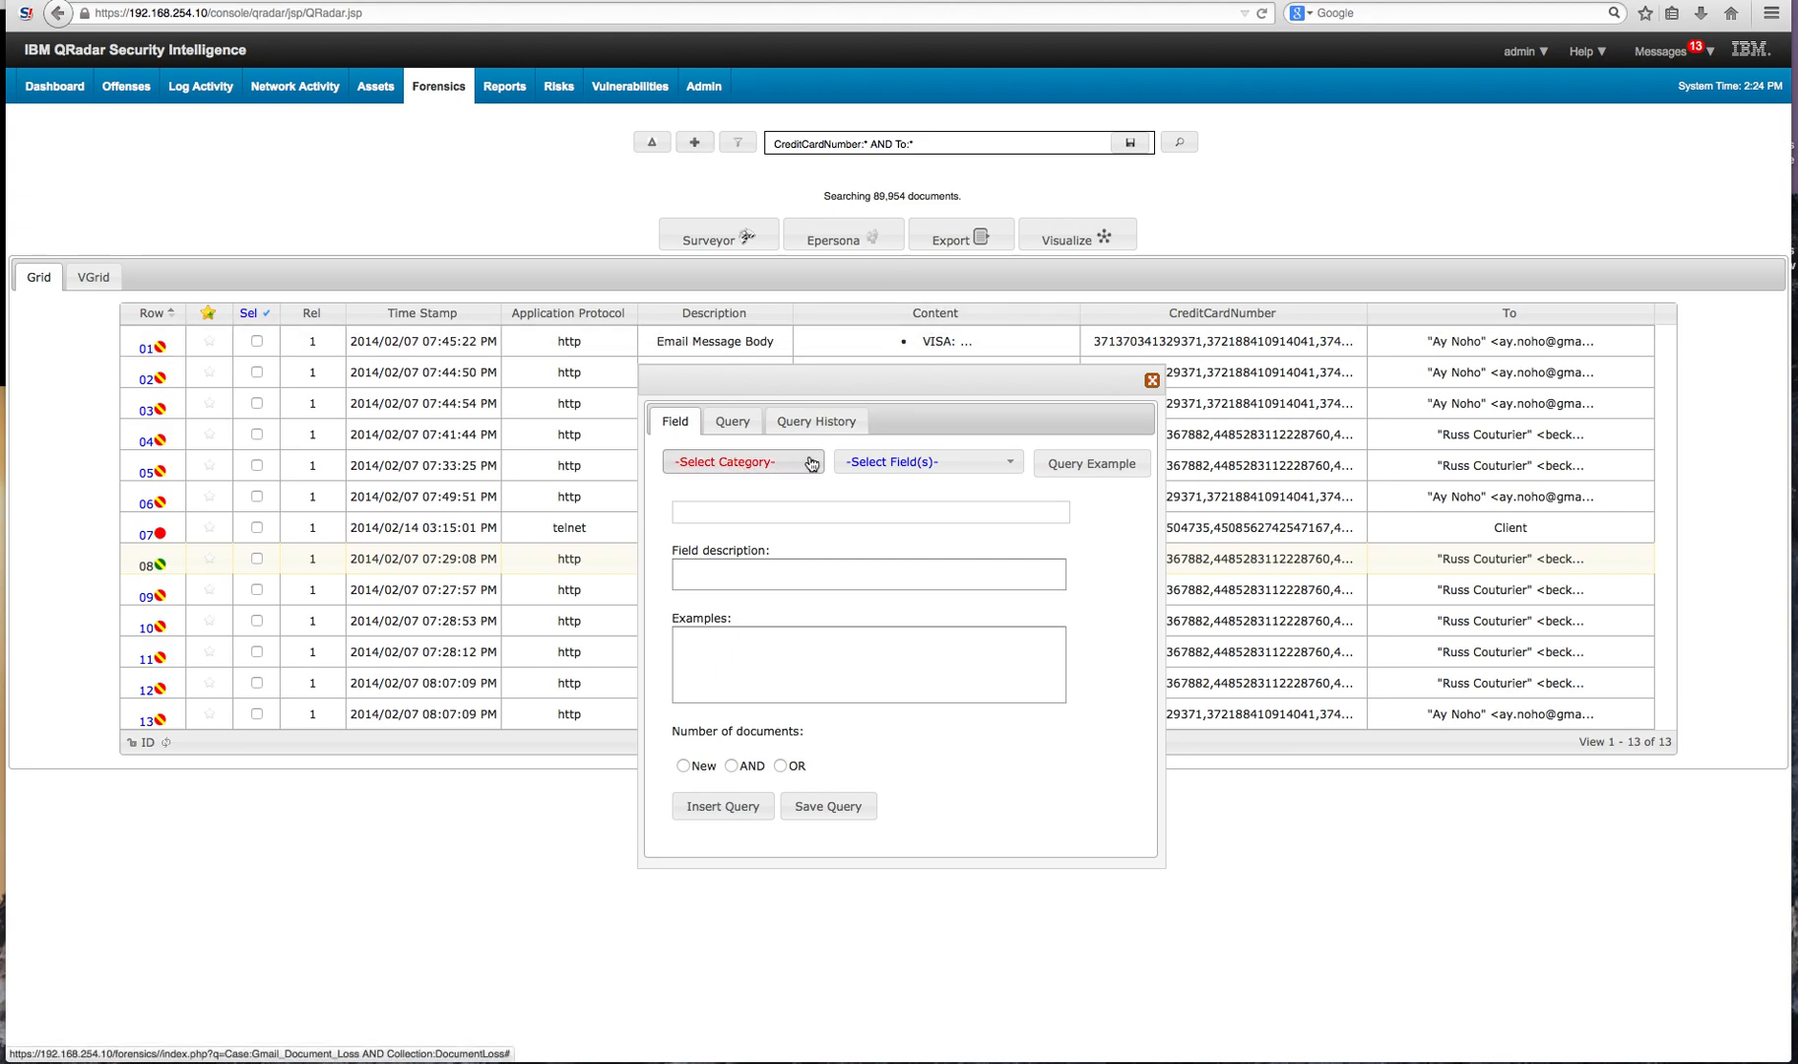
click(742, 461)
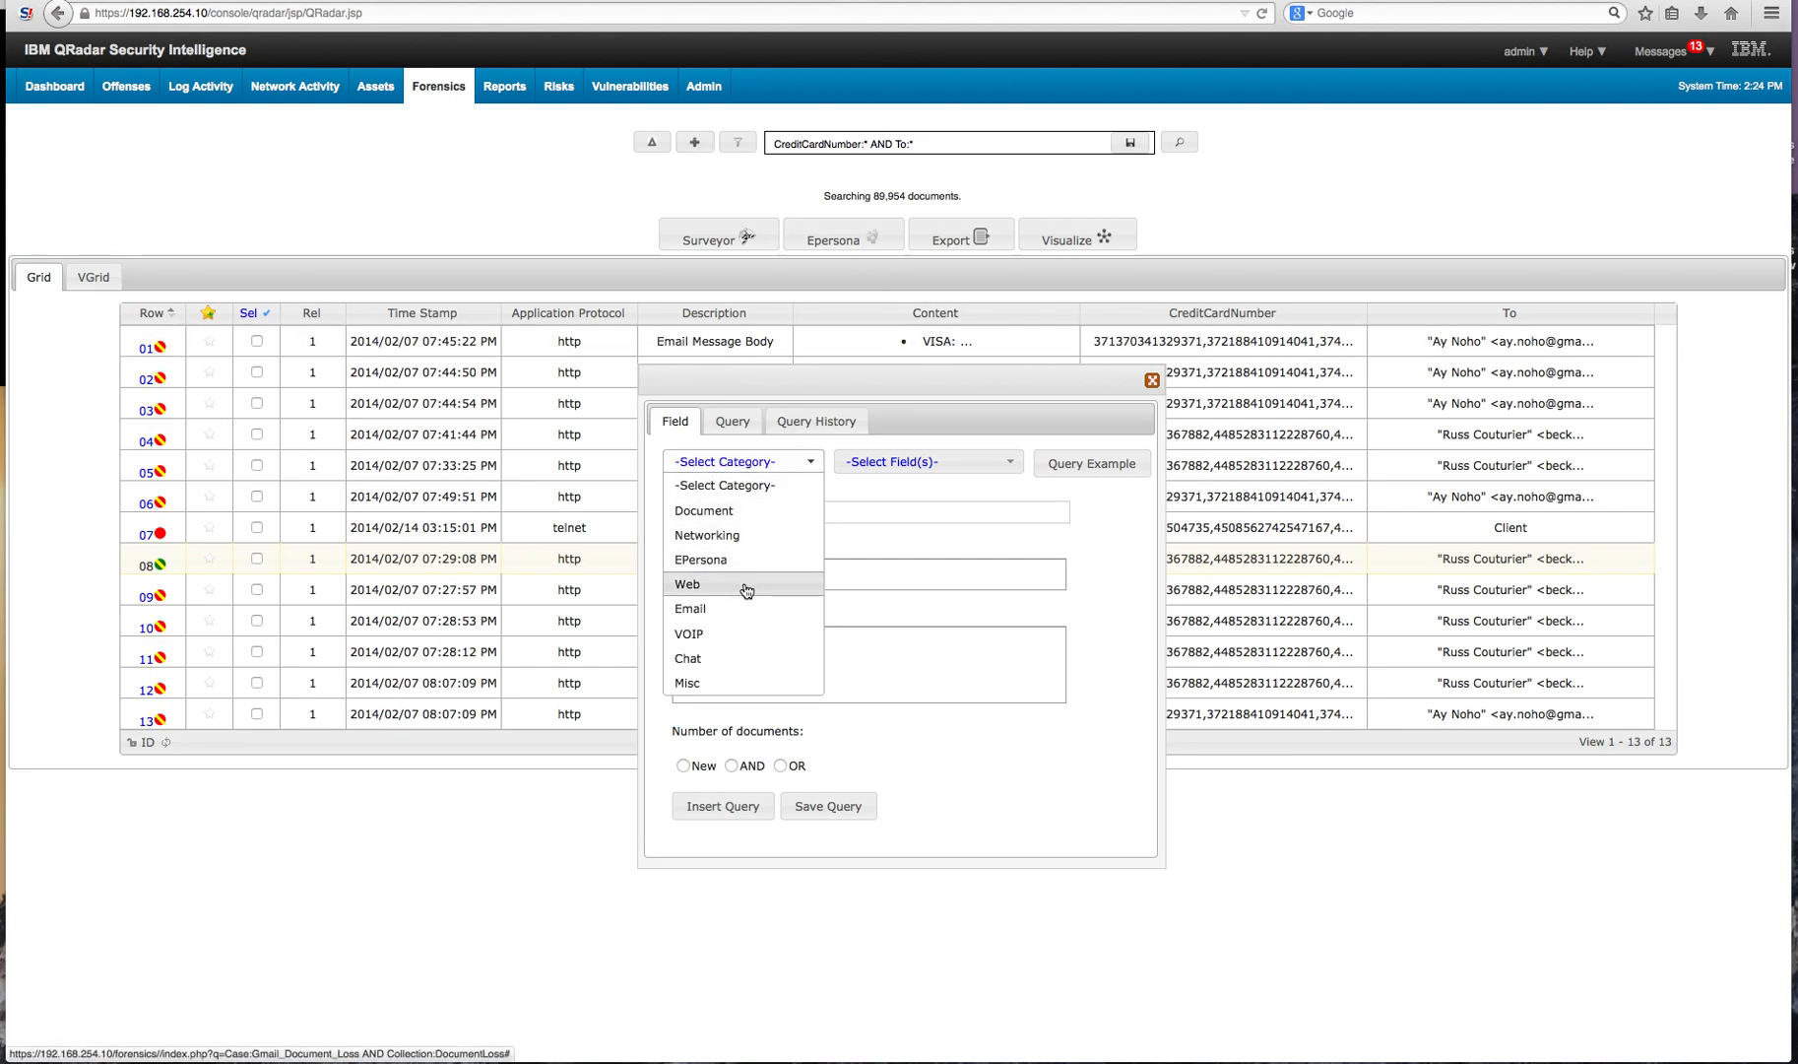
click(688, 585)
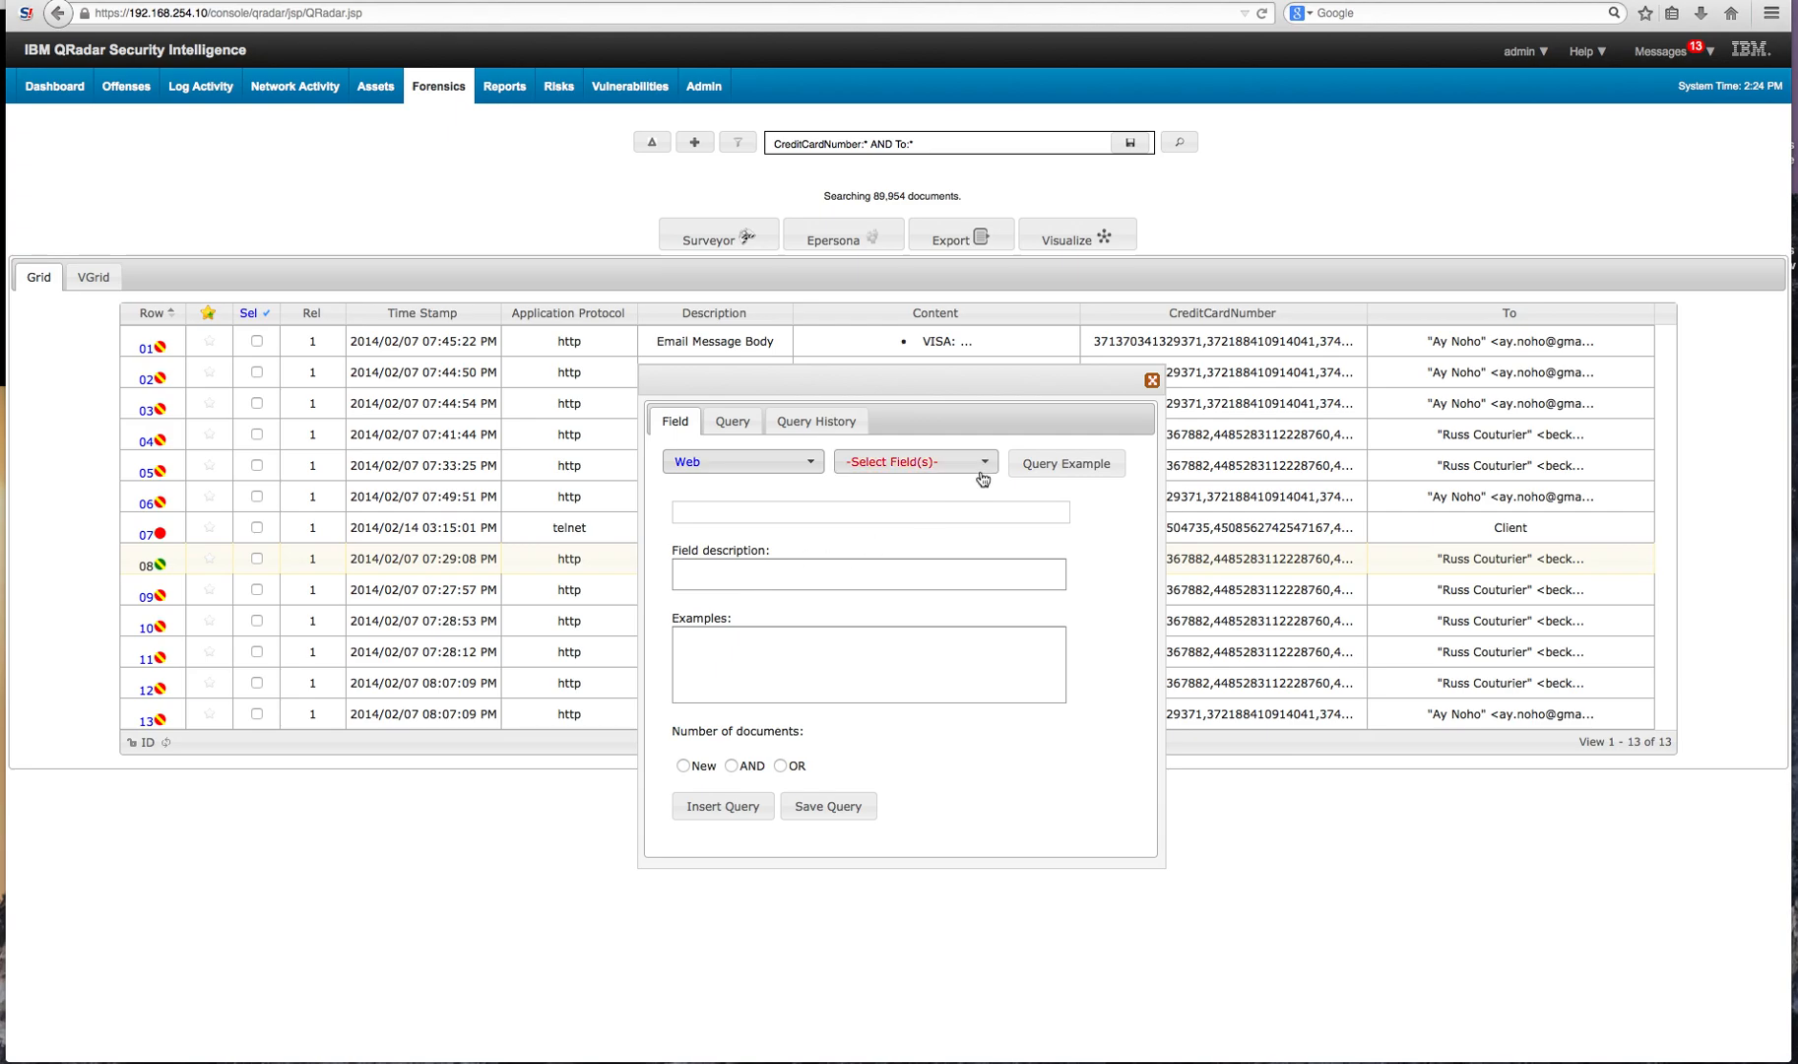
click(914, 461)
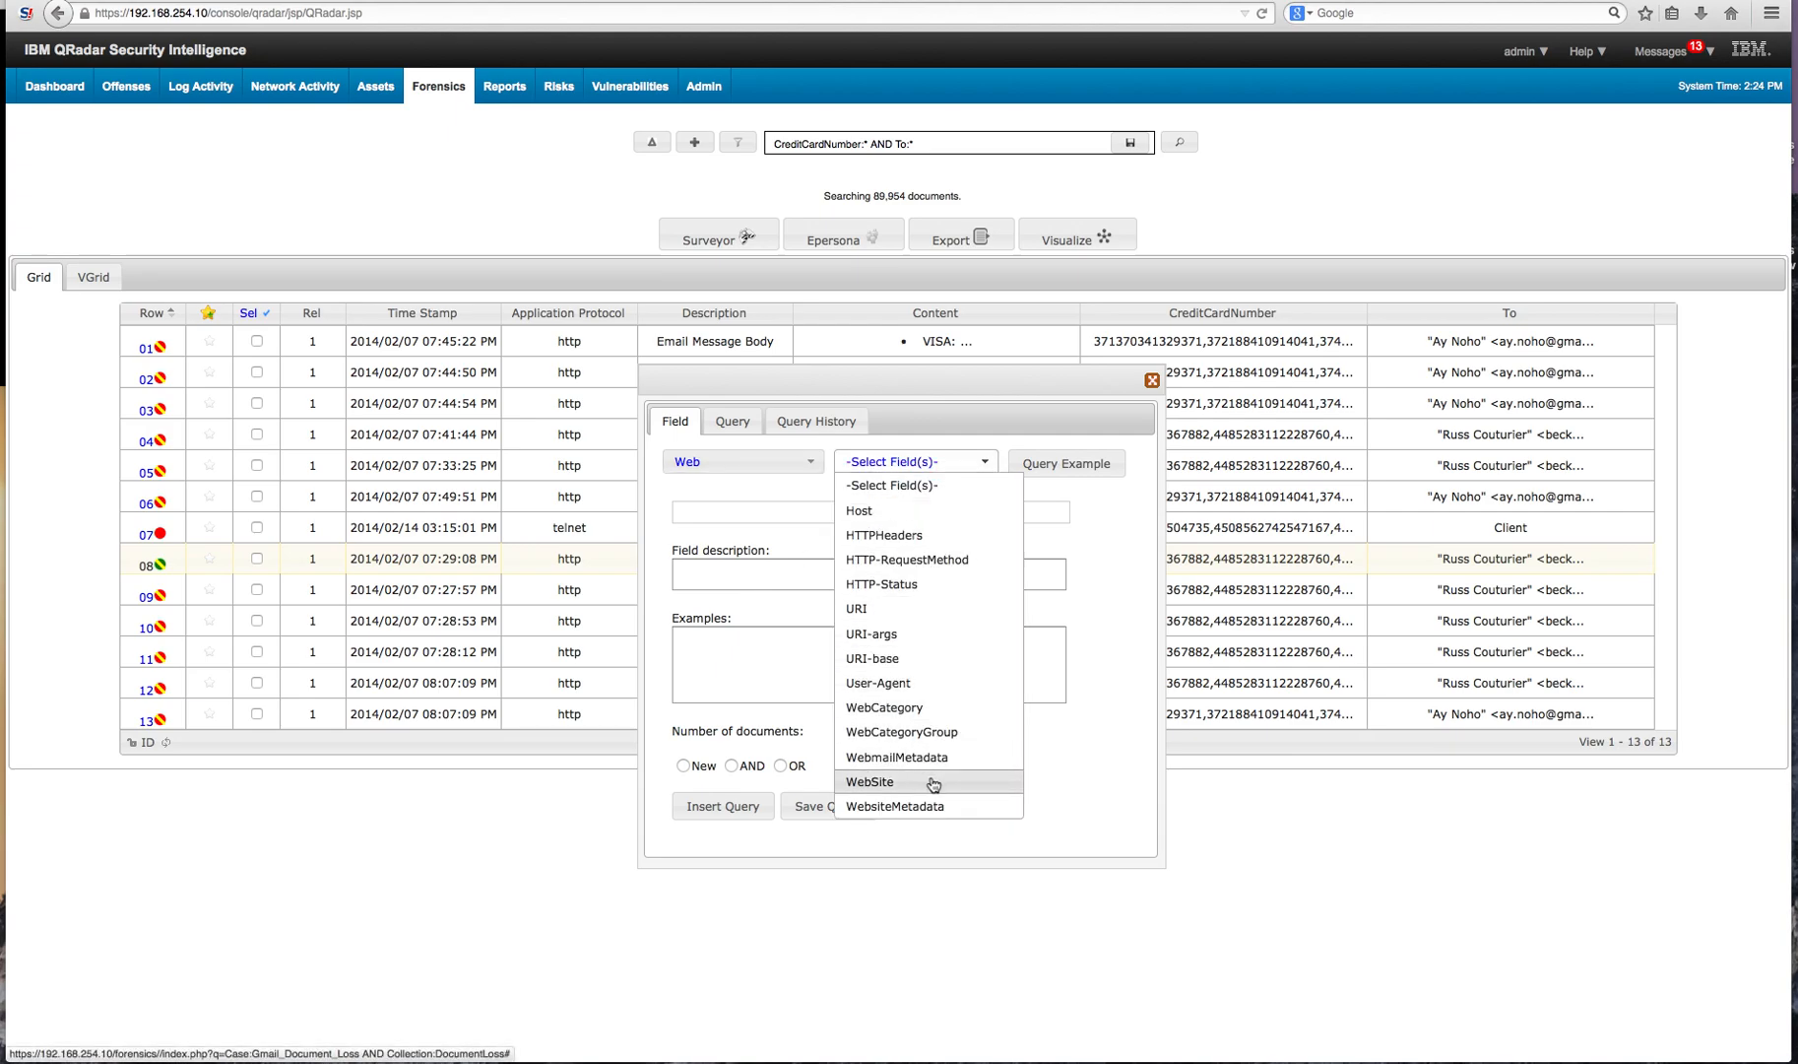
click(869, 782)
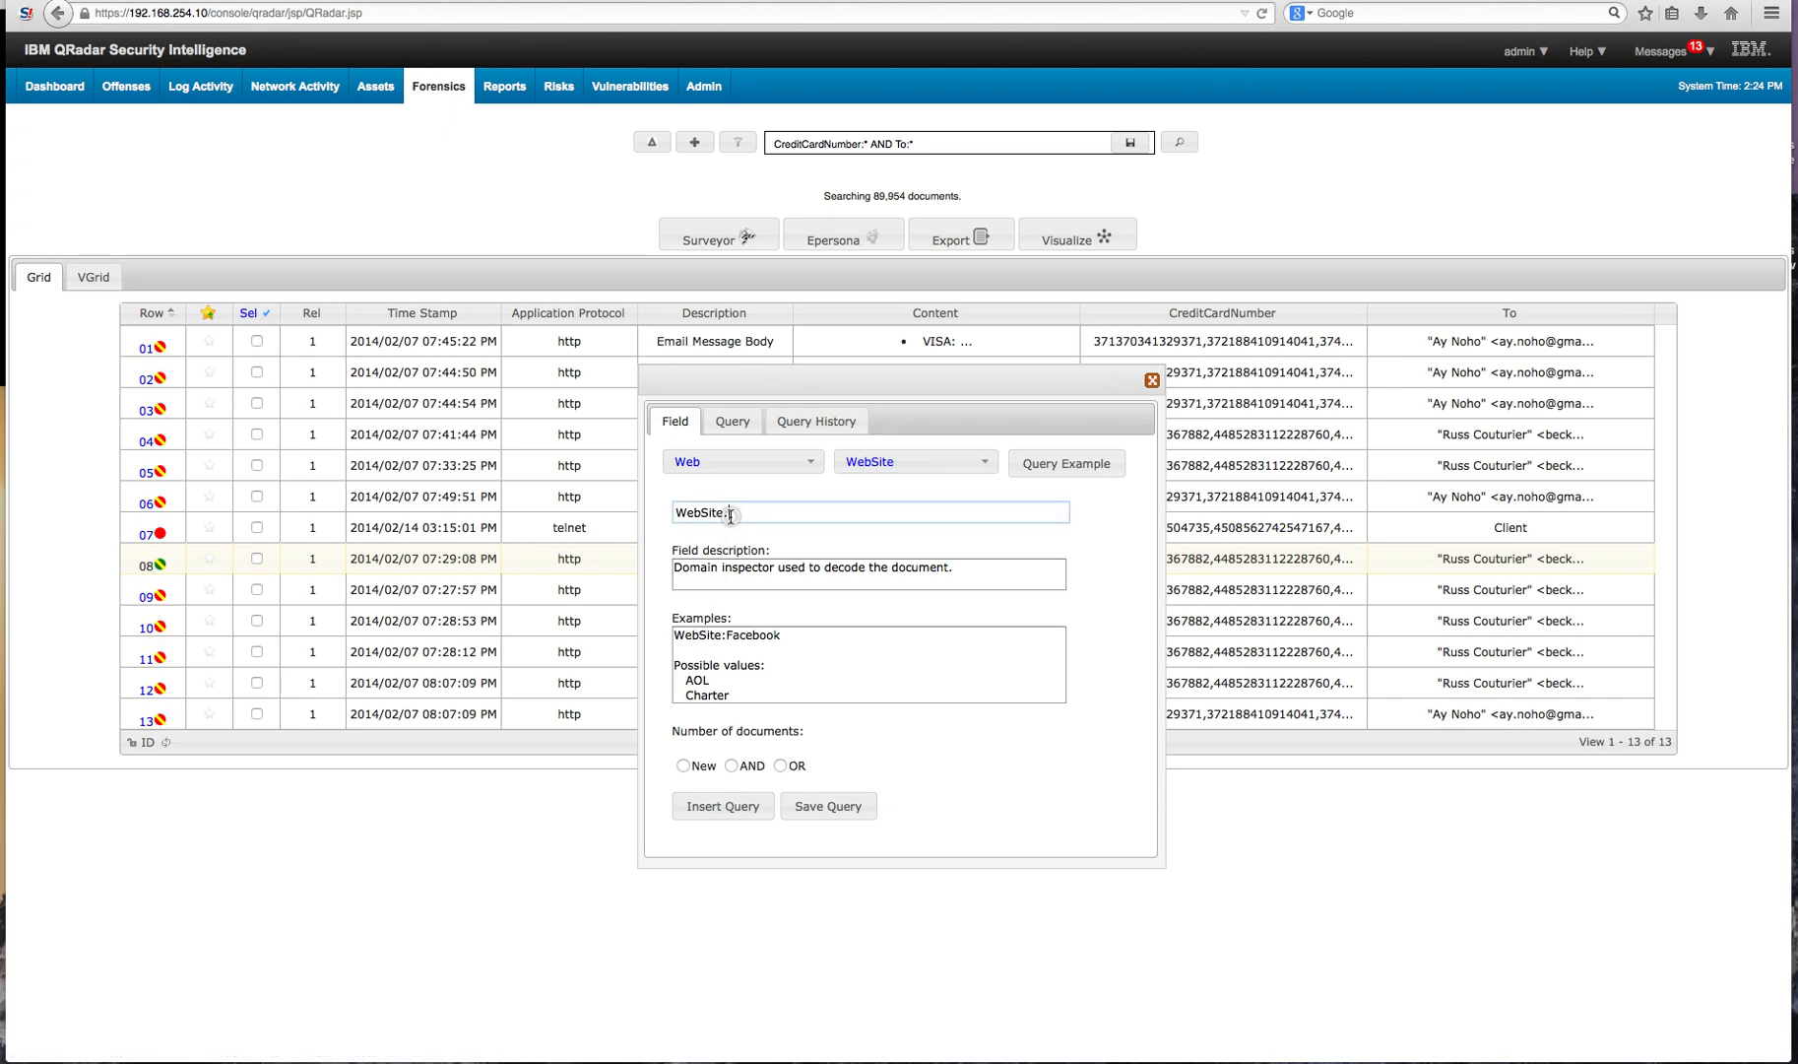
text(*)
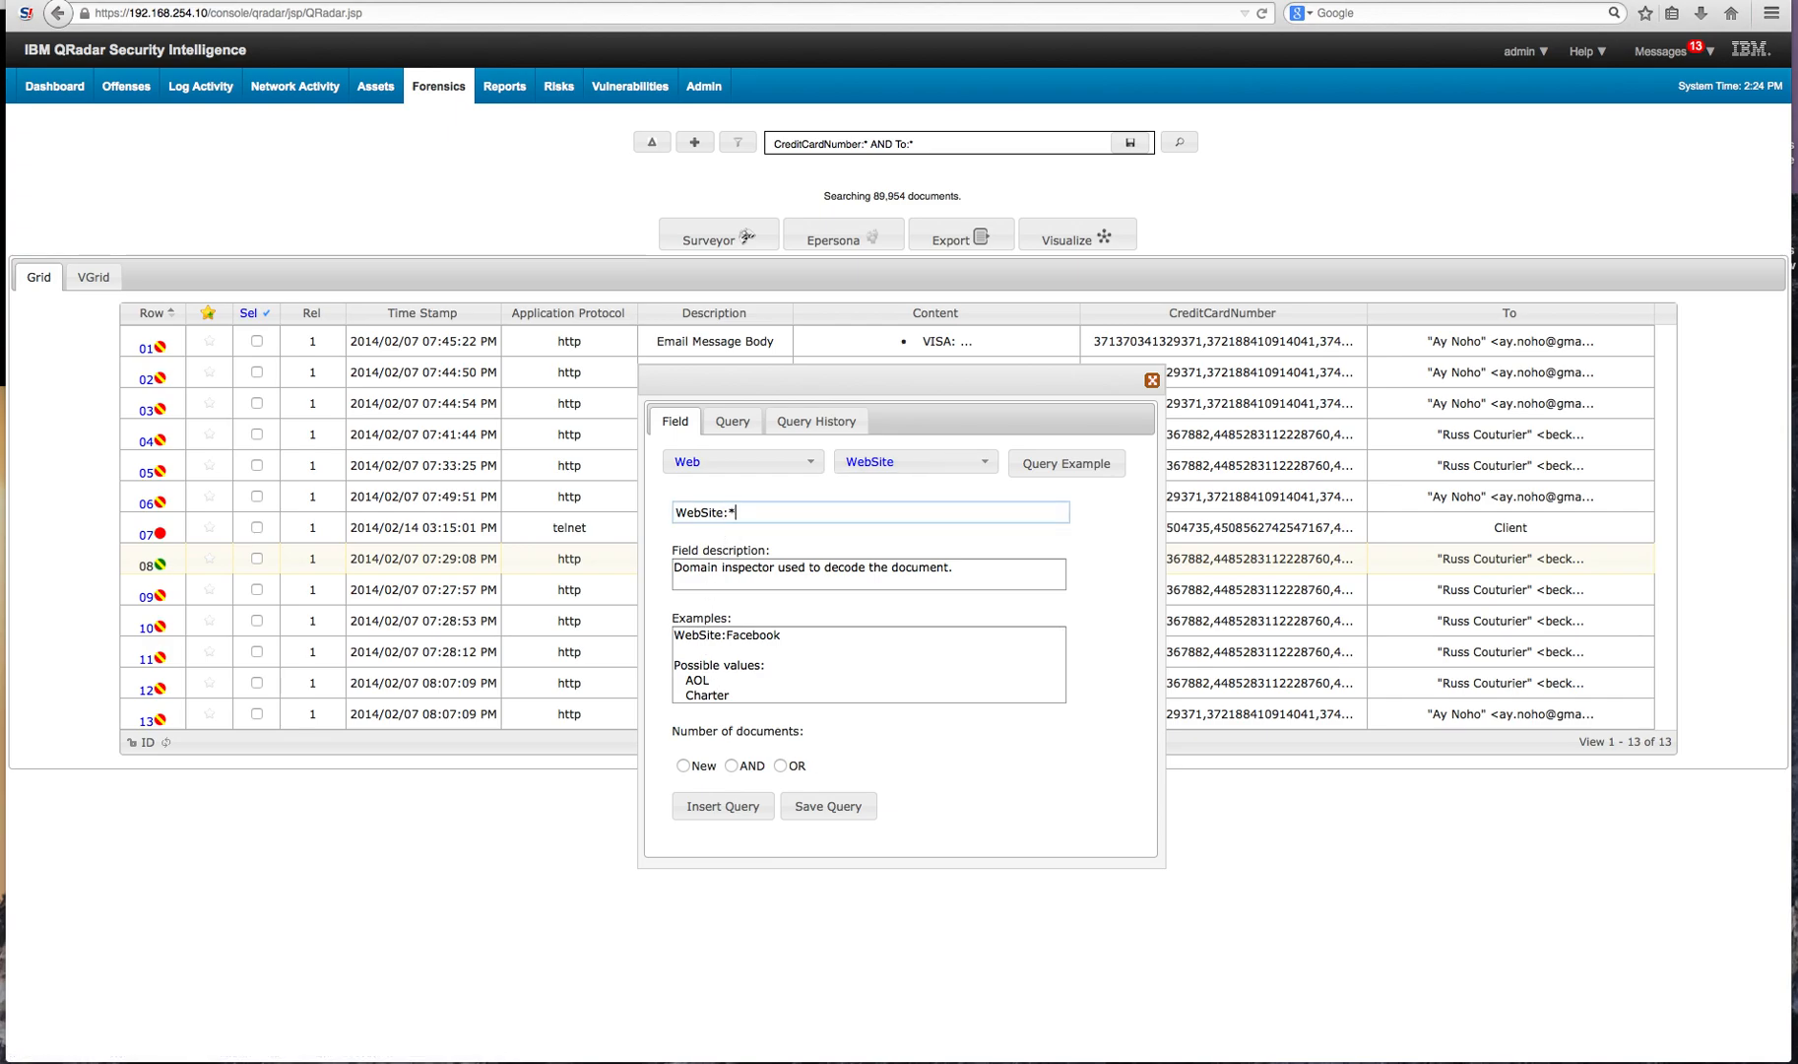
mouse_move(686, 723)
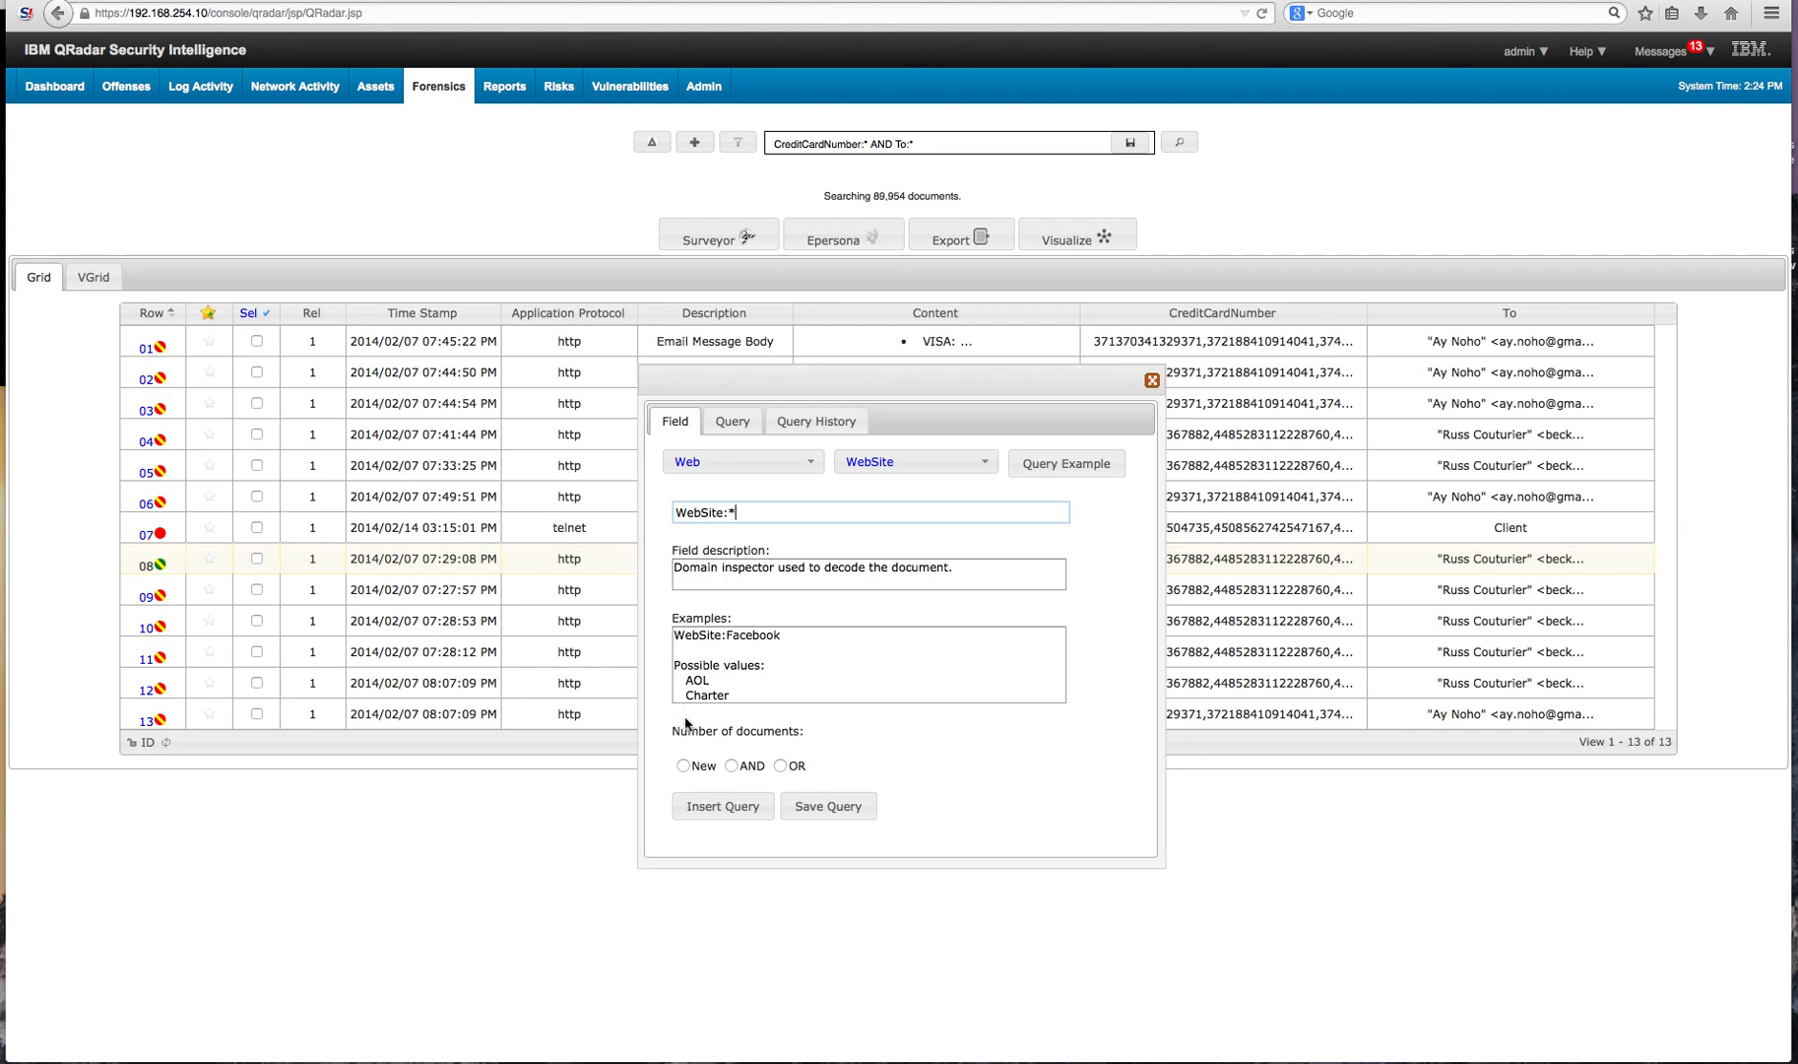
click(684, 766)
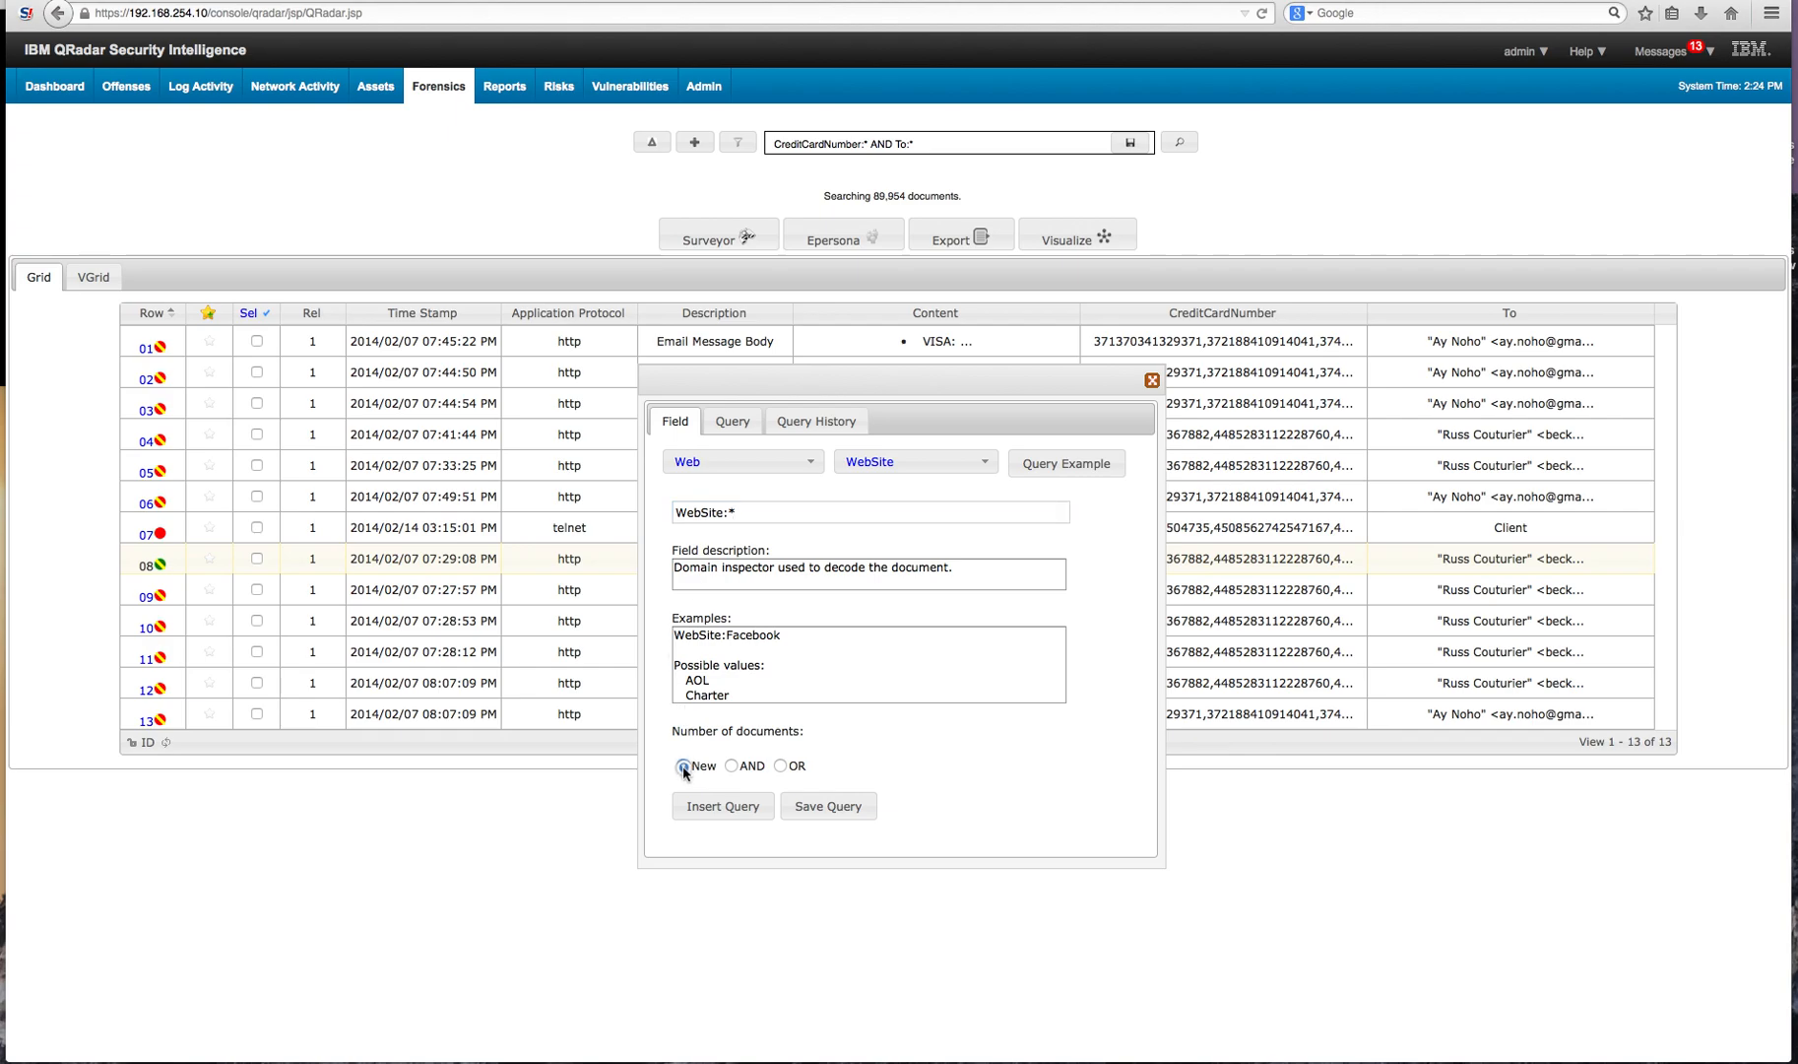
click(723, 803)
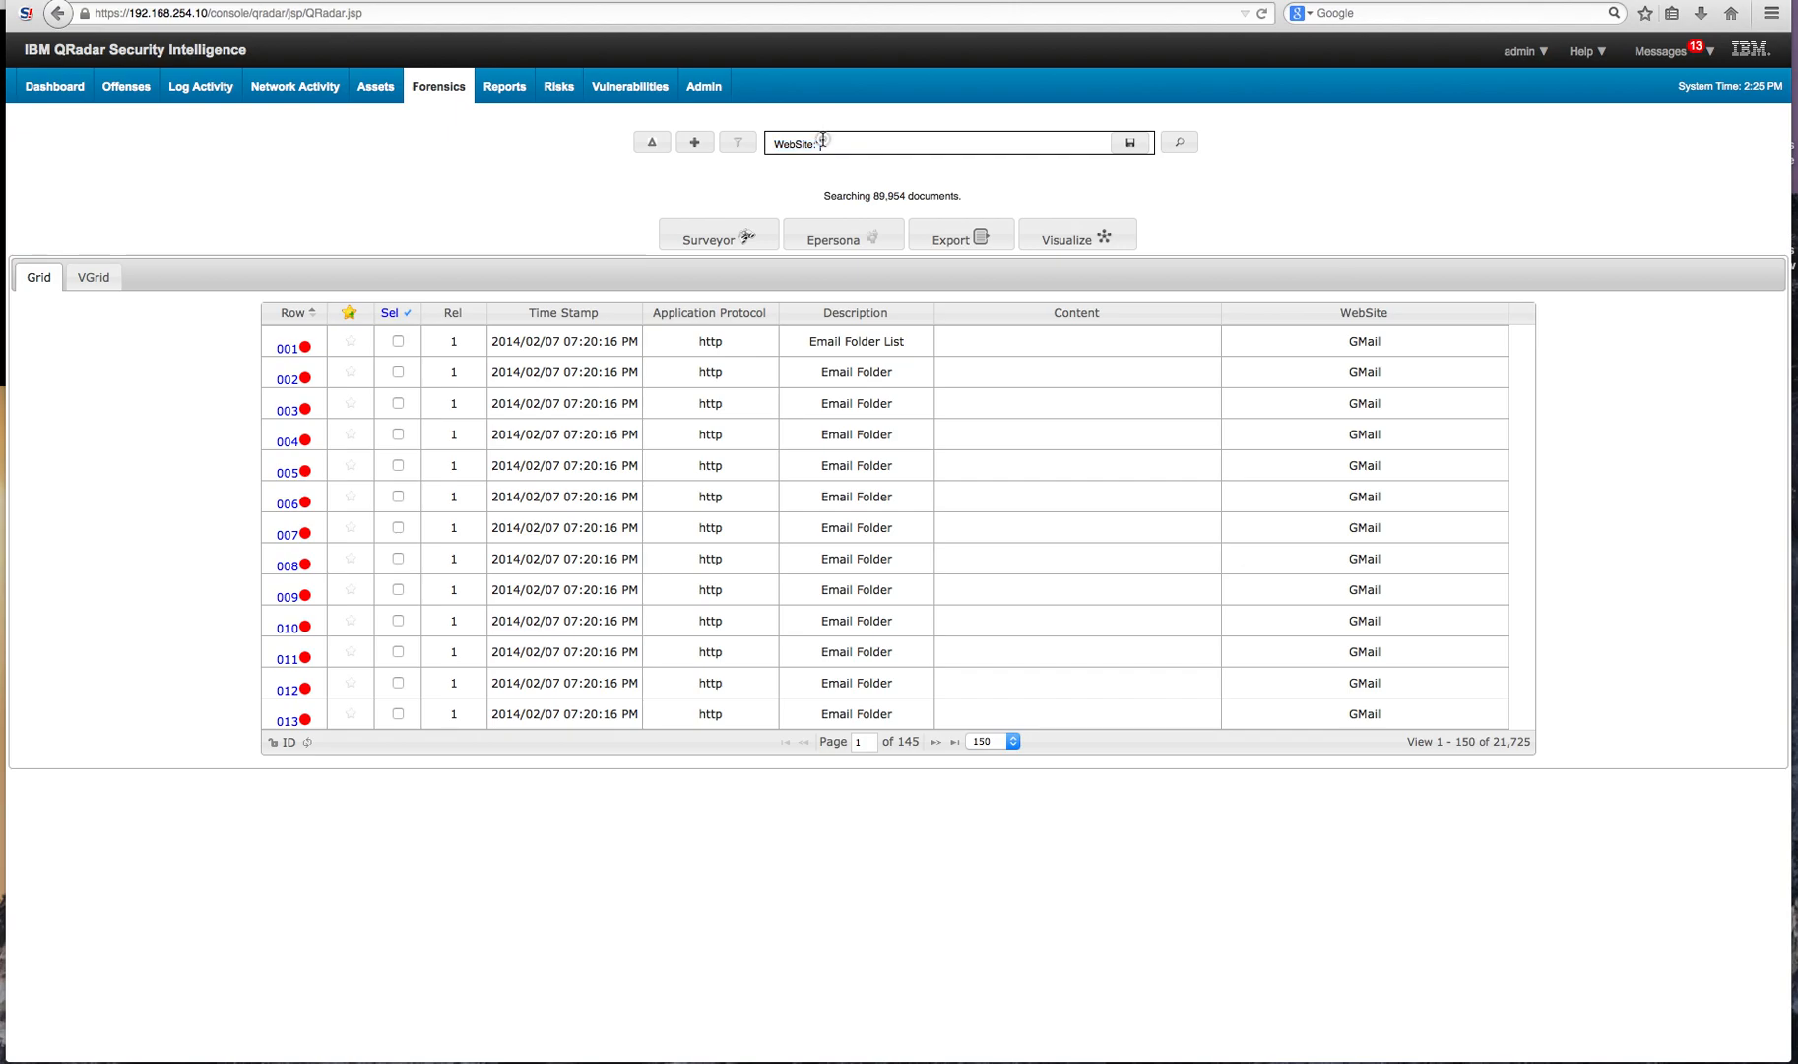
Add the keyword 'hack' to the WebSite:* query, run it, and open the row 002 YouTube document.
text(*)
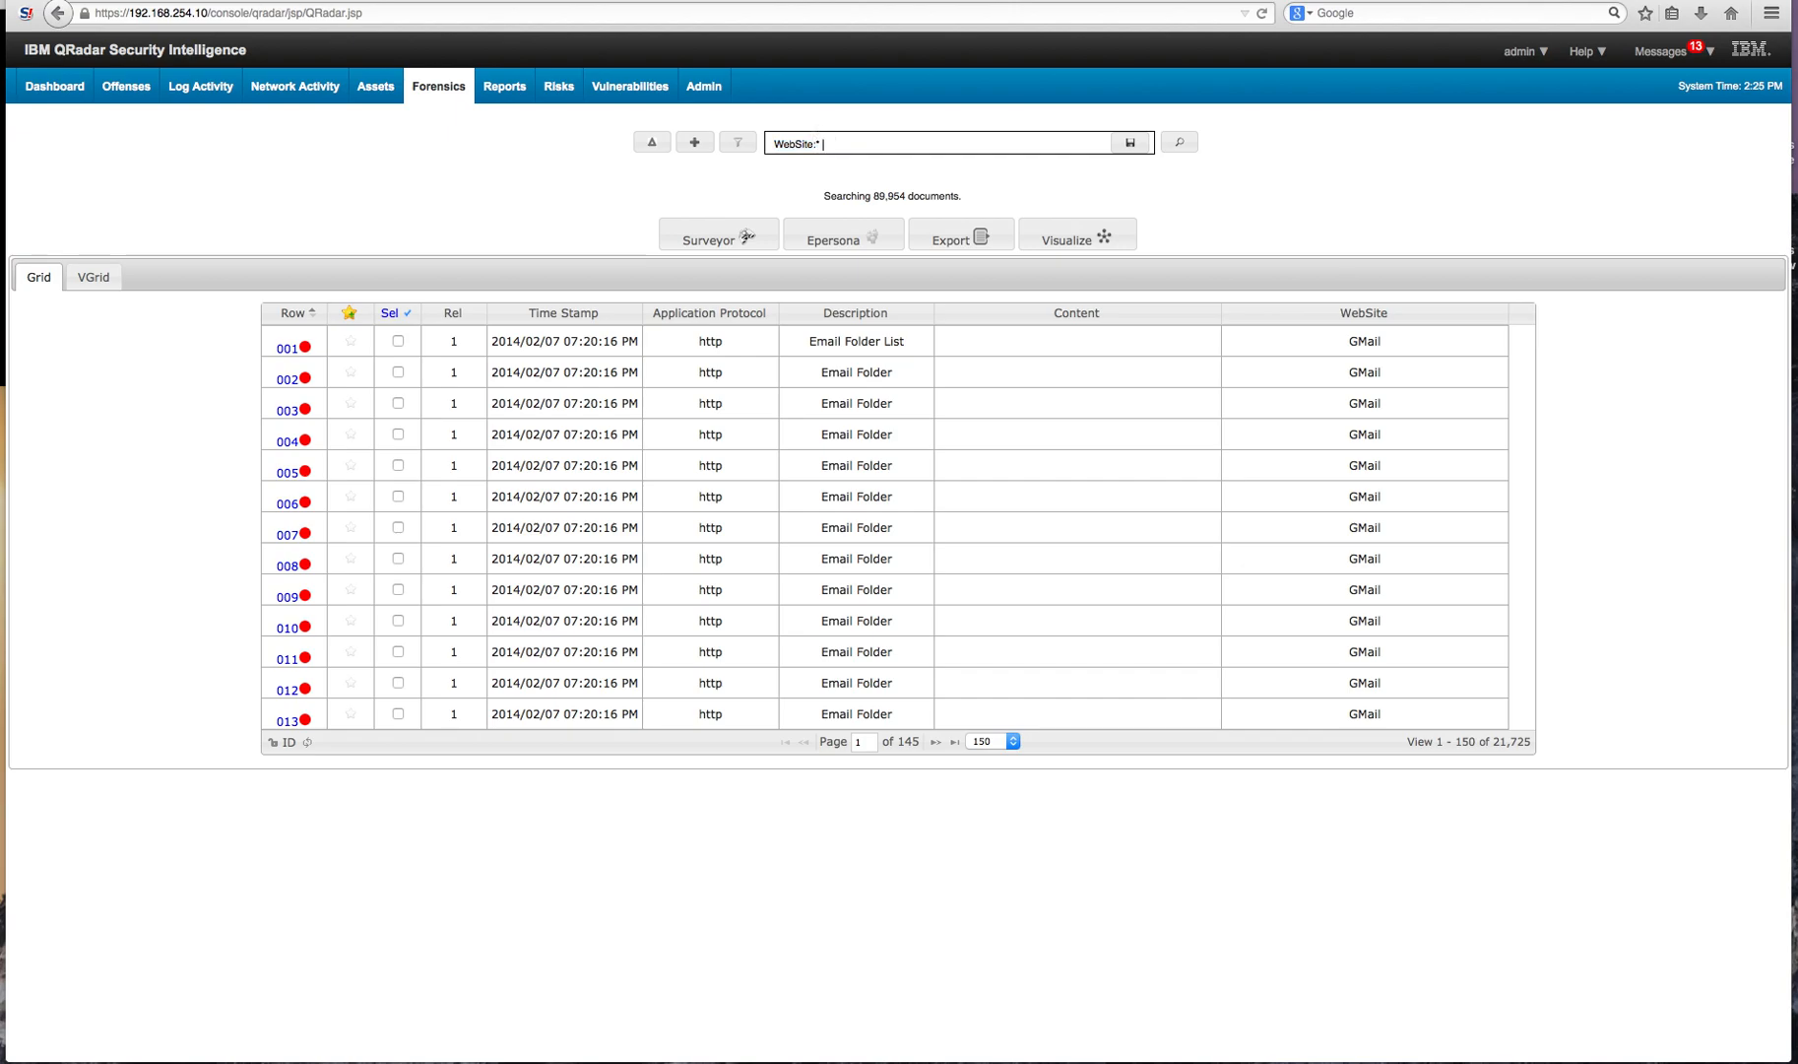
text("hack)
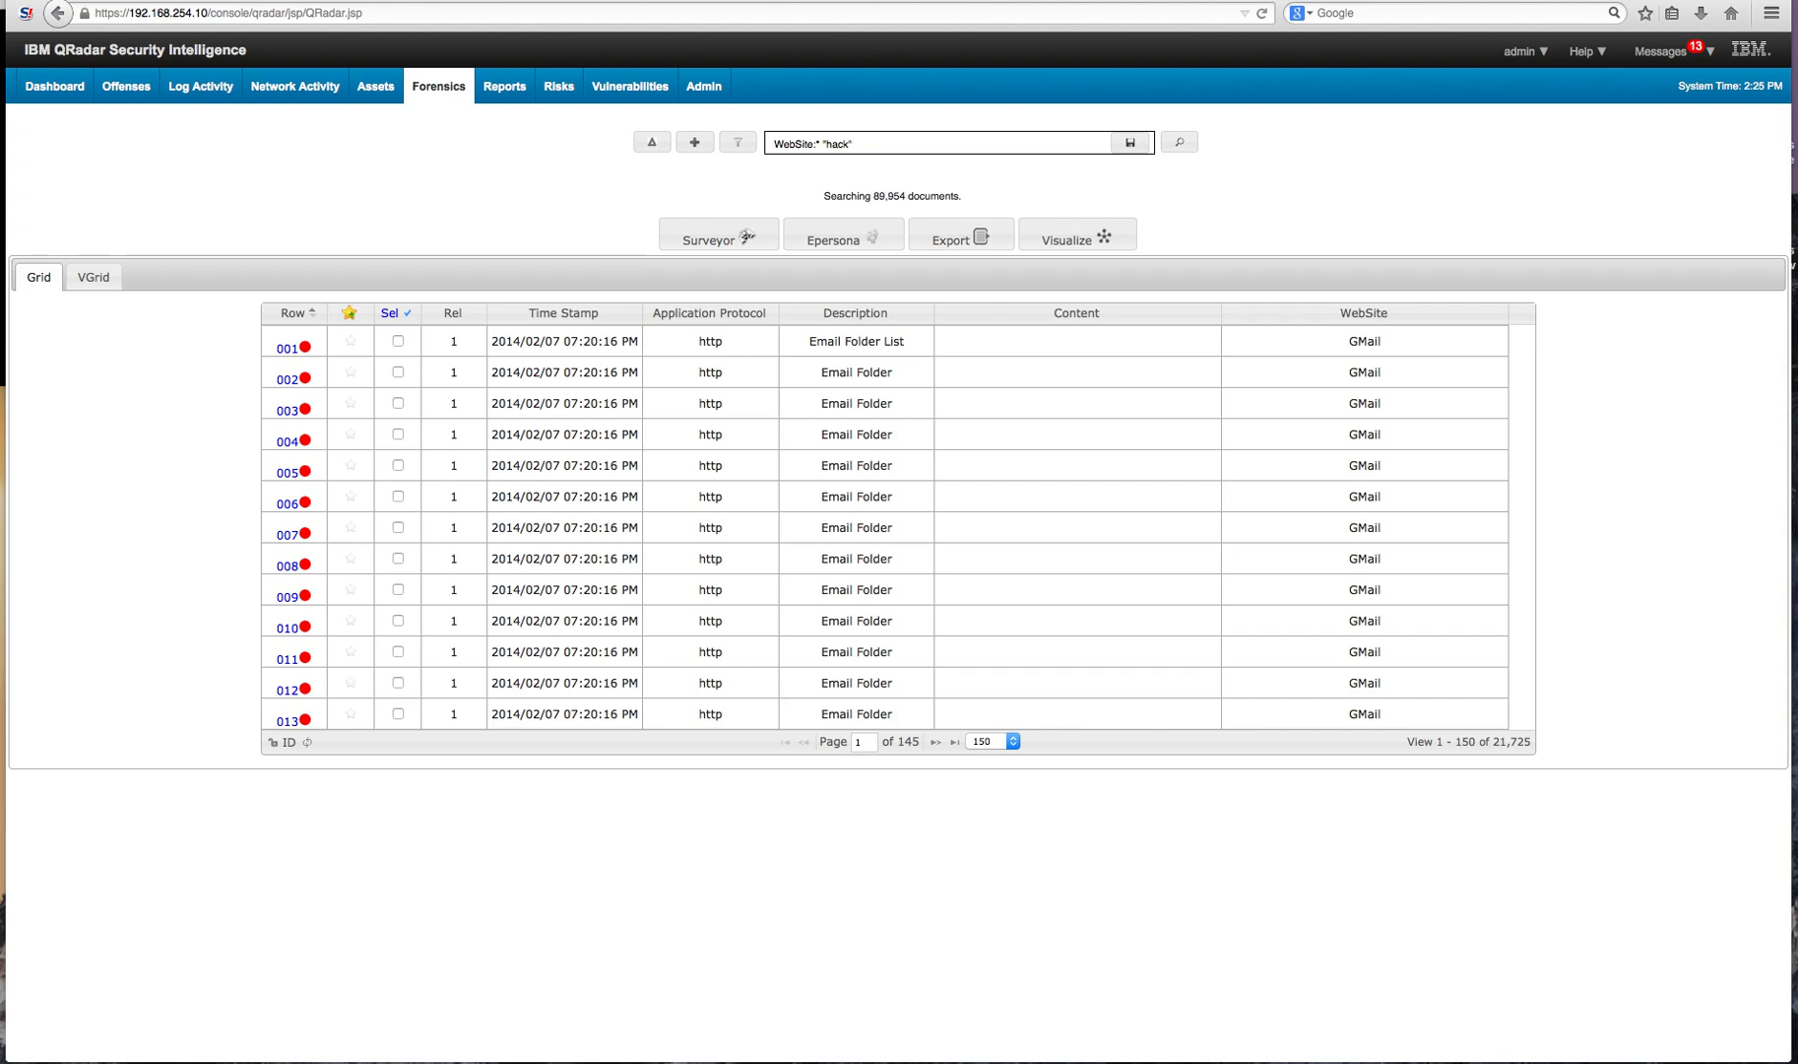
mouse_move(1088, 138)
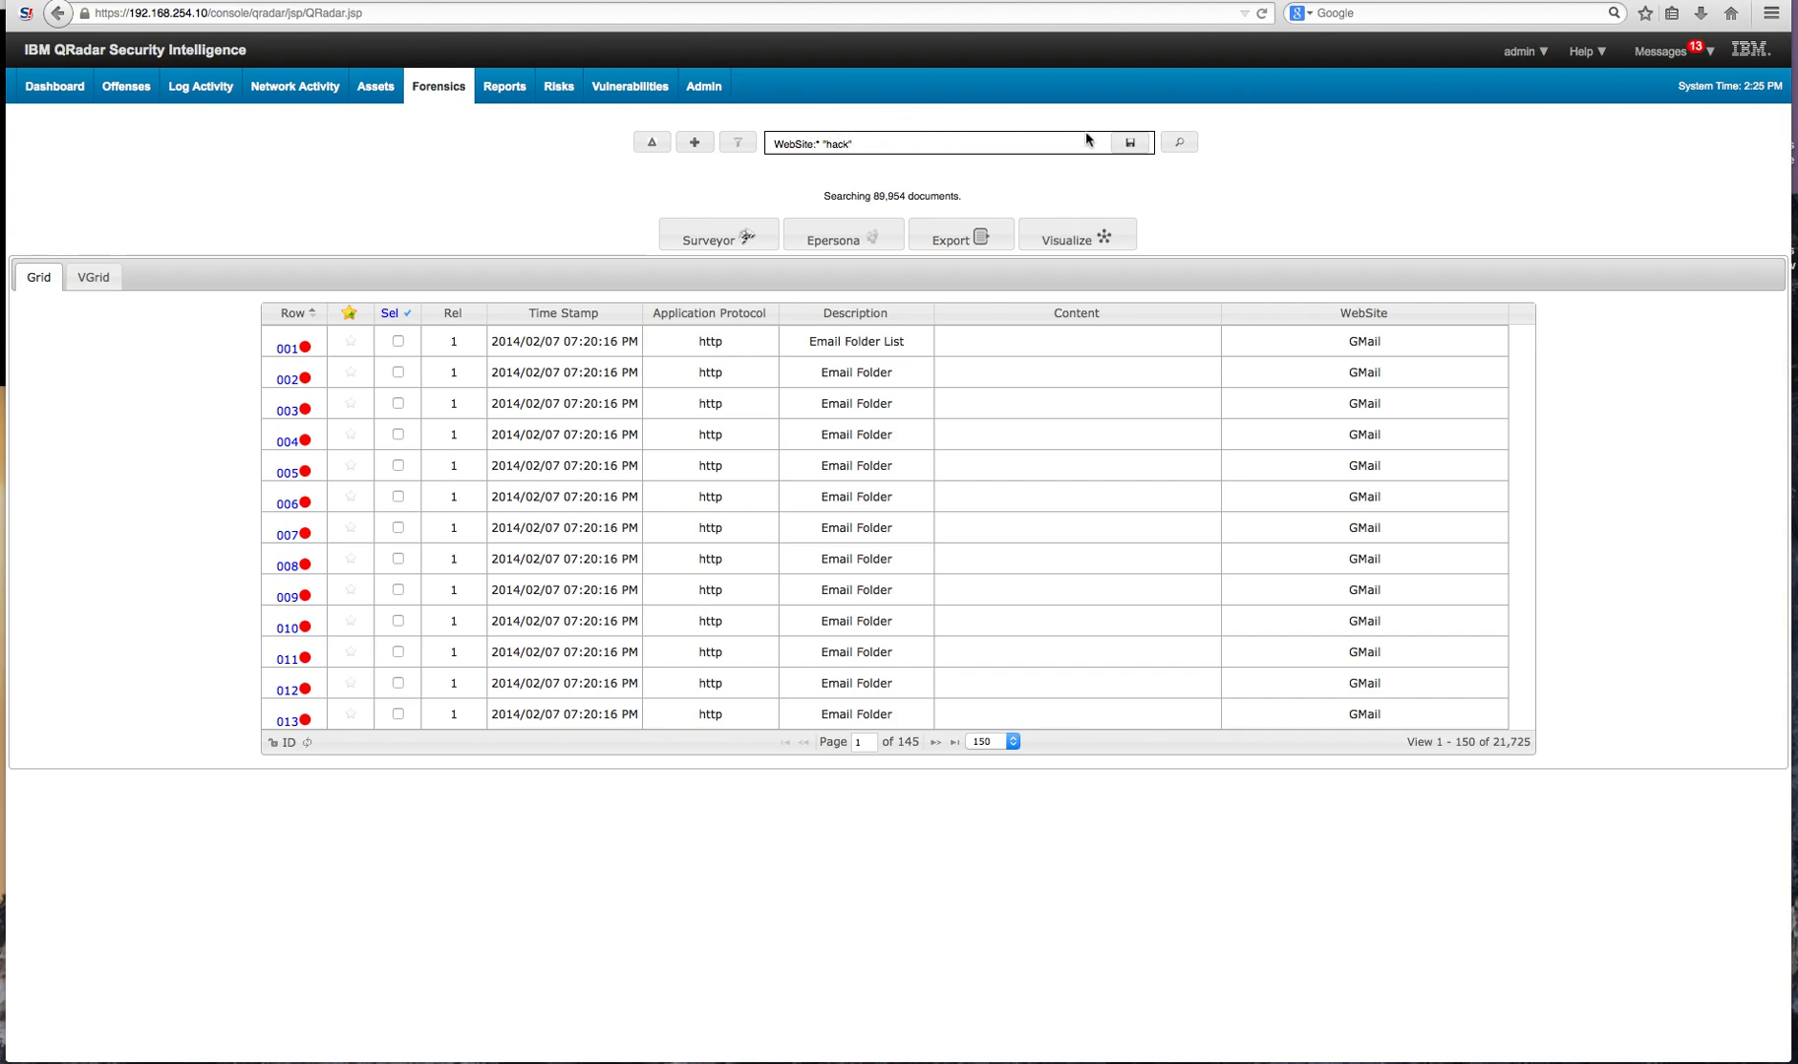
click(1178, 142)
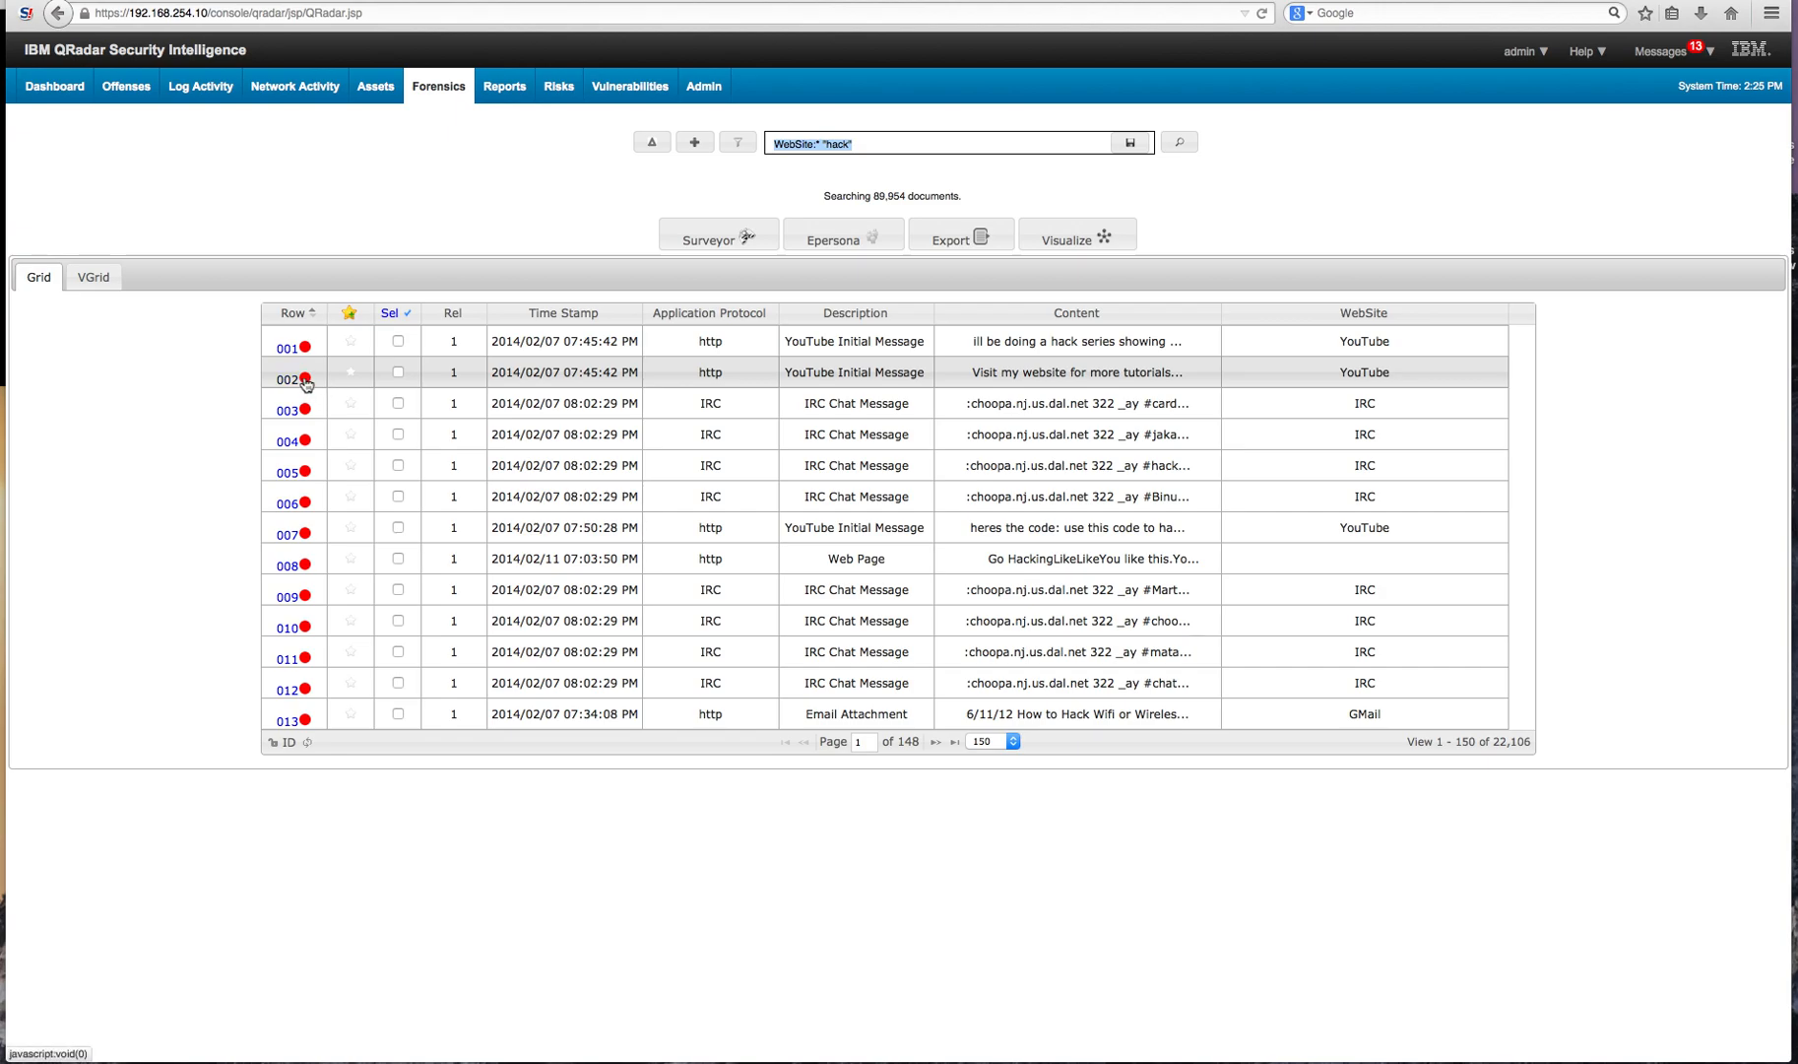
click(306, 381)
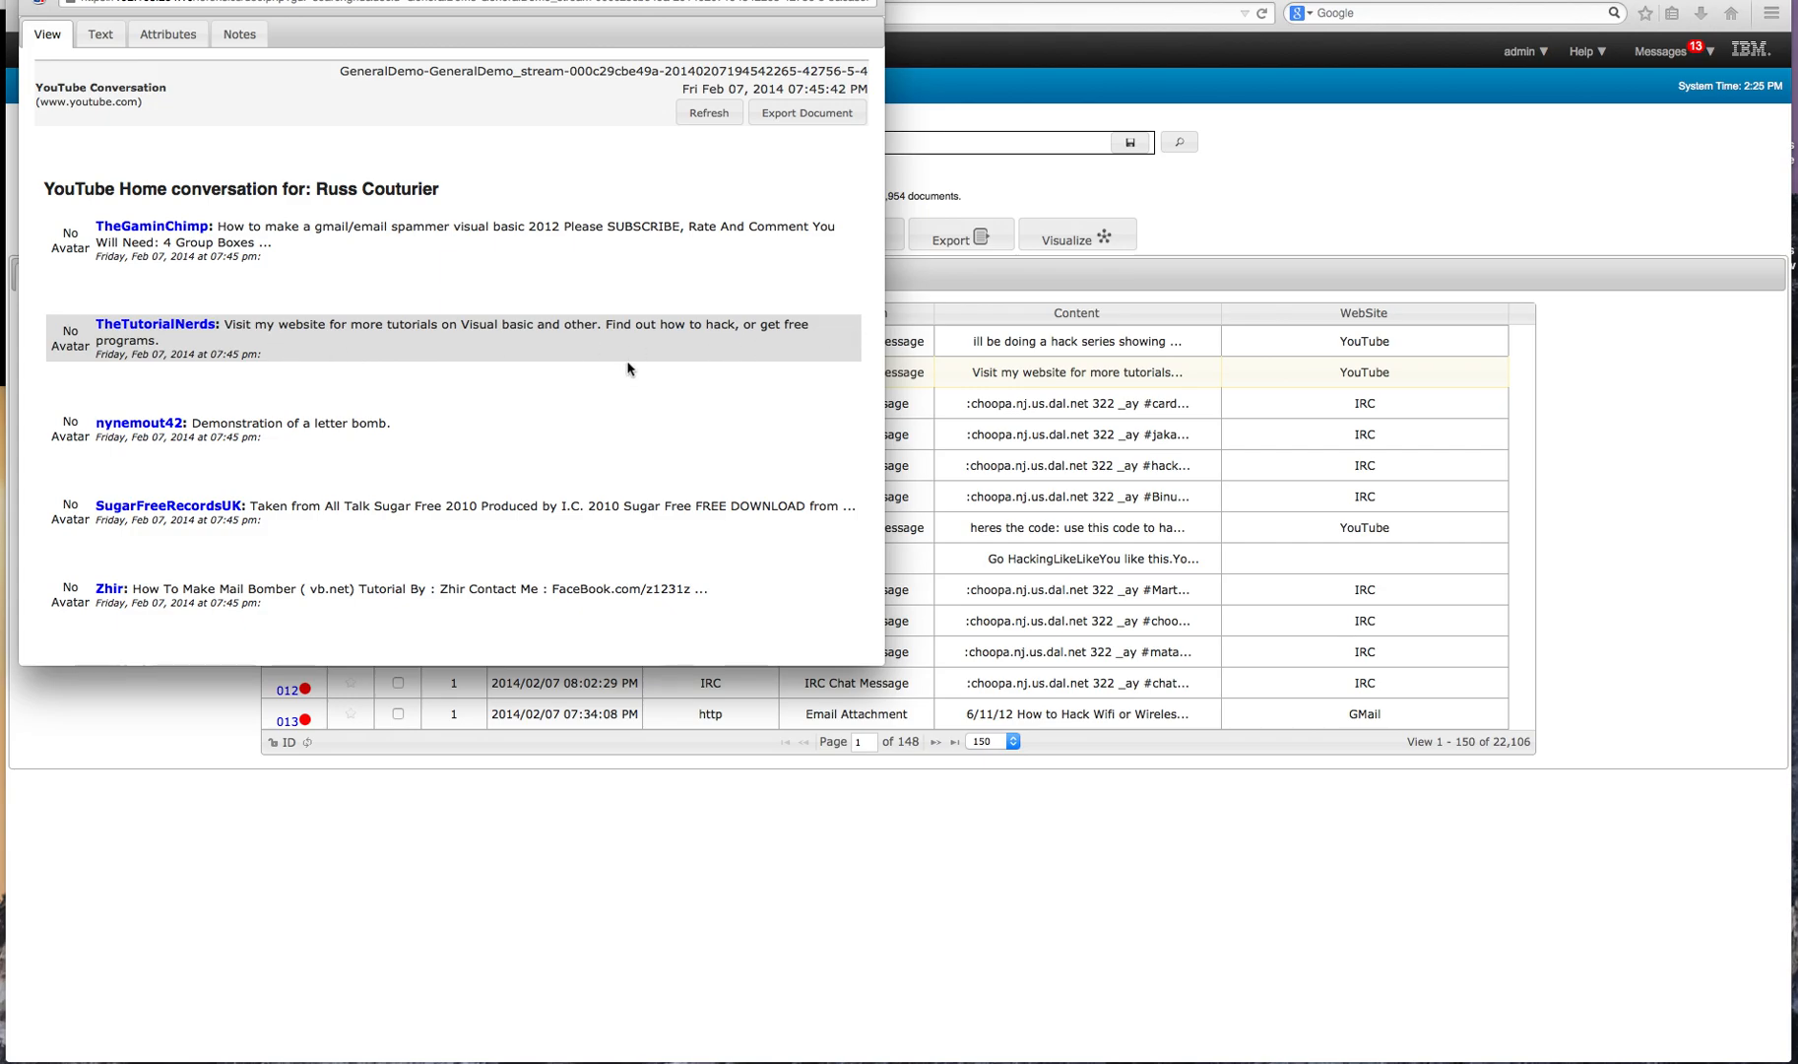
mouse_move(484, 374)
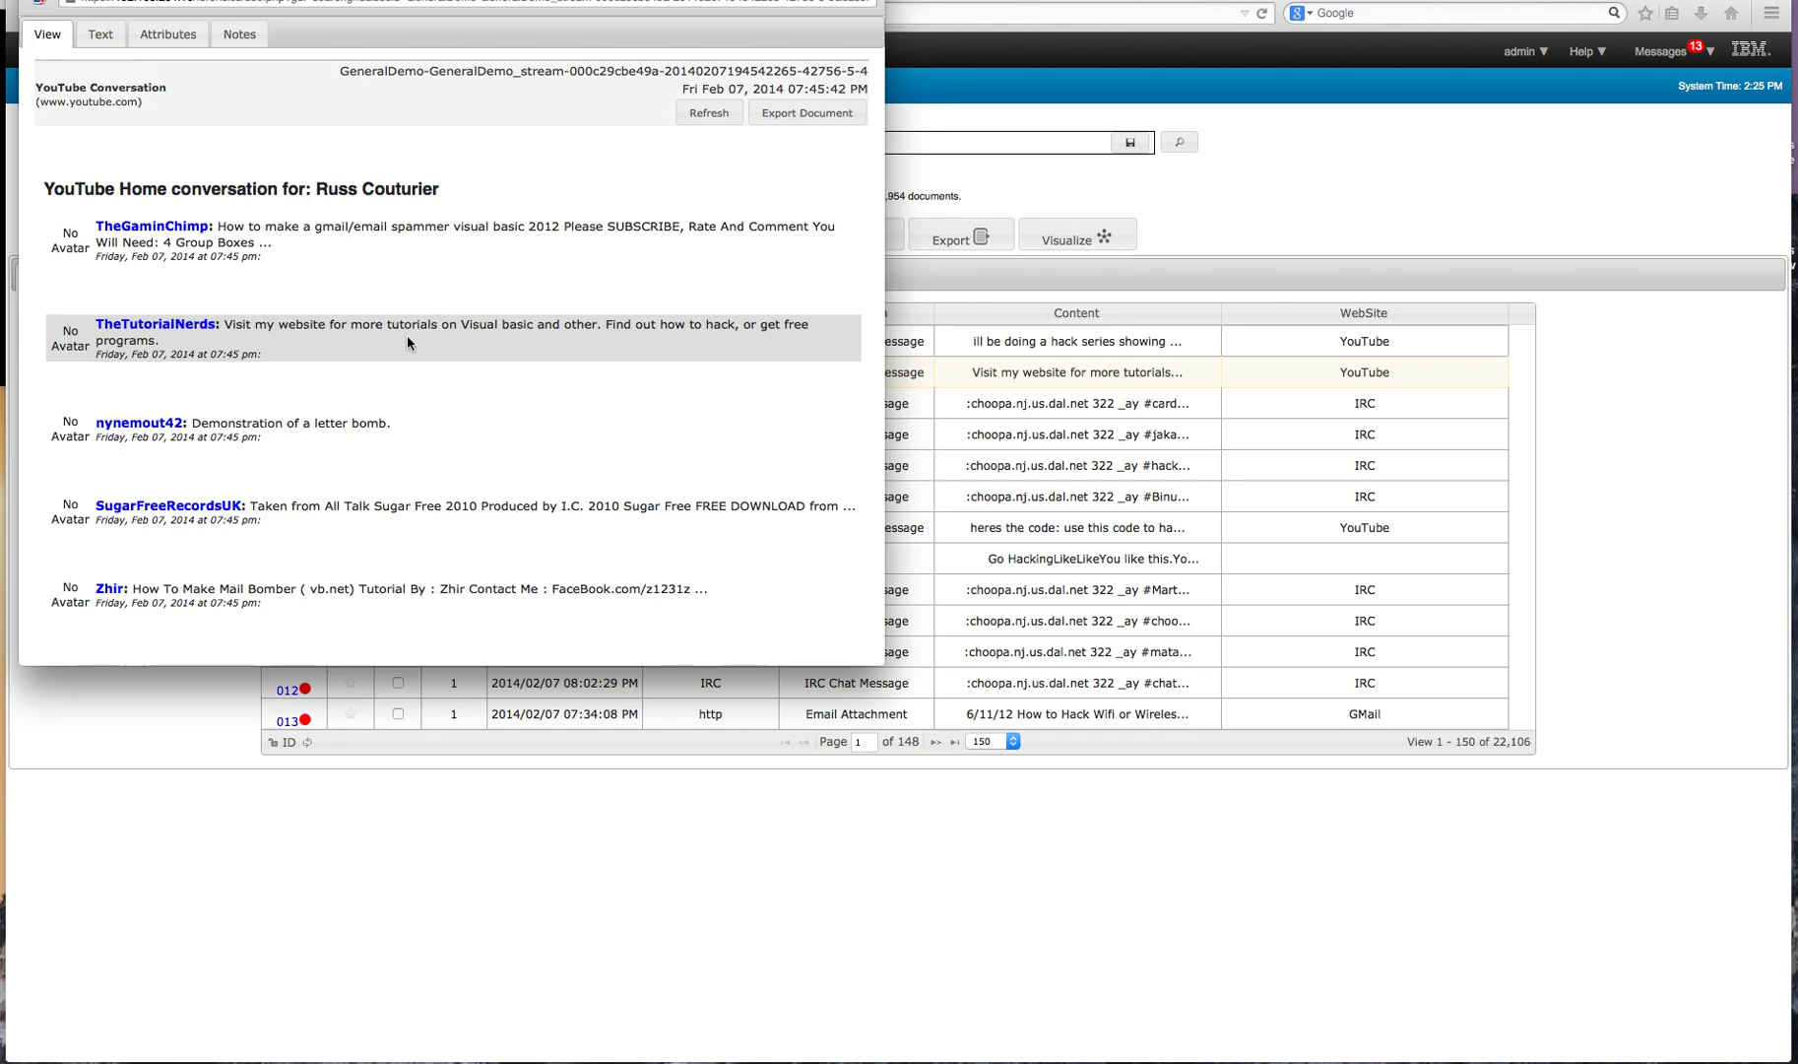
mouse_move(459, 343)
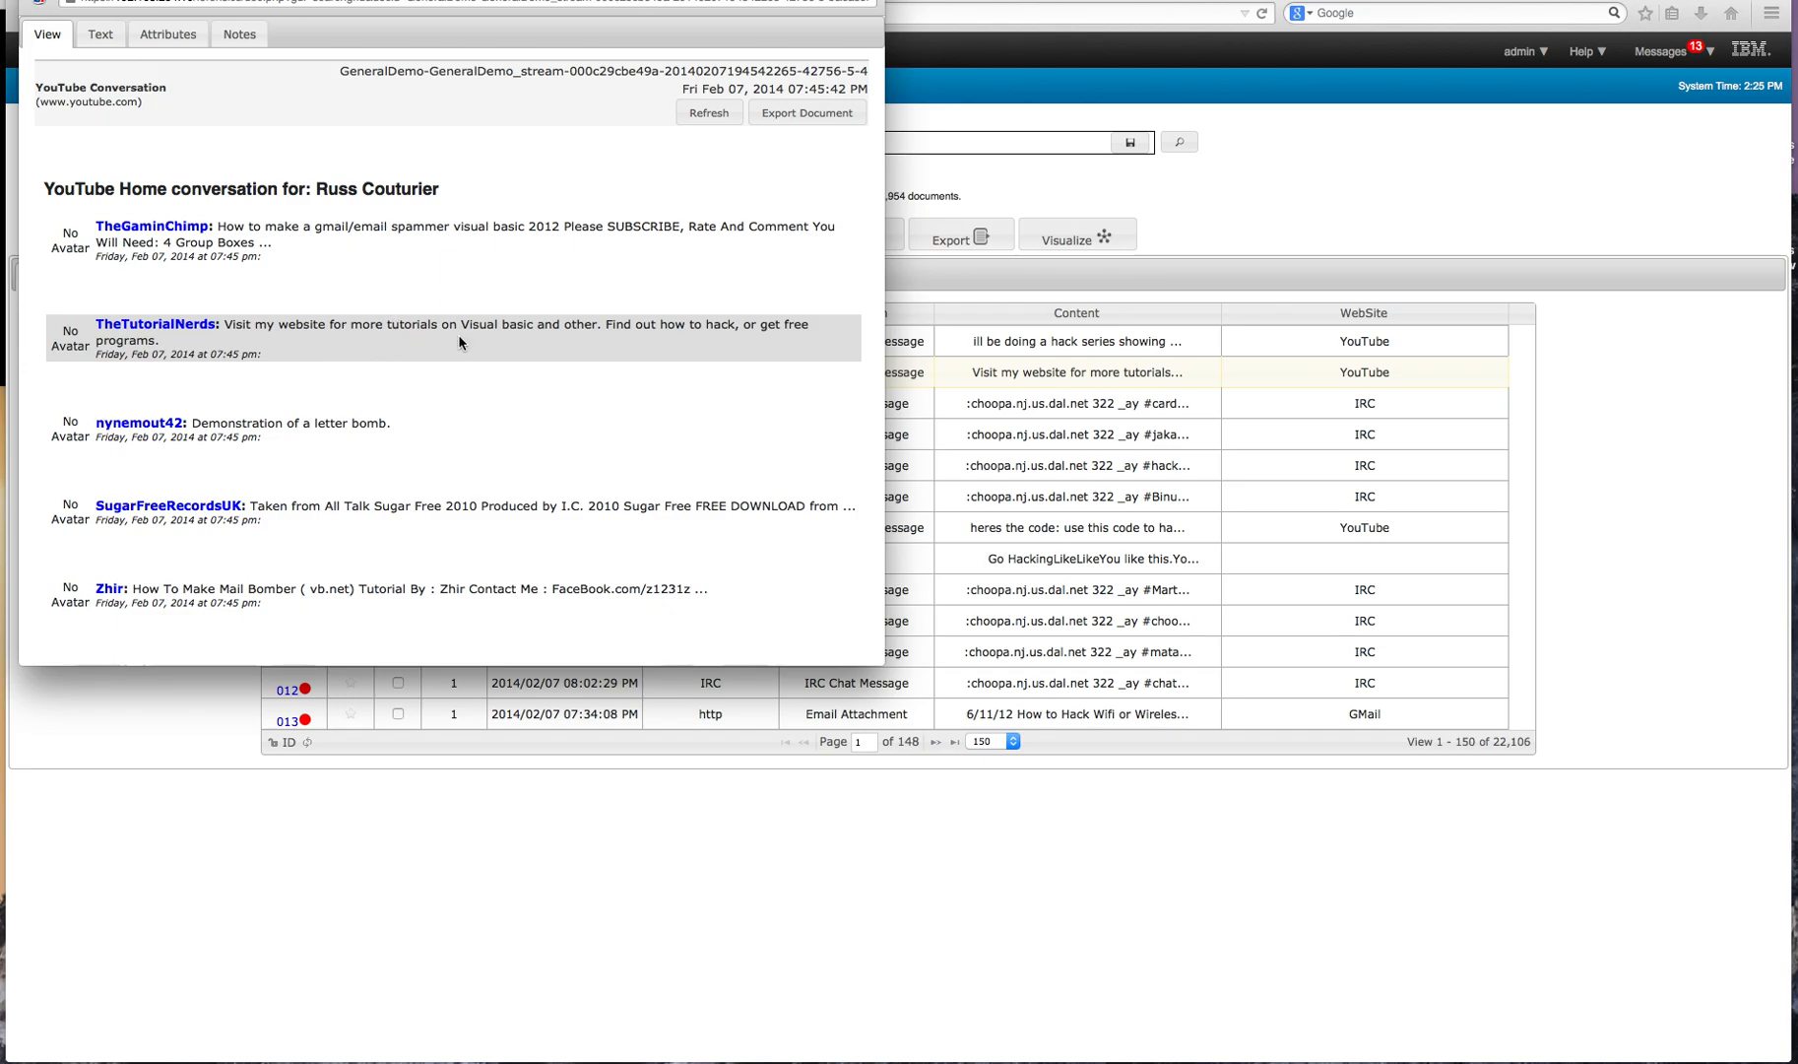